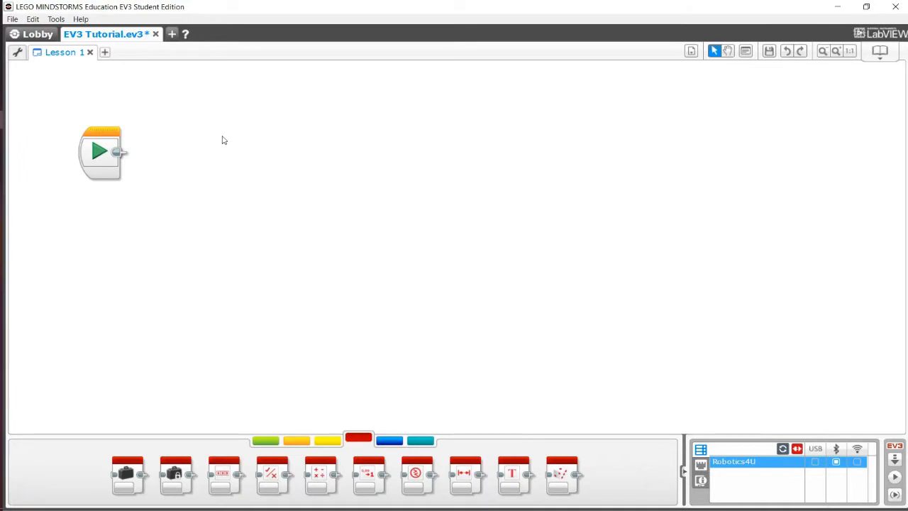
pyautogui.moveTo(425, 449)
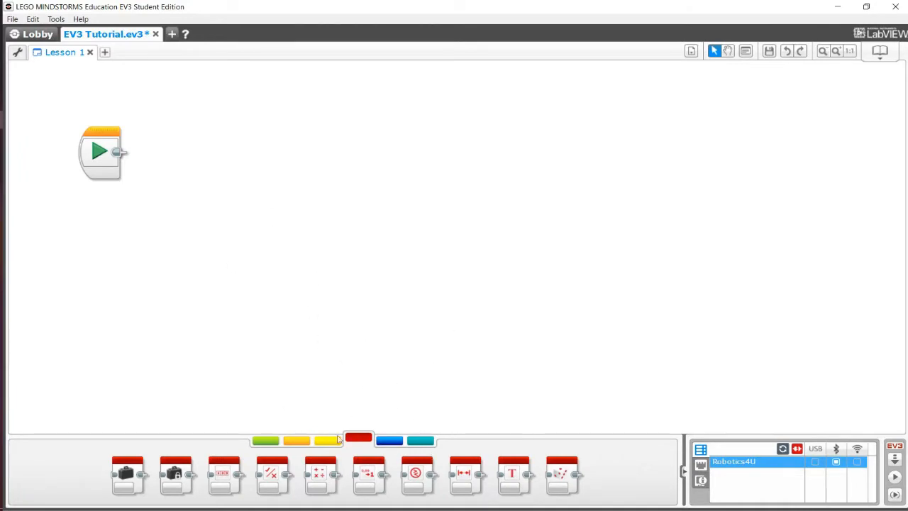
pyautogui.moveTo(325, 420)
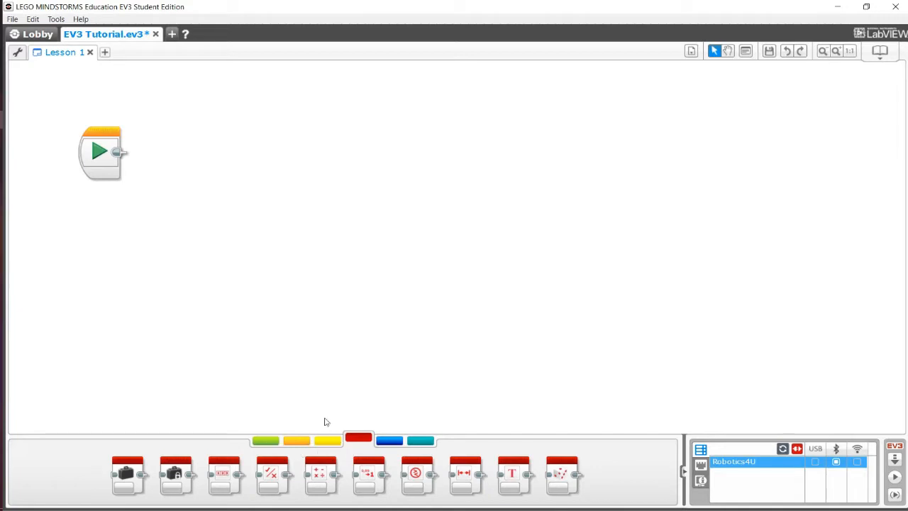
pyautogui.moveTo(437, 436)
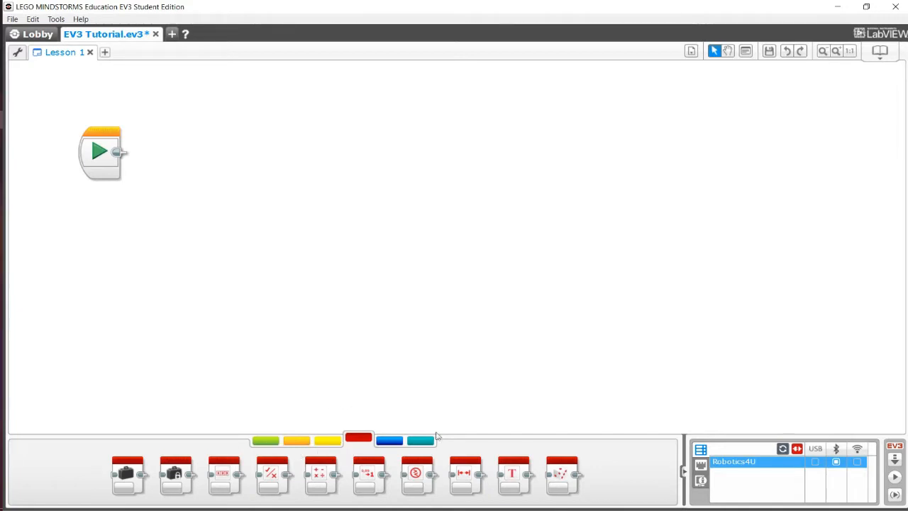
pyautogui.moveTo(420, 440)
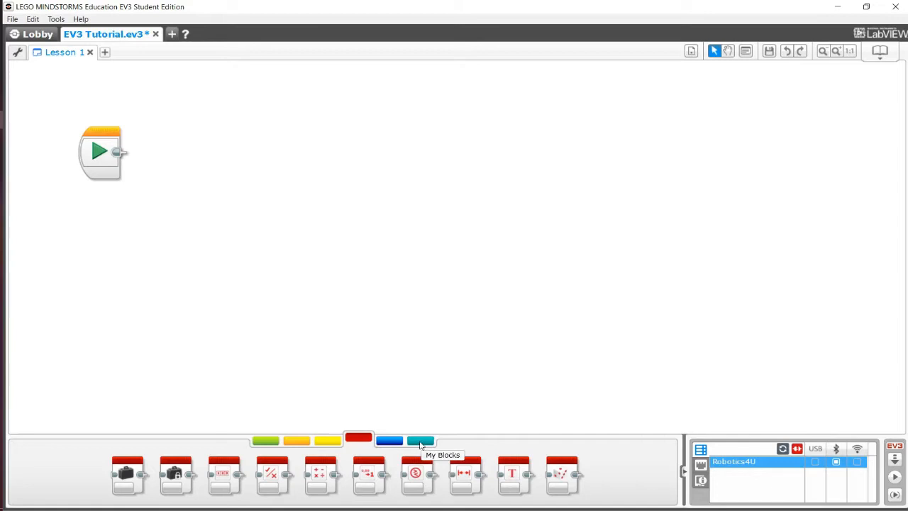
# - Show the empty My Blocks palette in the Lesson 1 program
pyautogui.click(420, 438)
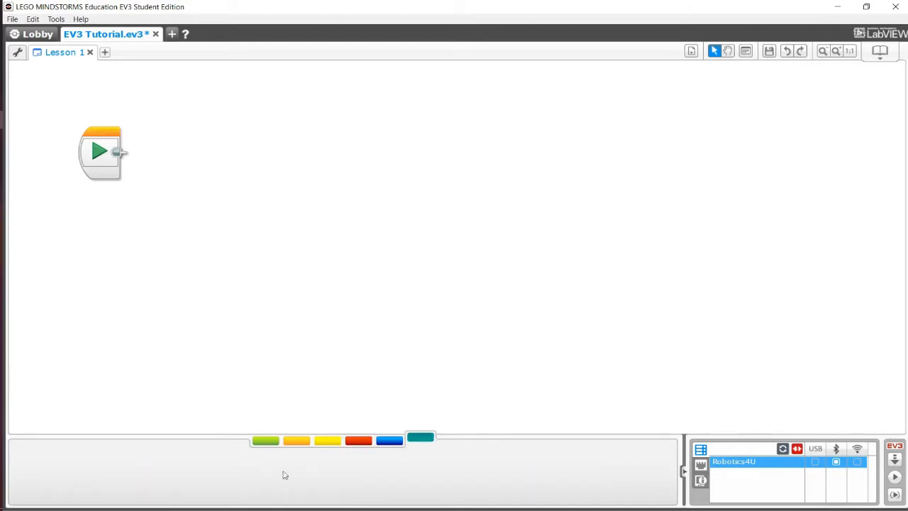
pyautogui.moveTo(358, 471)
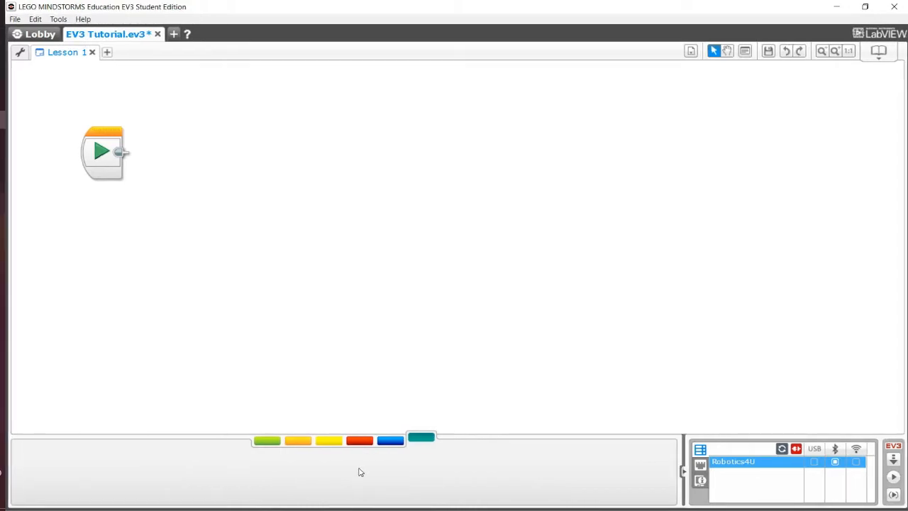
pyautogui.moveTo(295, 426)
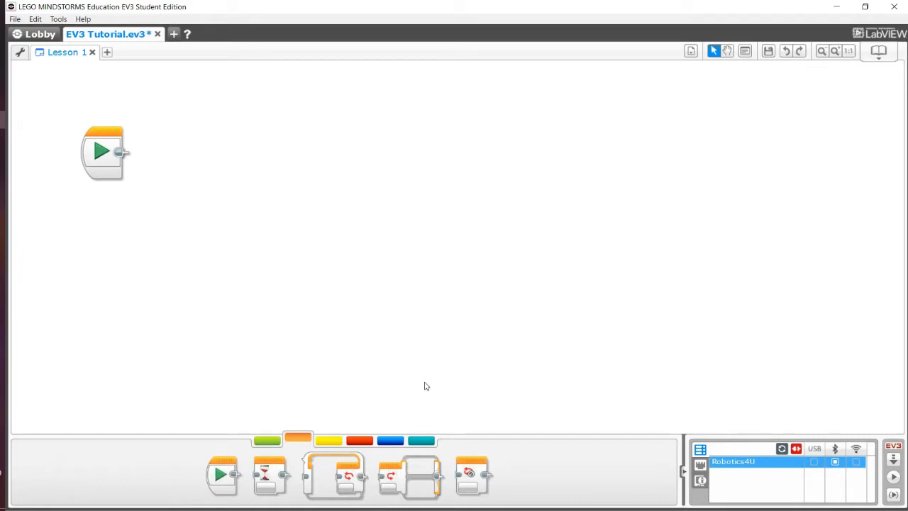
pyautogui.moveTo(406, 406)
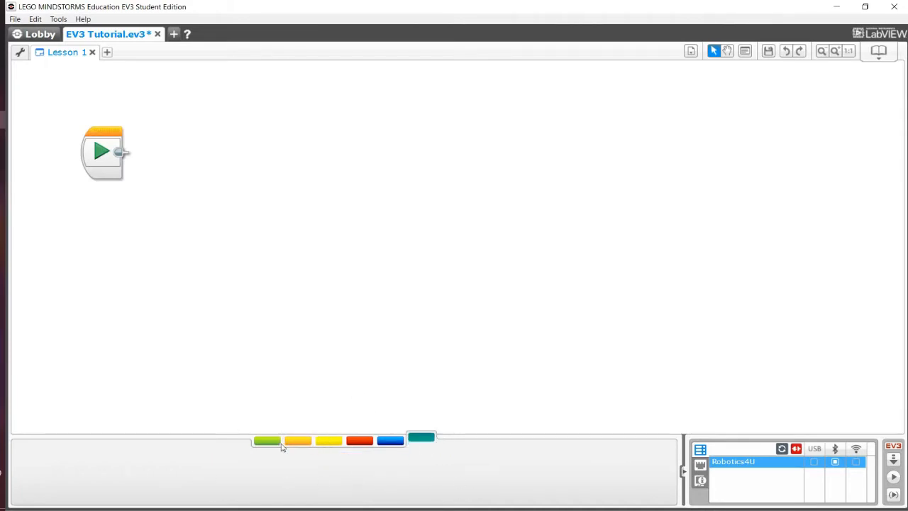
# - Add a Move Tank block from the Action palette after Start and select it for packaging
pyautogui.click(267, 440)
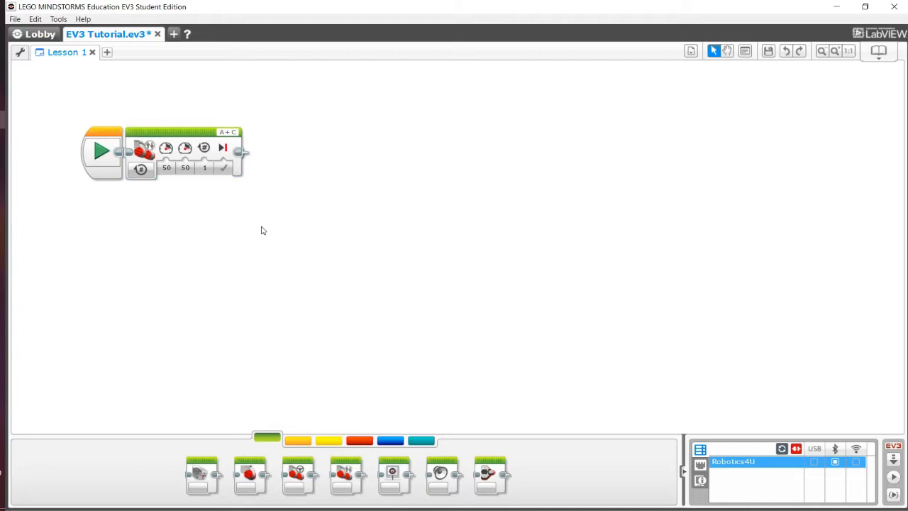
pyautogui.moveTo(226, 187)
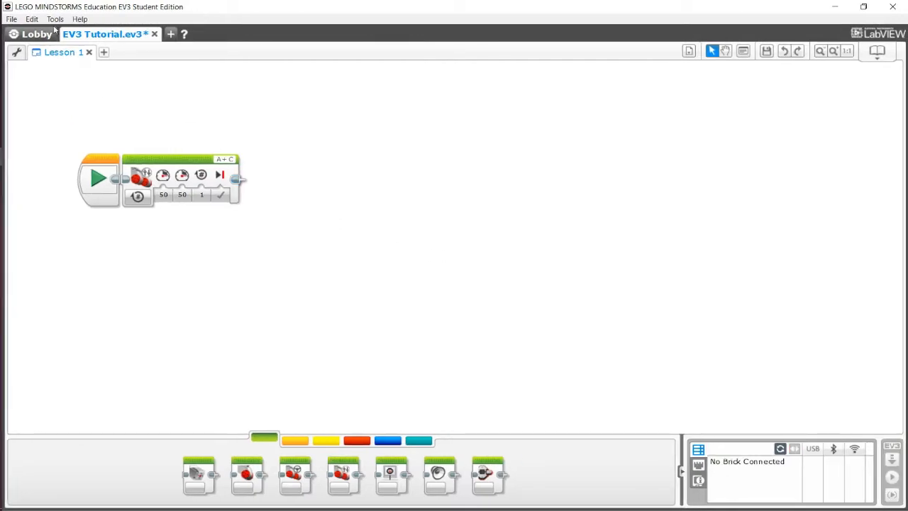
pyautogui.click(182, 177)
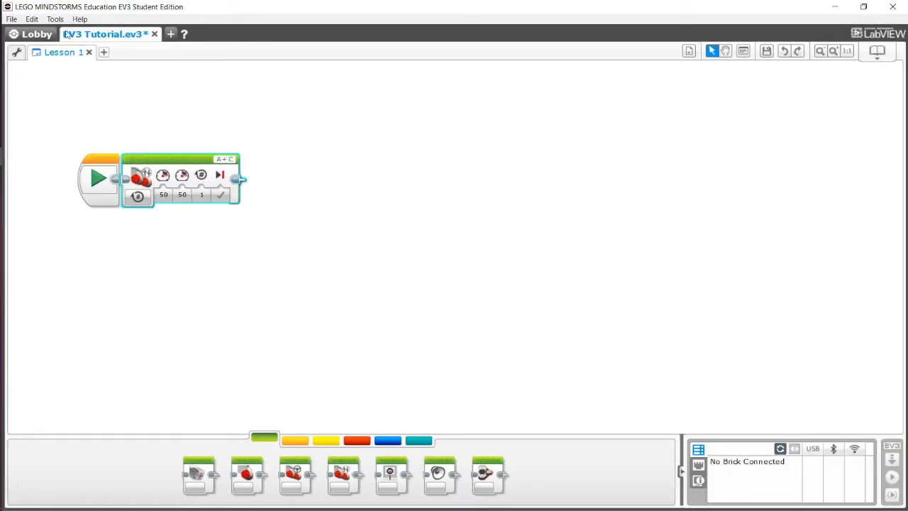
pyautogui.click(54, 20)
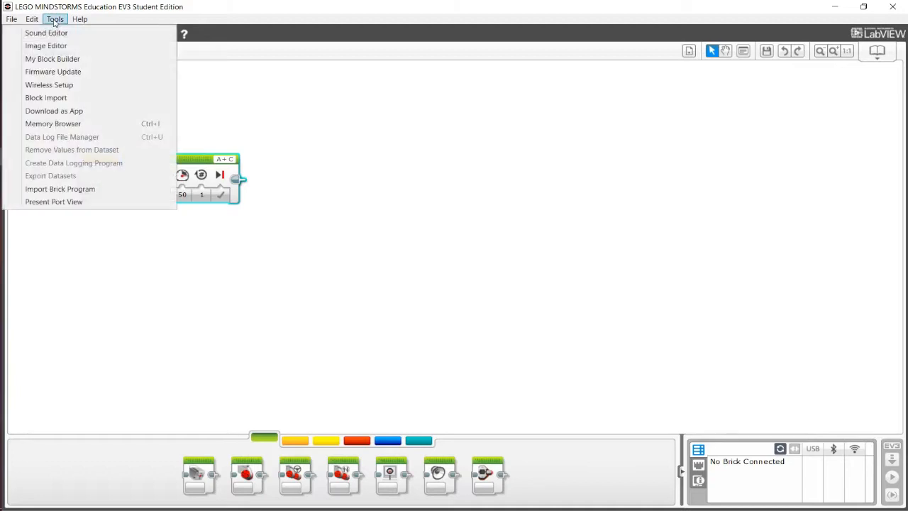
pyautogui.moveTo(52, 58)
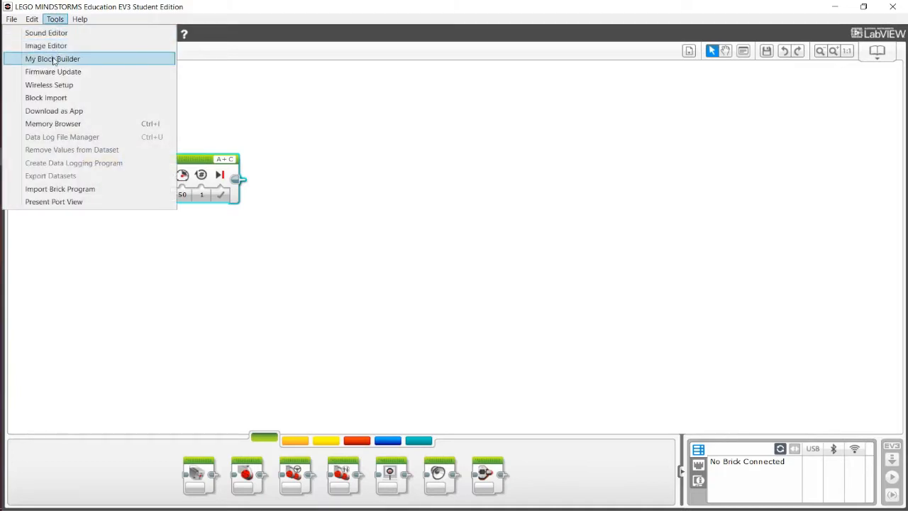
pyautogui.moveTo(88, 60)
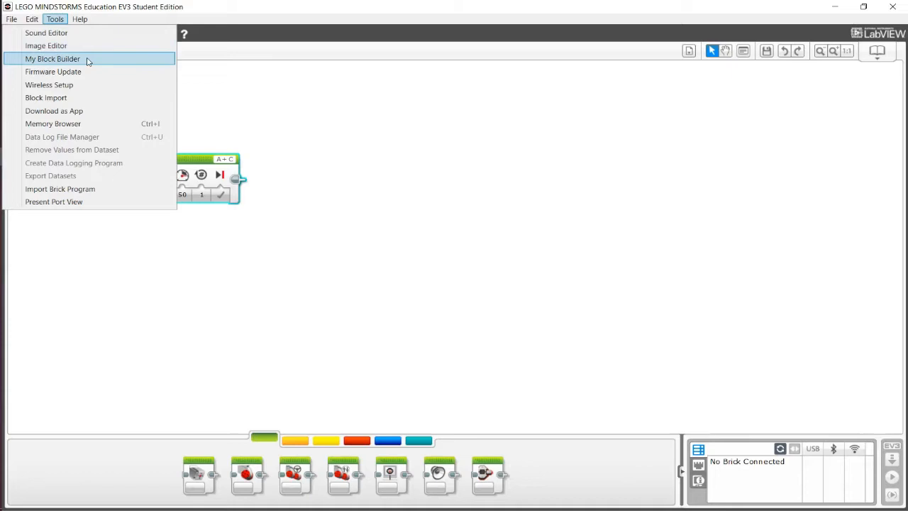
pyautogui.moveTo(91, 60)
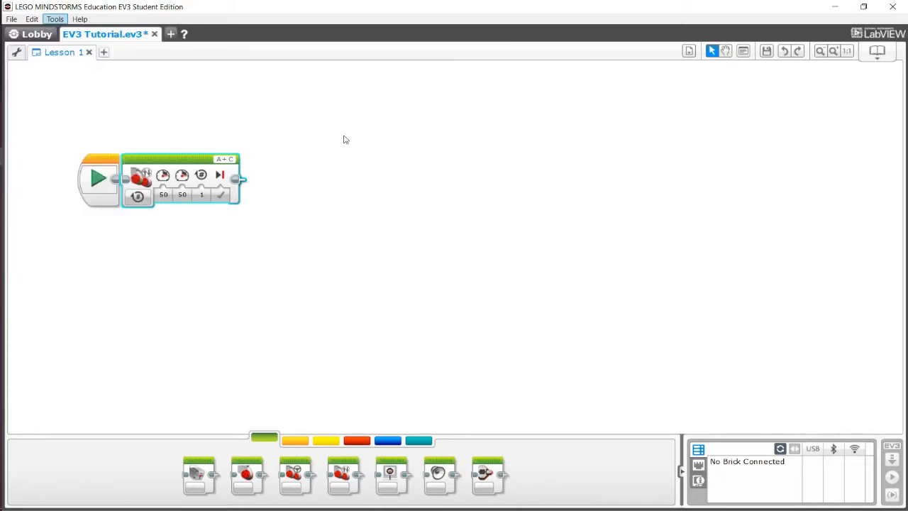
# - Package the Move Tank block into a My Block named MoveTank via My Block Builder
pyautogui.click(54, 20)
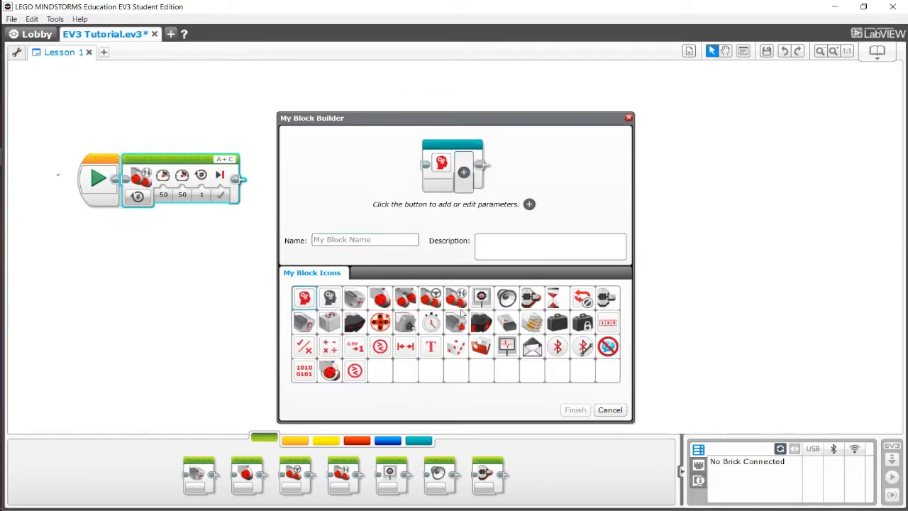
pyautogui.moveTo(419, 443)
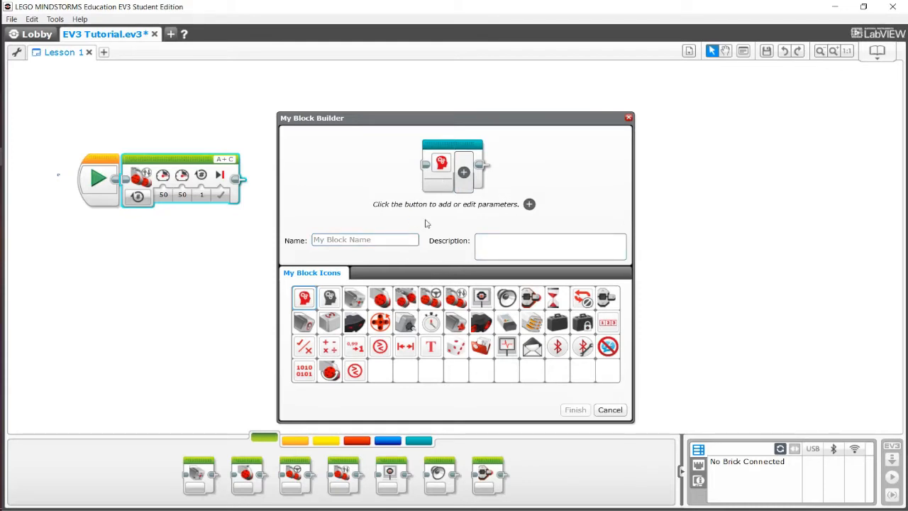
pyautogui.click(550, 247)
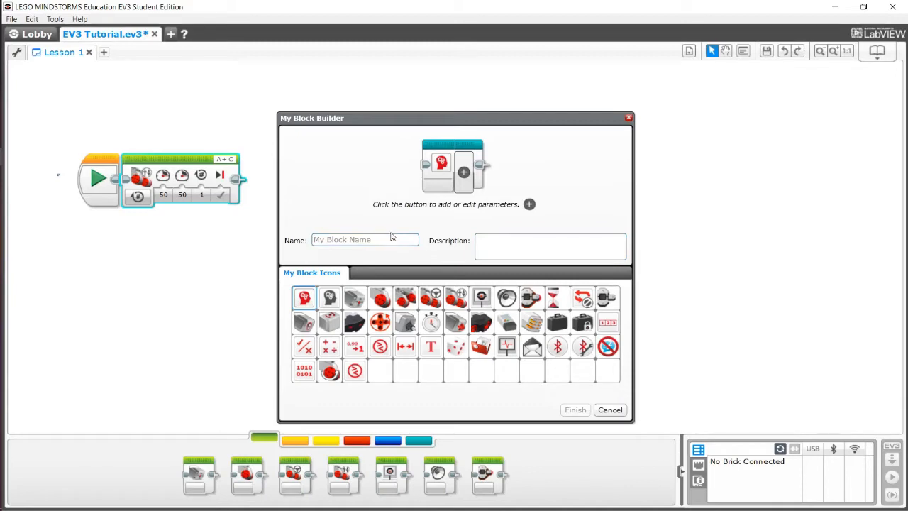
pyautogui.write('MoveTank')
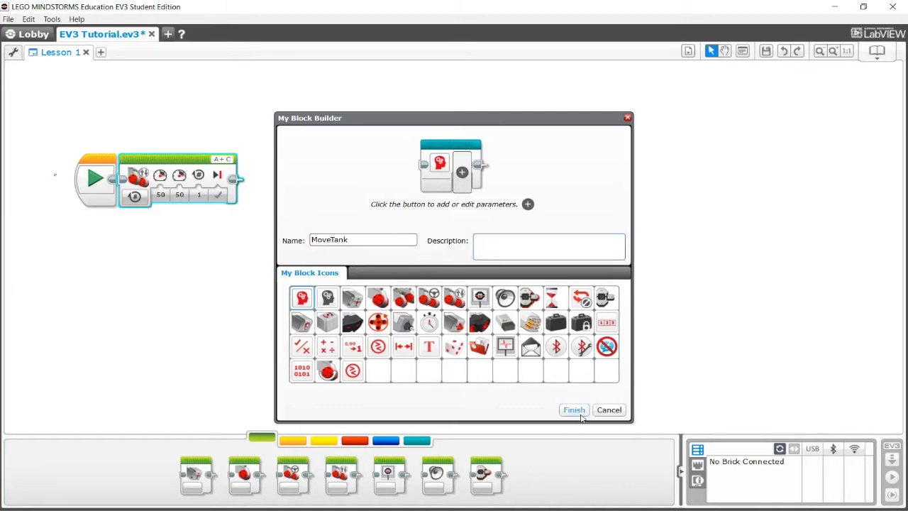
pyautogui.click(573, 409)
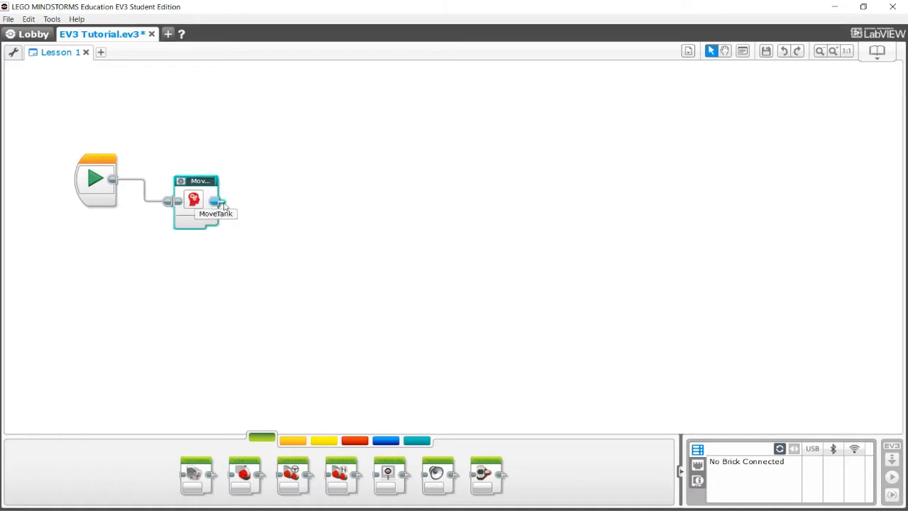
# - Snap the MoveTank My Block directly onto the Start block
pyautogui.moveTo(196, 199); pyautogui.dragTo(141, 178)
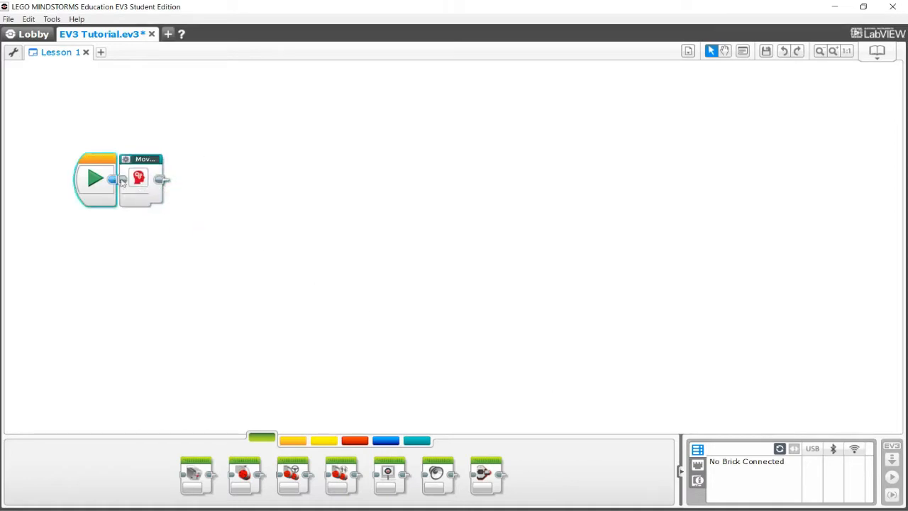
pyautogui.moveTo(142, 182); pyautogui.dragTo(234, 181)
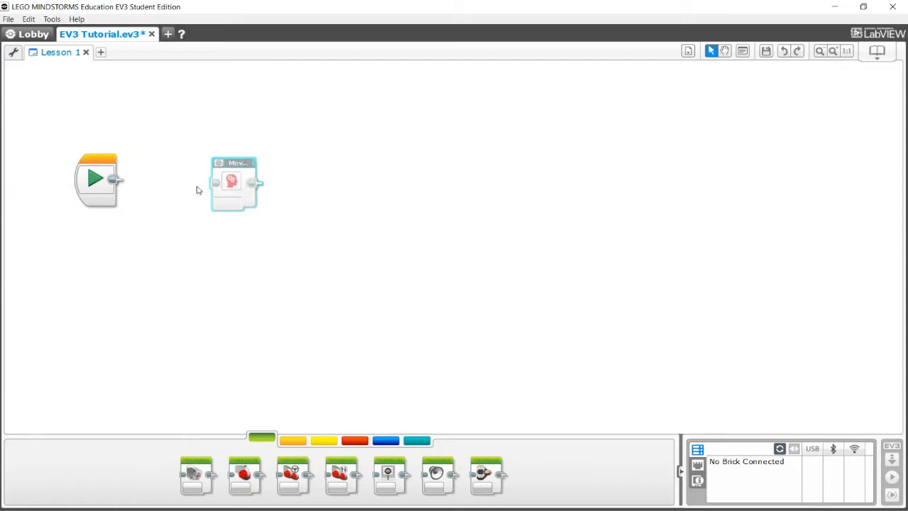
pyautogui.moveTo(234, 182); pyautogui.dragTo(142, 177)
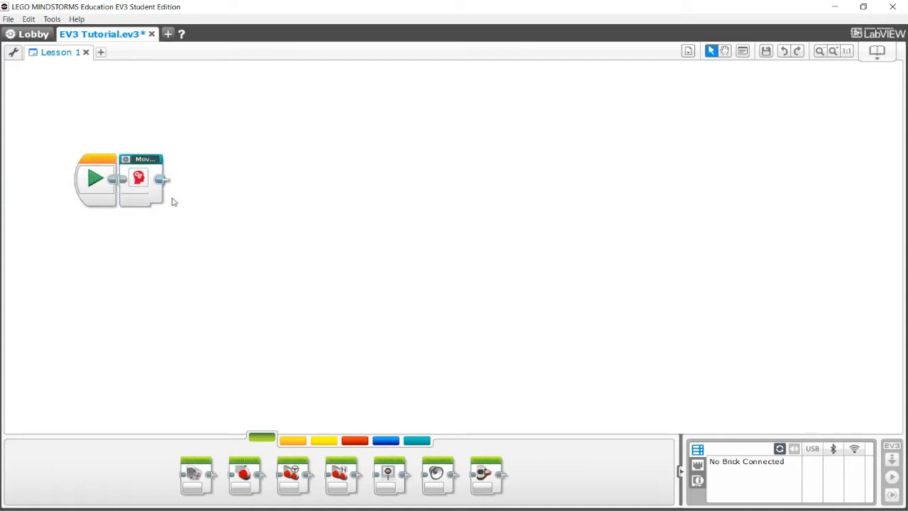
pyautogui.moveTo(179, 211)
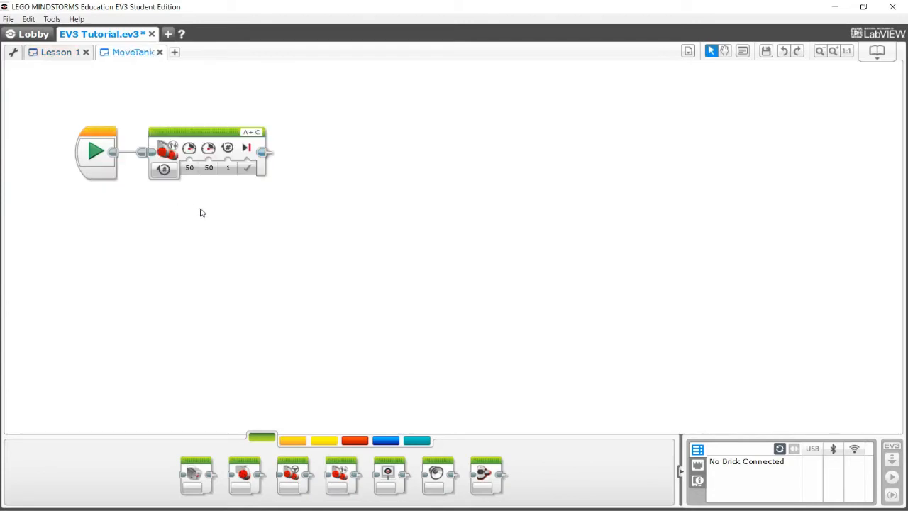
pyautogui.moveTo(333, 152)
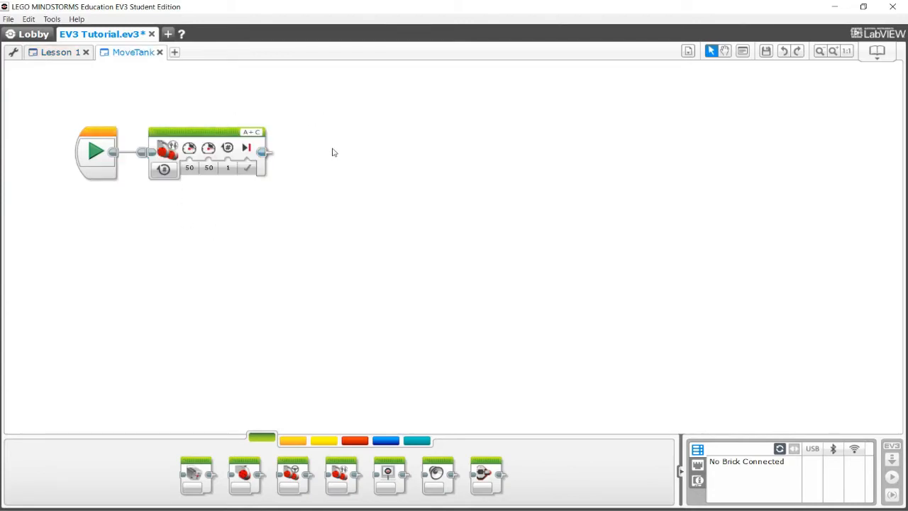
pyautogui.moveTo(348, 314)
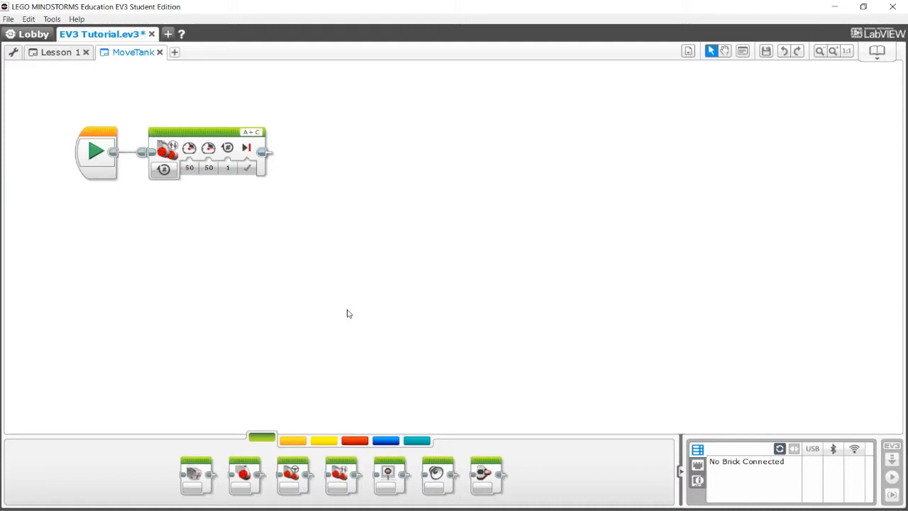
pyautogui.moveTo(317, 254)
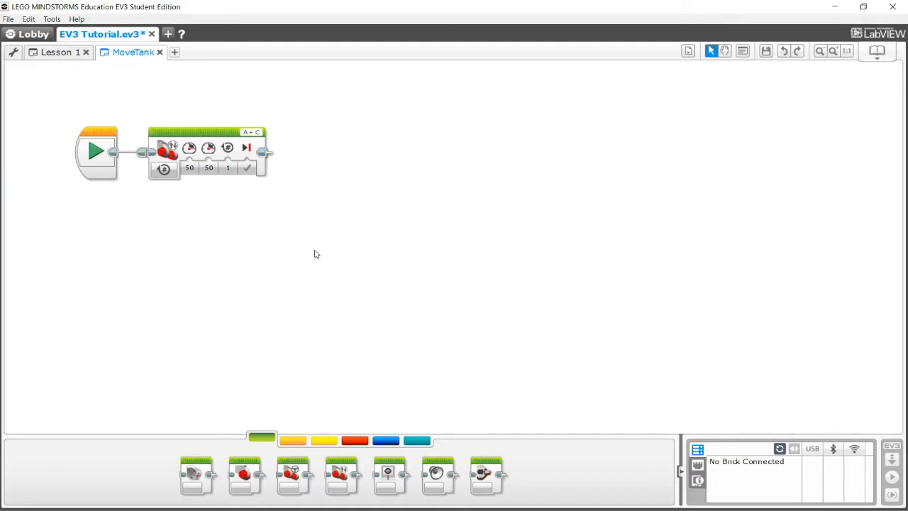
pyautogui.moveTo(255, 251)
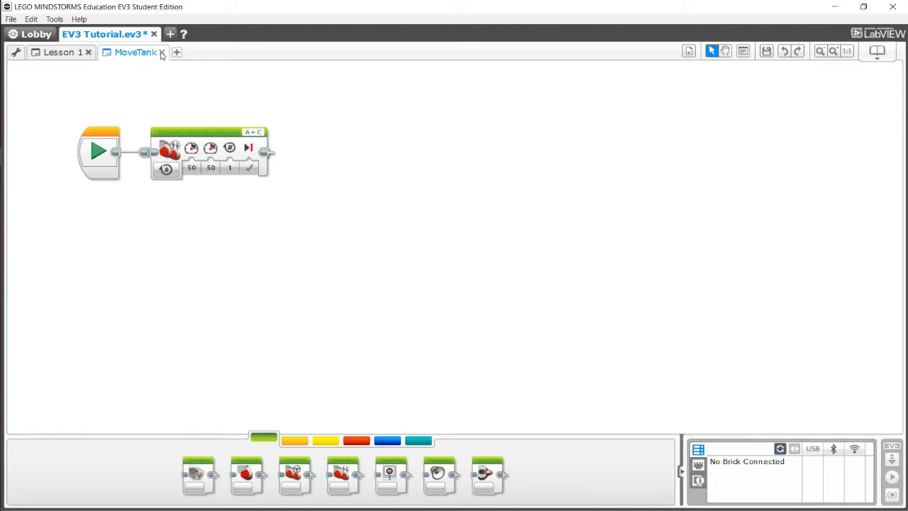
# - Rebuild the selected move blocks into the MoveTank My Block so it appears in the palette
pyautogui.click(161, 52)
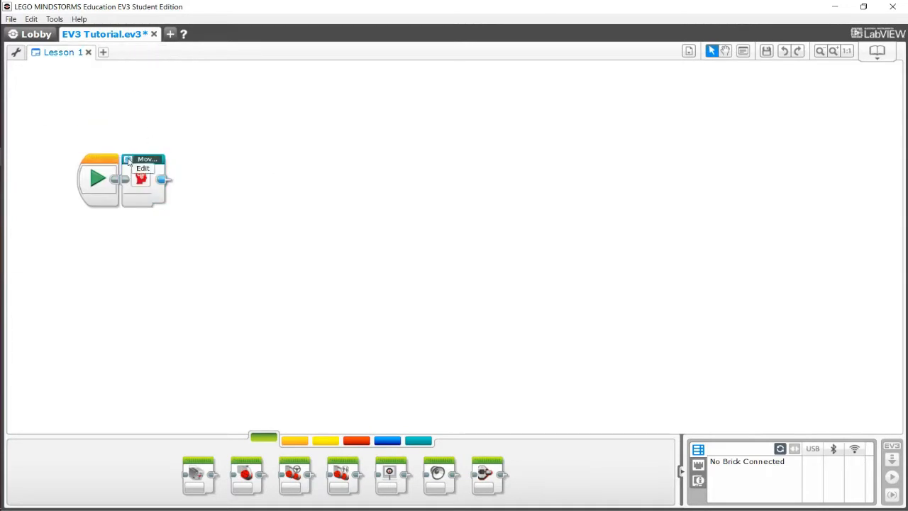
pyautogui.click(142, 168)
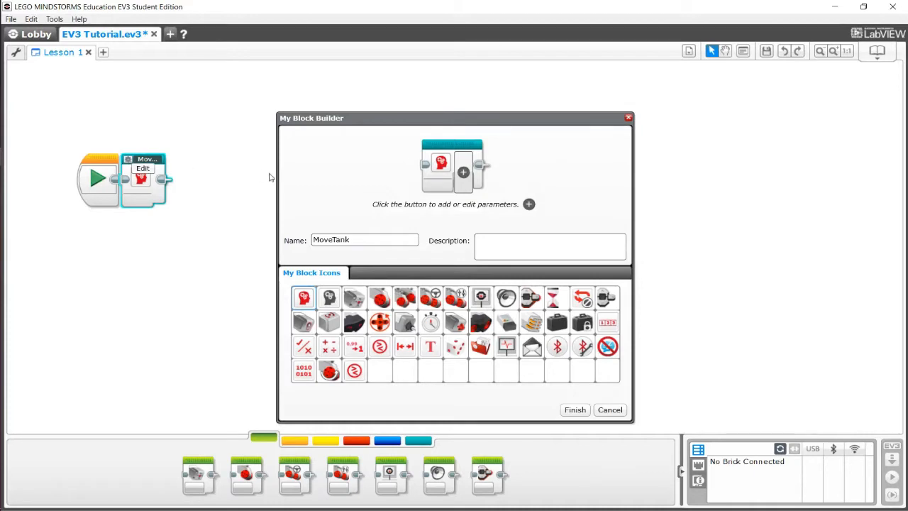
pyautogui.moveTo(471, 233)
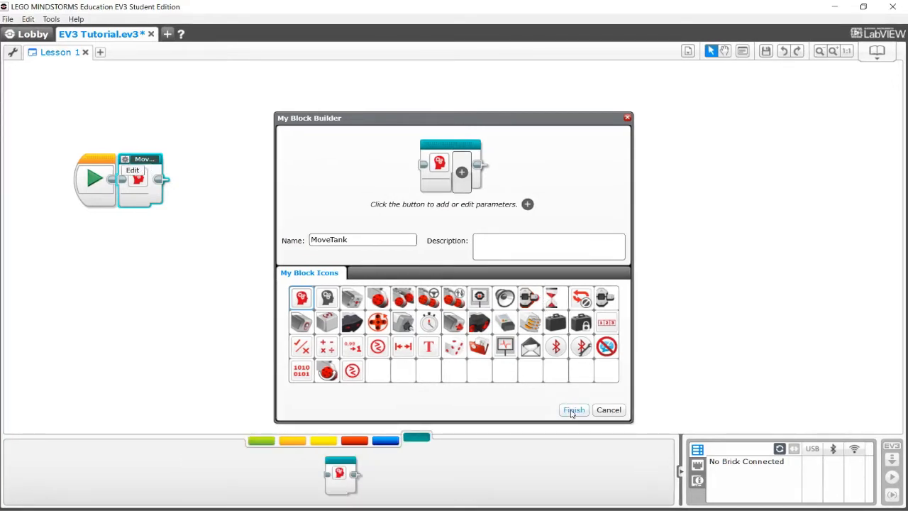
pyautogui.click(574, 409)
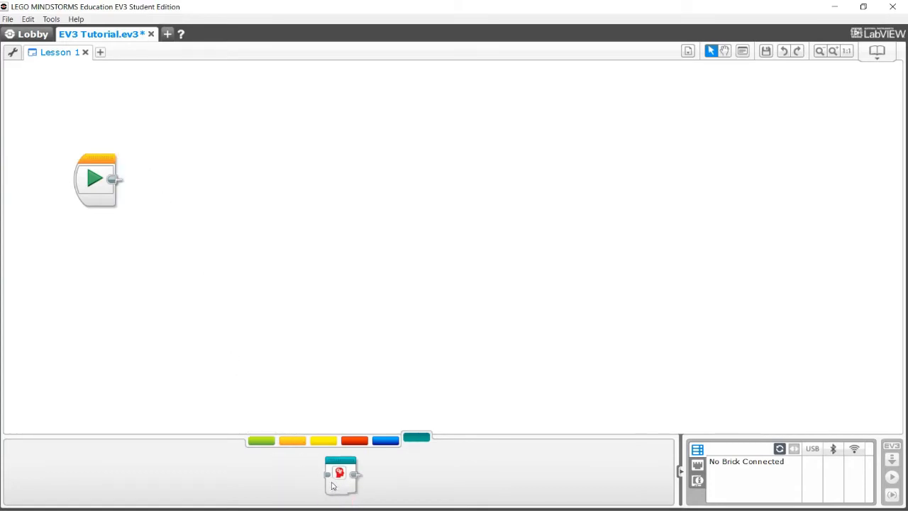
# - Place a single MoveTank My Block after Start, remove extras, and view its contents
pyautogui.moveTo(340, 474); pyautogui.dragTo(141, 178)
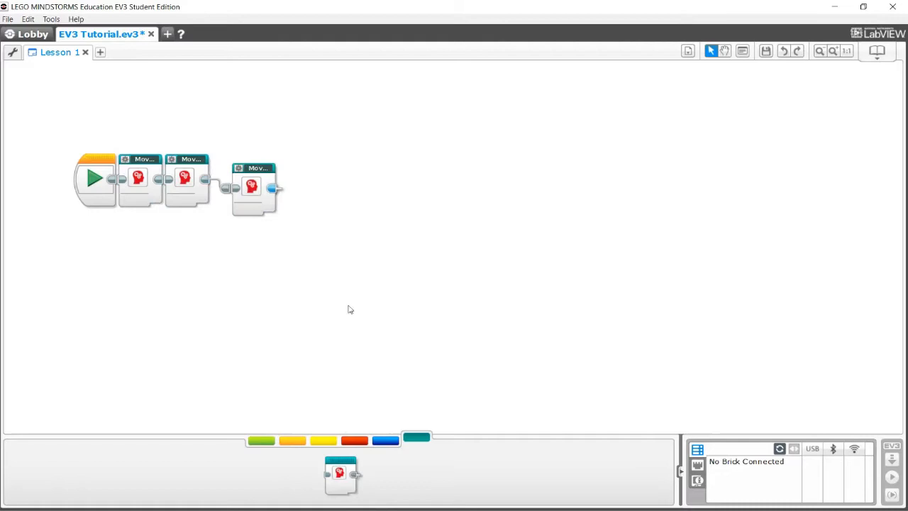
pyautogui.moveTo(254, 179); pyautogui.dragTo(321, 179)
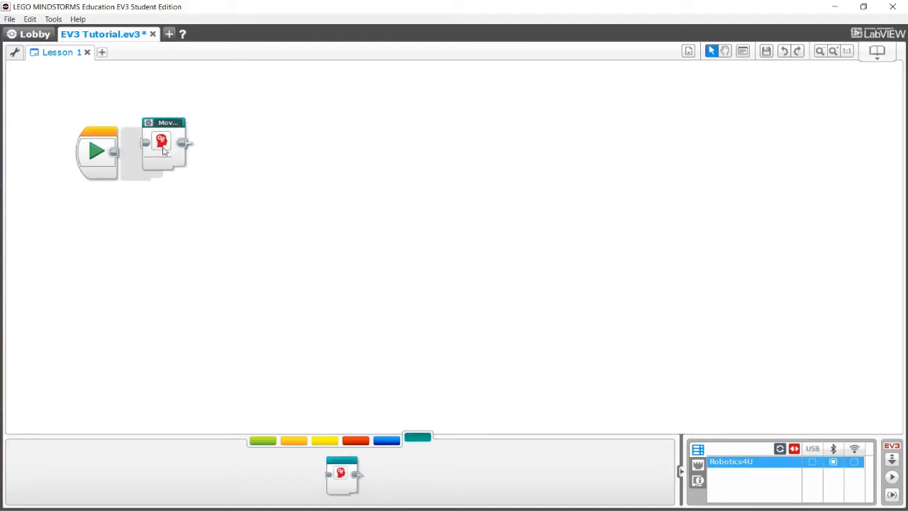
pyautogui.moveTo(162, 145); pyautogui.dragTo(139, 150)
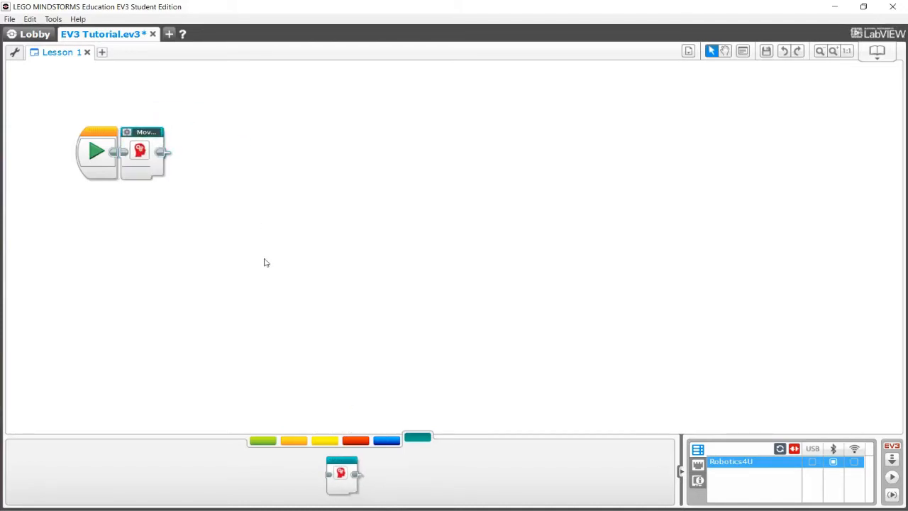
pyautogui.moveTo(135, 155)
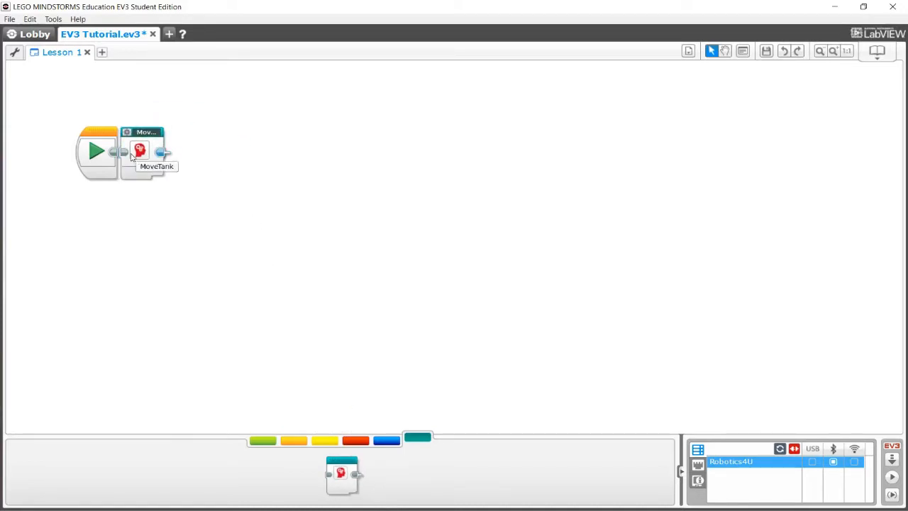
pyautogui.doubleClick(139, 150)
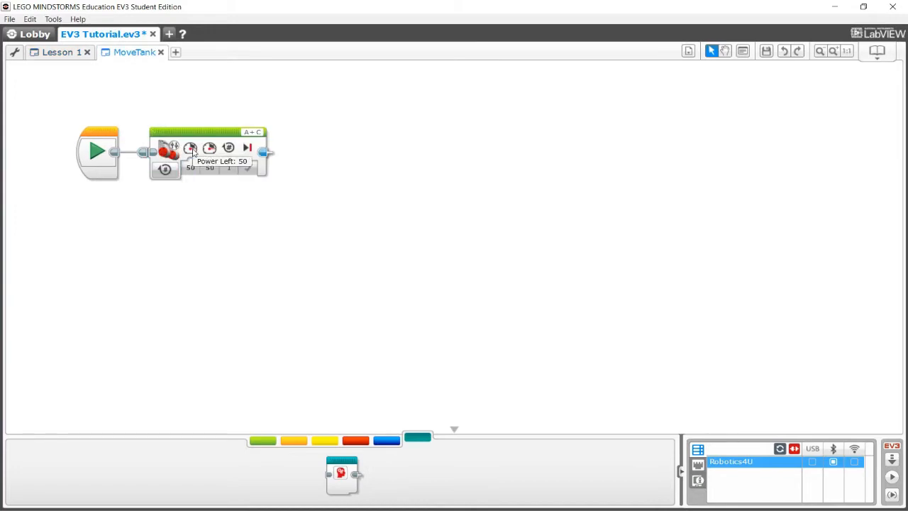
pyautogui.moveTo(229, 148)
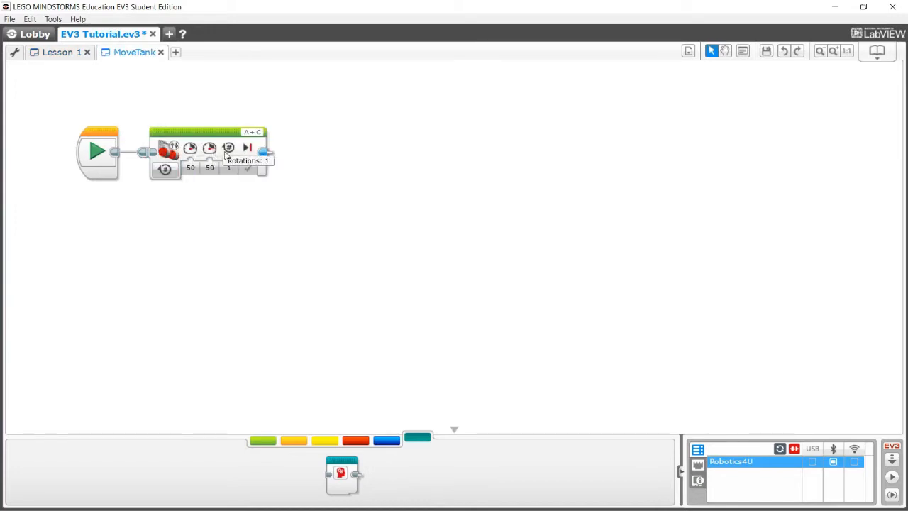
pyautogui.moveTo(102, 67)
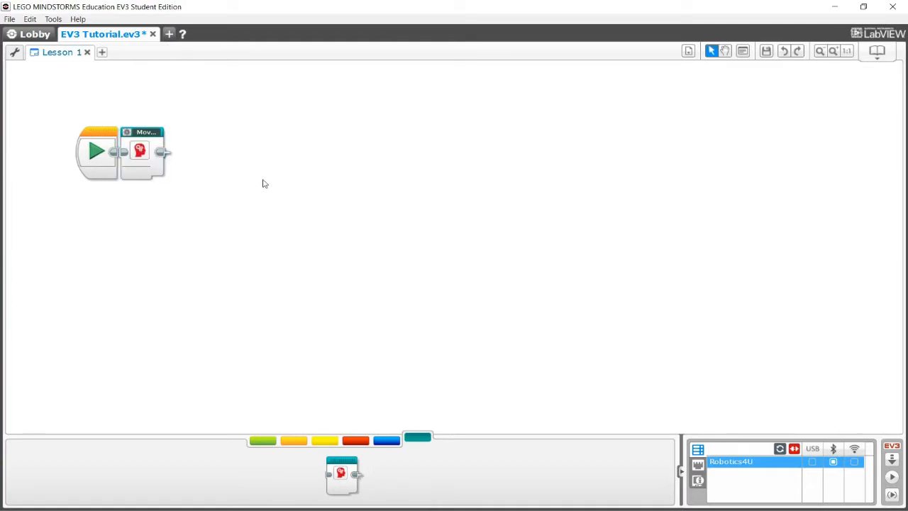
pyautogui.moveTo(267, 176)
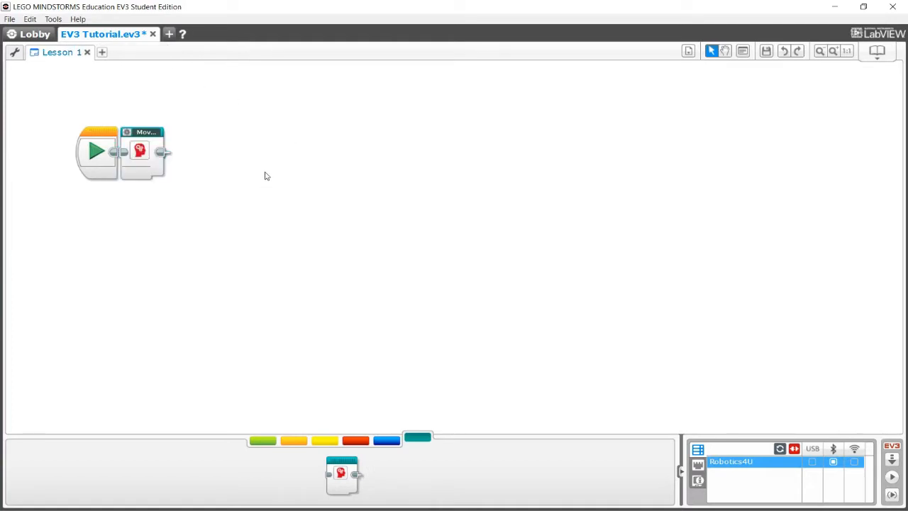
pyautogui.moveTo(181, 198)
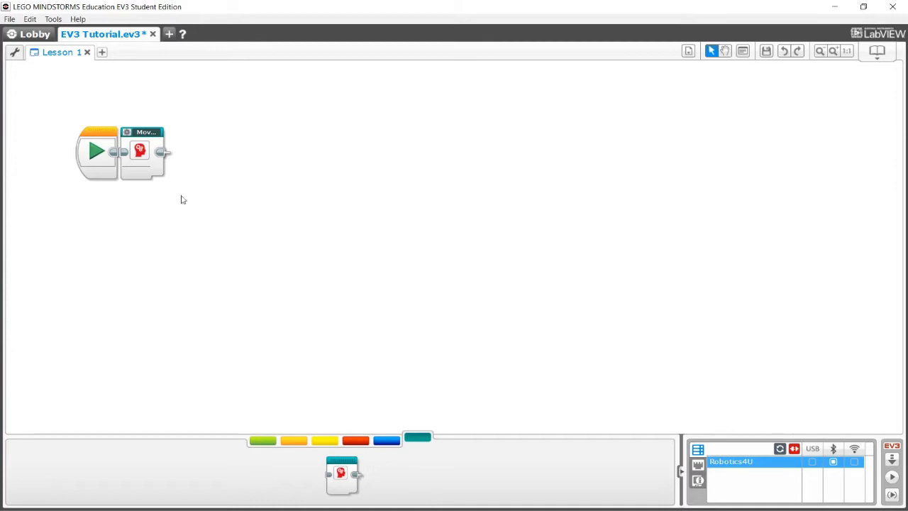
# - Reopen MoveTank in My Block Builder to edit it and add a parameter
pyautogui.doubleClick(142, 151)
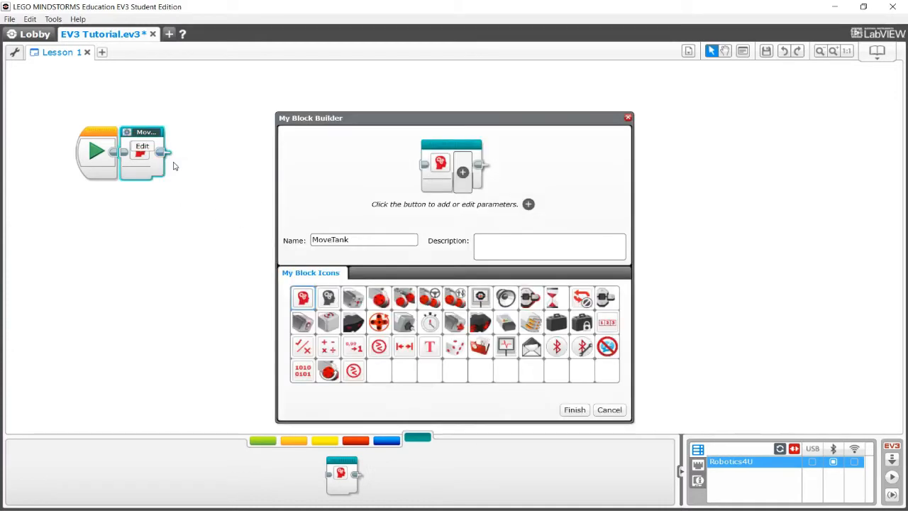
pyautogui.moveTo(457, 220)
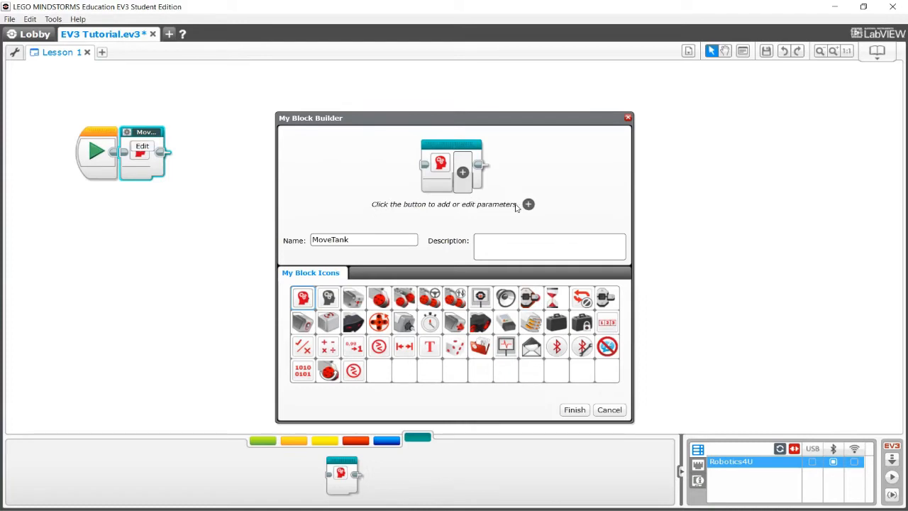
pyautogui.moveTo(462, 173)
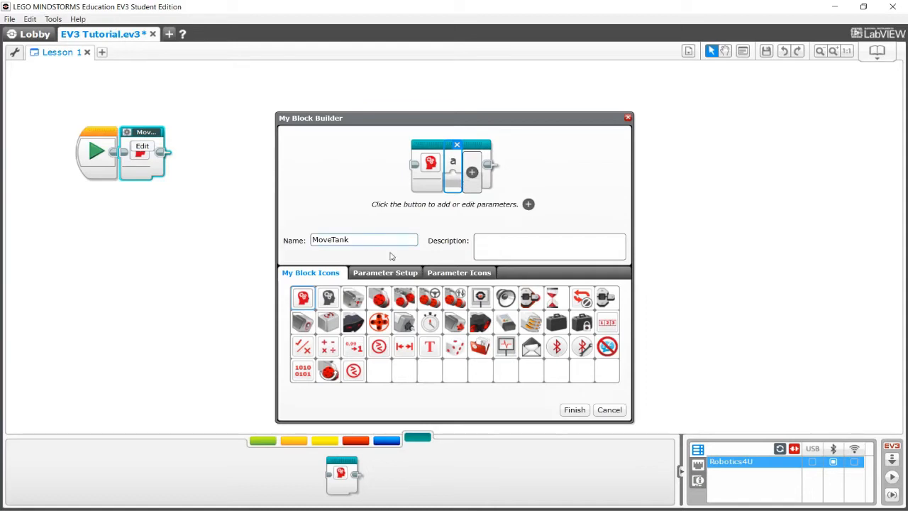
pyautogui.moveTo(389, 277)
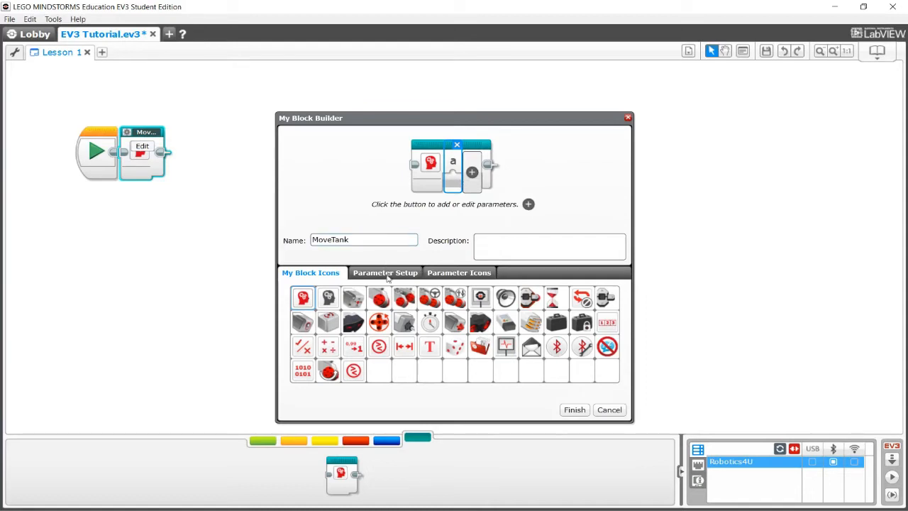
# - Name the new parameter Rotation and style it as a horizontal slider
pyautogui.click(386, 273)
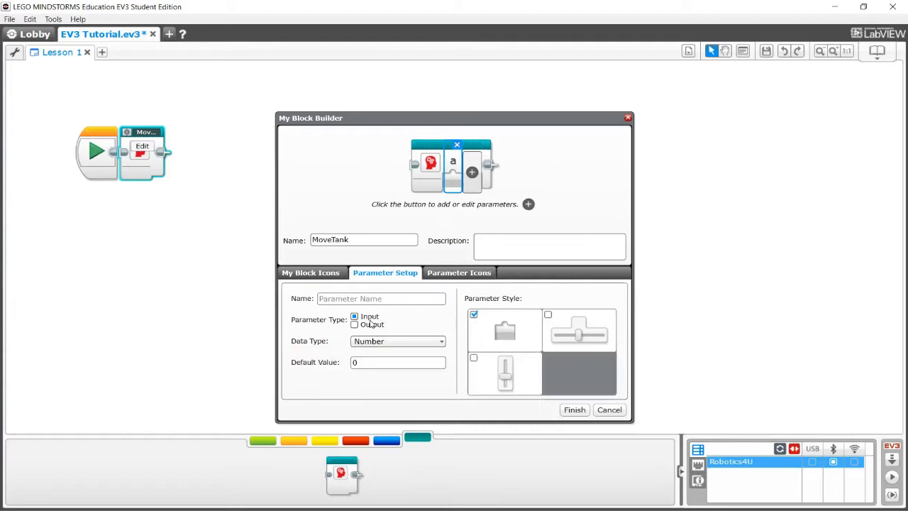
pyautogui.click(363, 240)
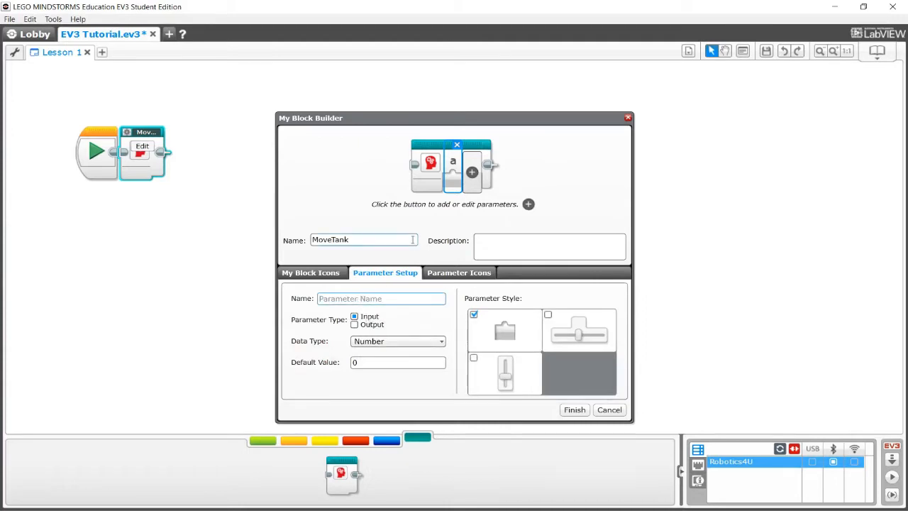
pyautogui.write('S')
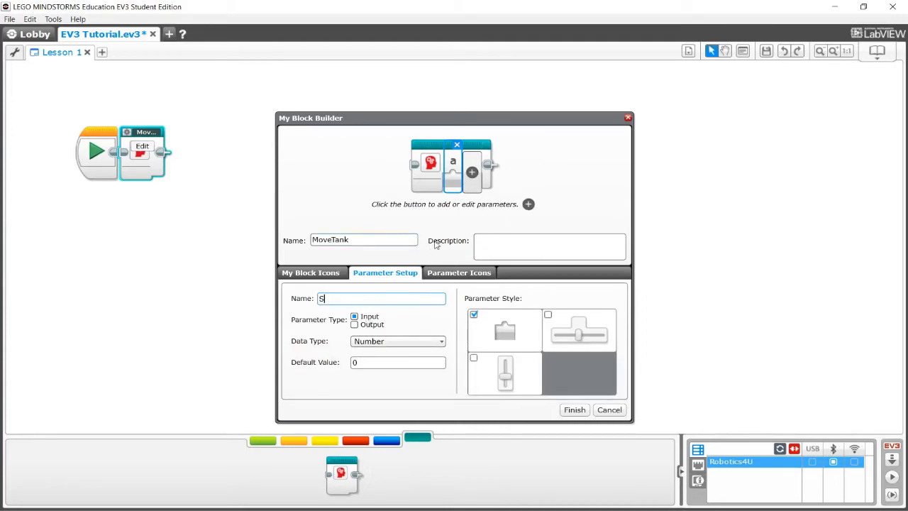
pyautogui.write('p')
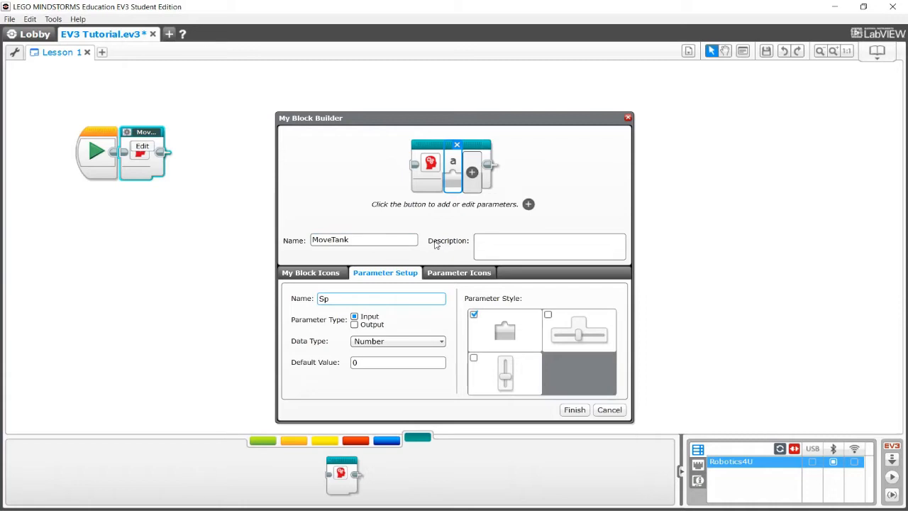
pyautogui.click(381, 298)
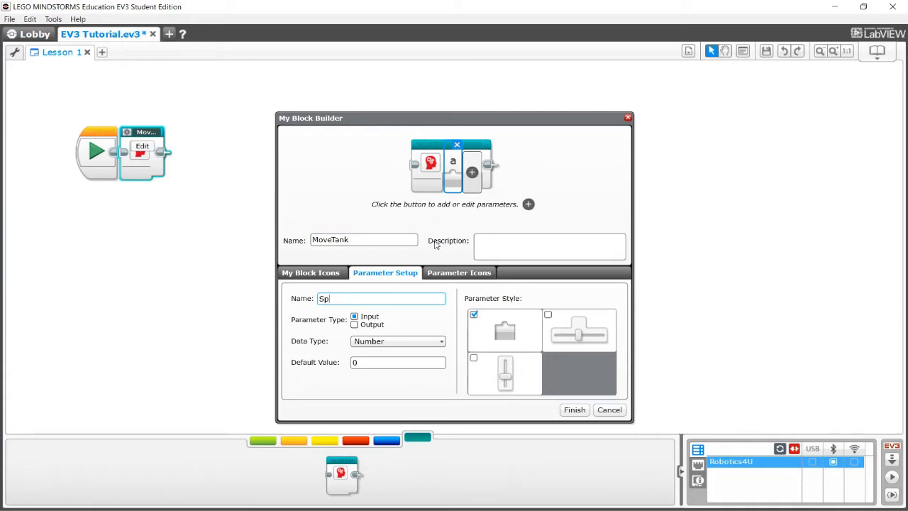
pyautogui.write('Rotation')
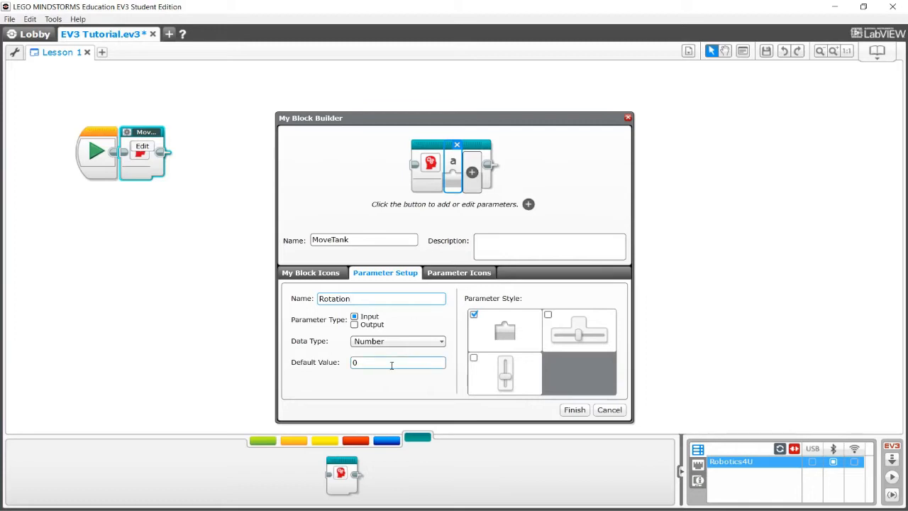
pyautogui.click(398, 363)
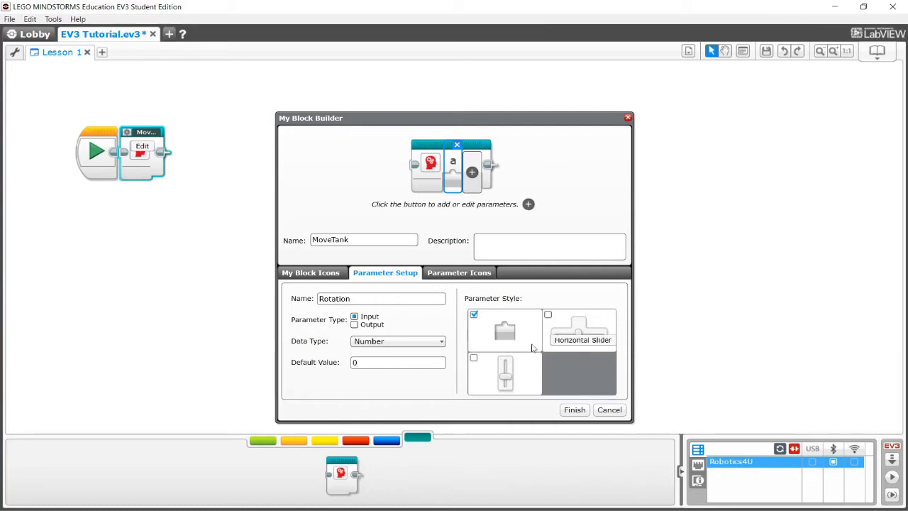
pyautogui.moveTo(568, 333)
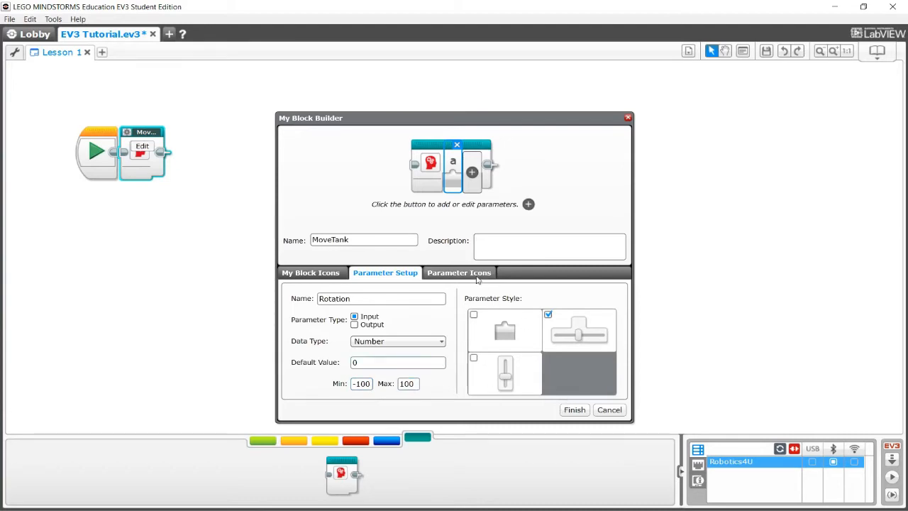
# - Give the Rotation parameter a rotation-style icon from Parameter Icons
pyautogui.click(459, 273)
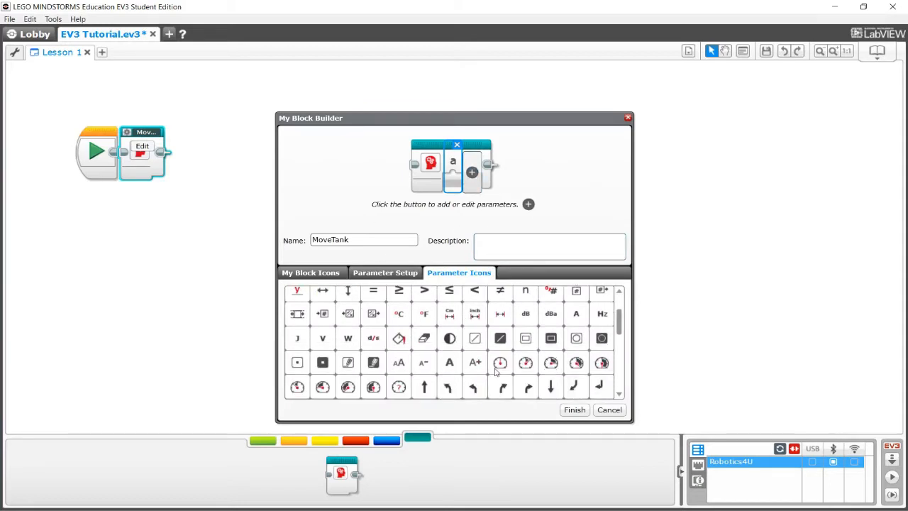
pyautogui.scroll(-3)
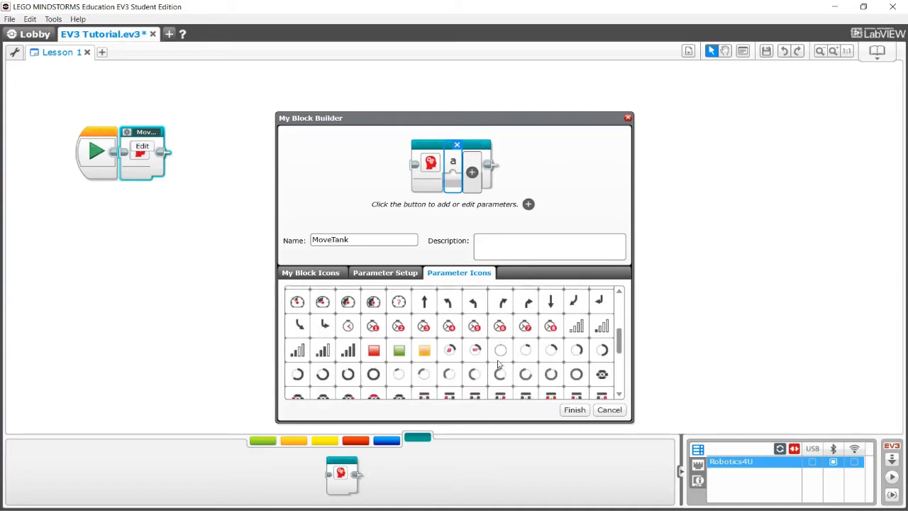
pyautogui.scroll(-3)
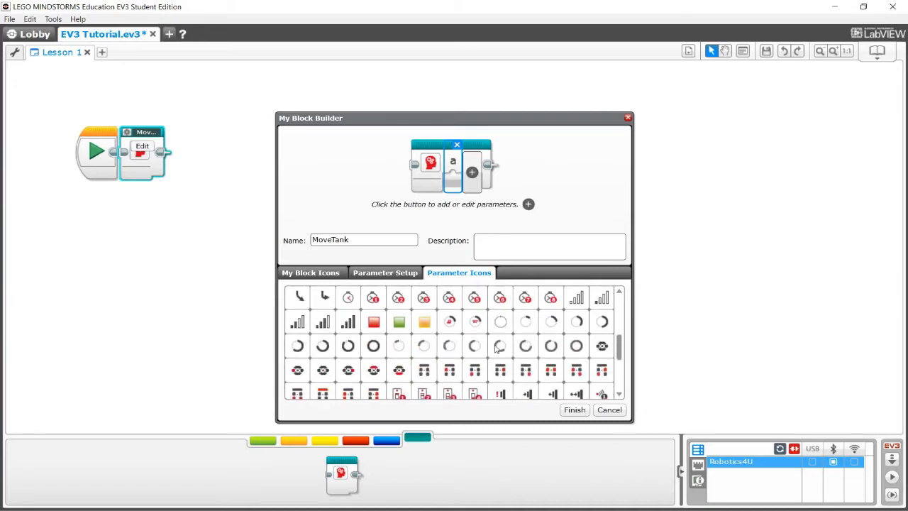
pyautogui.click(448, 321)
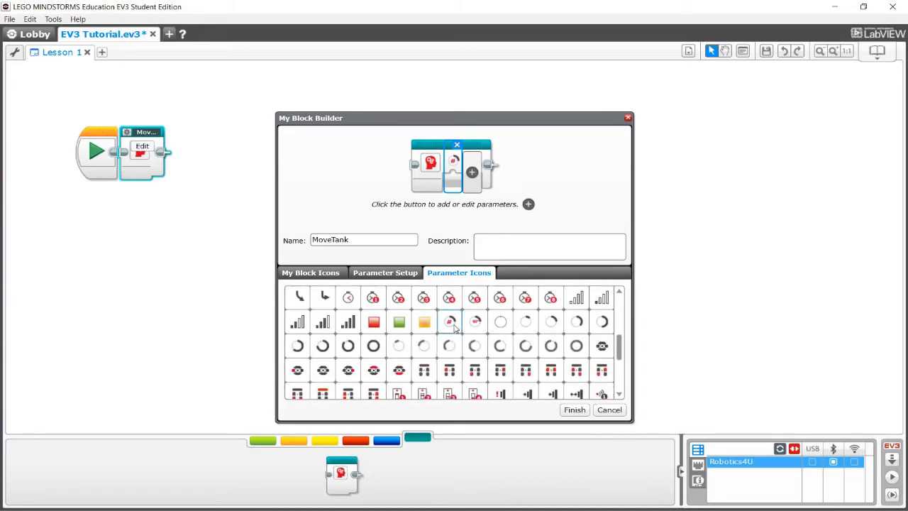
pyautogui.click(449, 320)
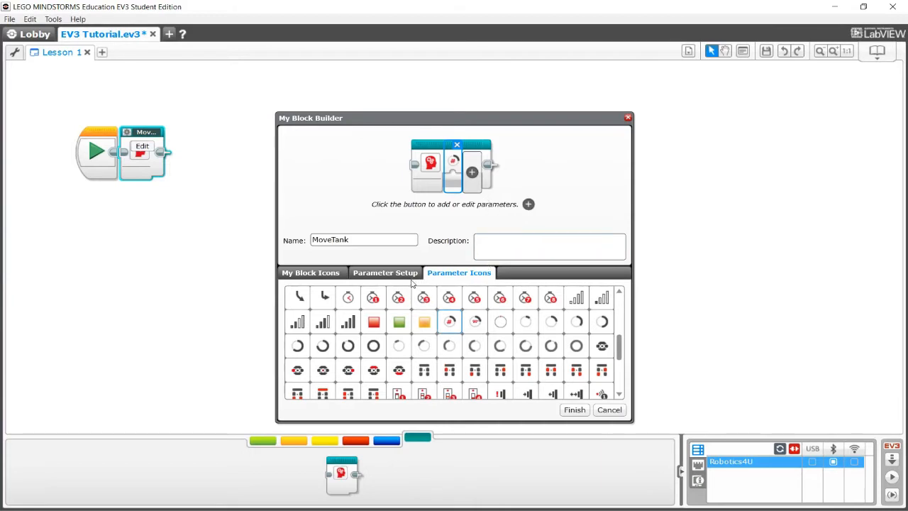
pyautogui.moveTo(447, 272)
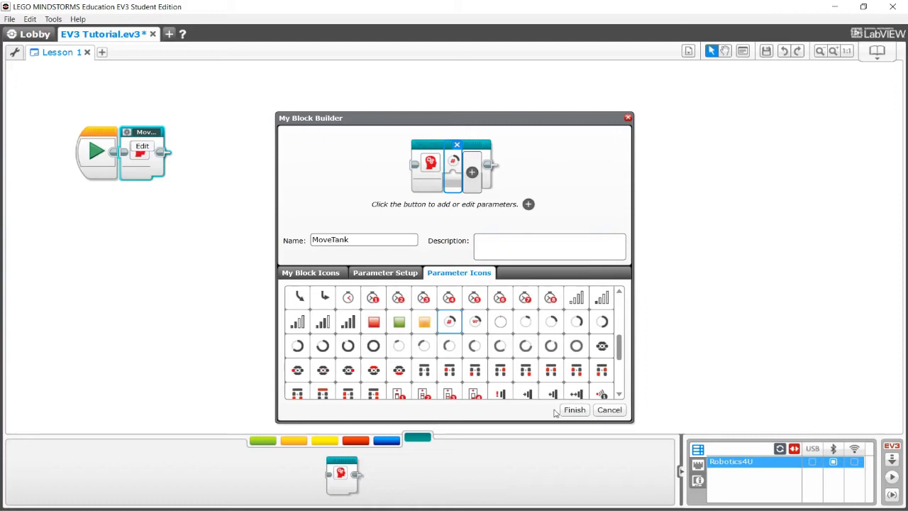
# - Finish the MoveTank My Block and wire its Rotation parameter input inside its tab
pyautogui.click(574, 408)
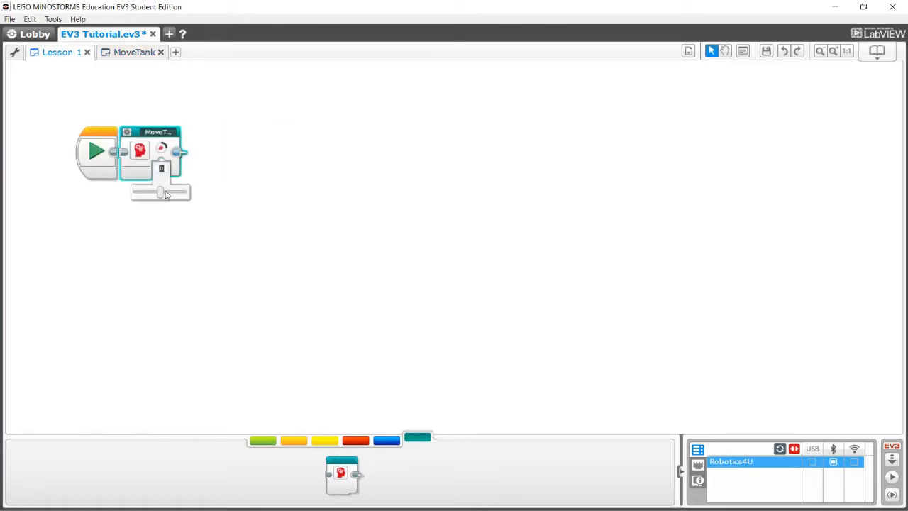
pyautogui.moveTo(159, 193); pyautogui.dragTo(168, 193)
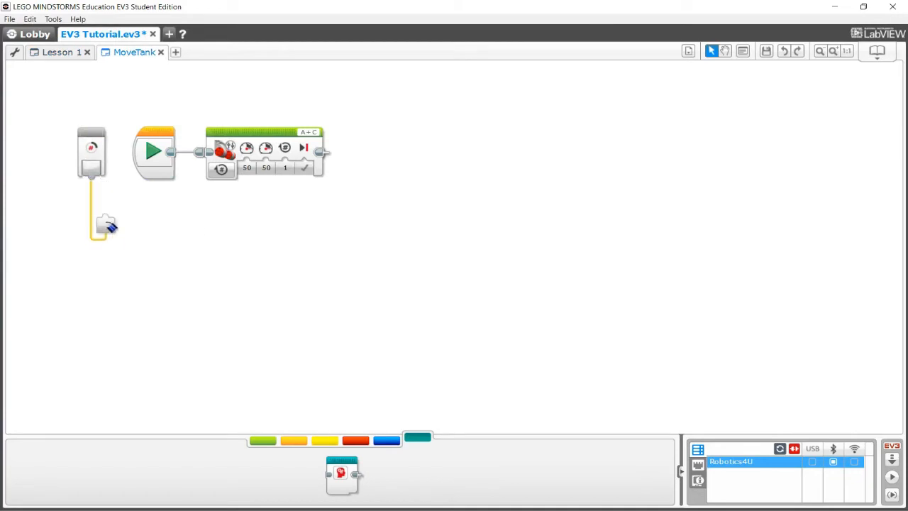
# - Wire the Rotation parameter into the Move Tank block's rotations input
pyautogui.moveTo(106, 224); pyautogui.dragTo(96, 169)
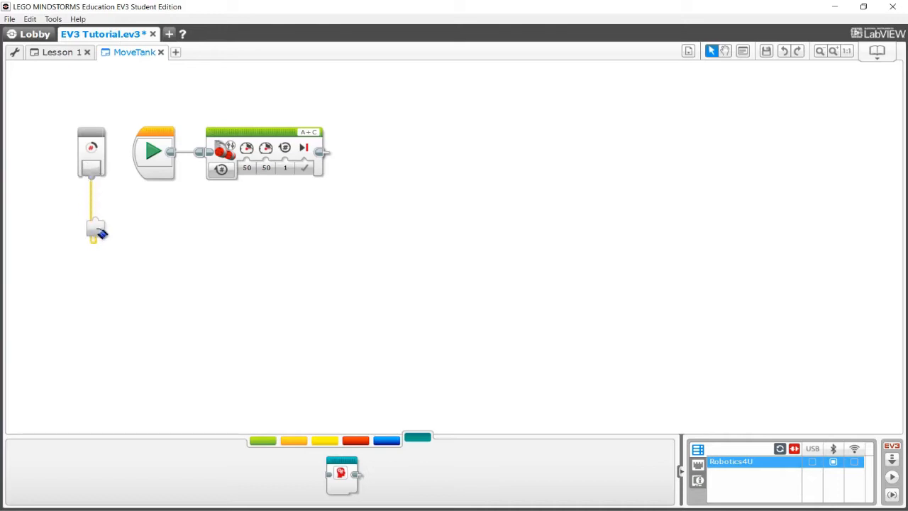
pyautogui.moveTo(97, 230); pyautogui.dragTo(119, 252)
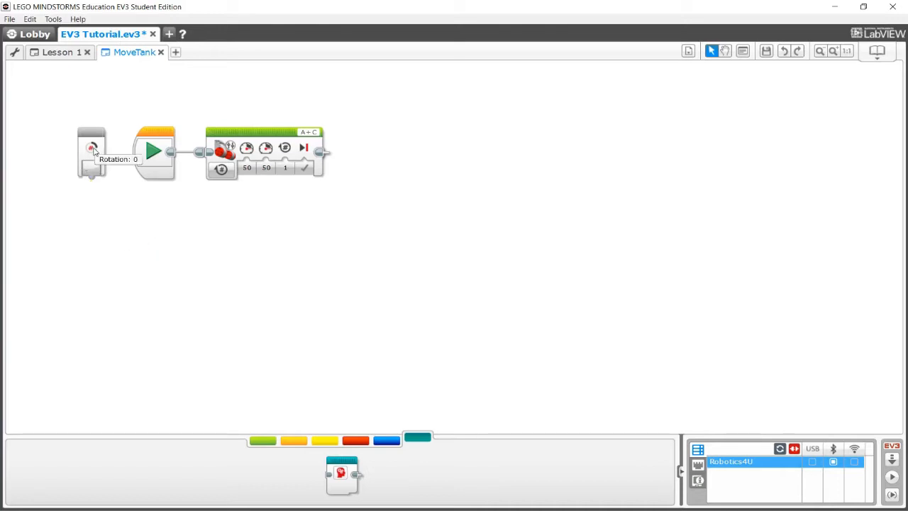
pyautogui.moveTo(287, 159)
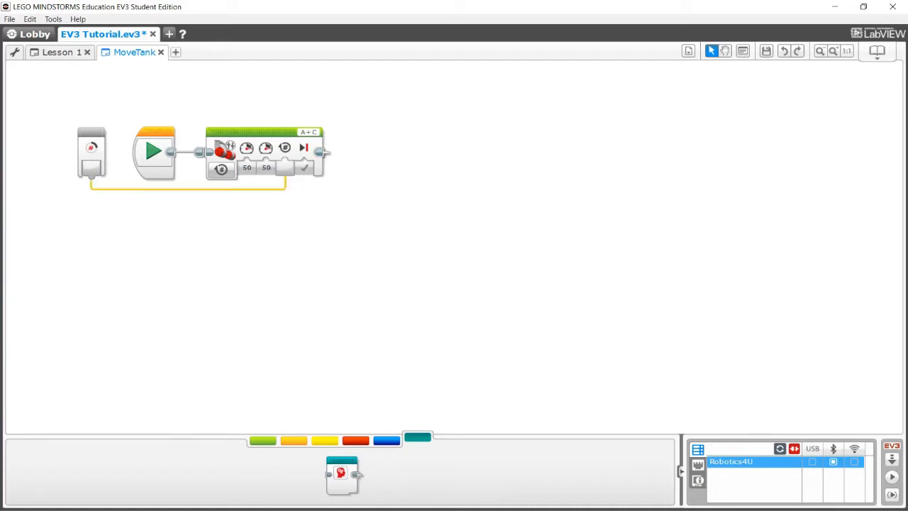
pyautogui.moveTo(859, 399)
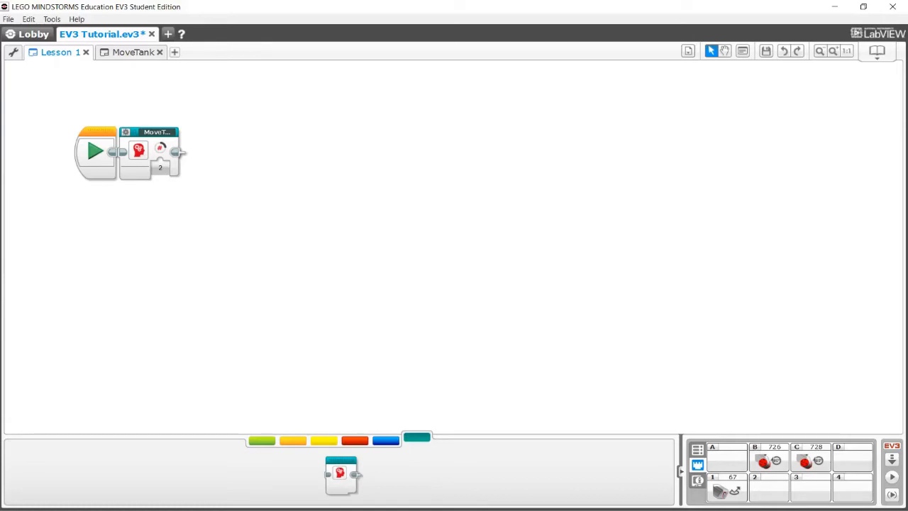
pyautogui.moveTo(162, 146)
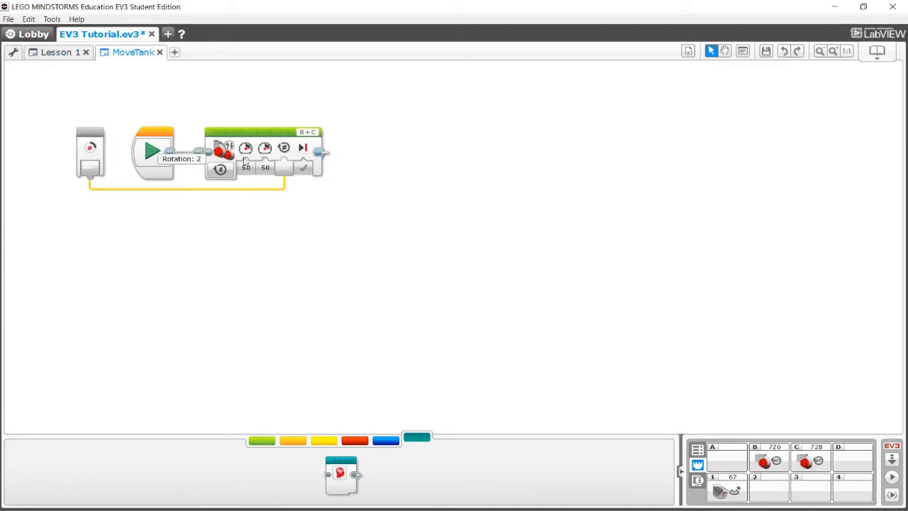
pyautogui.click(57, 51)
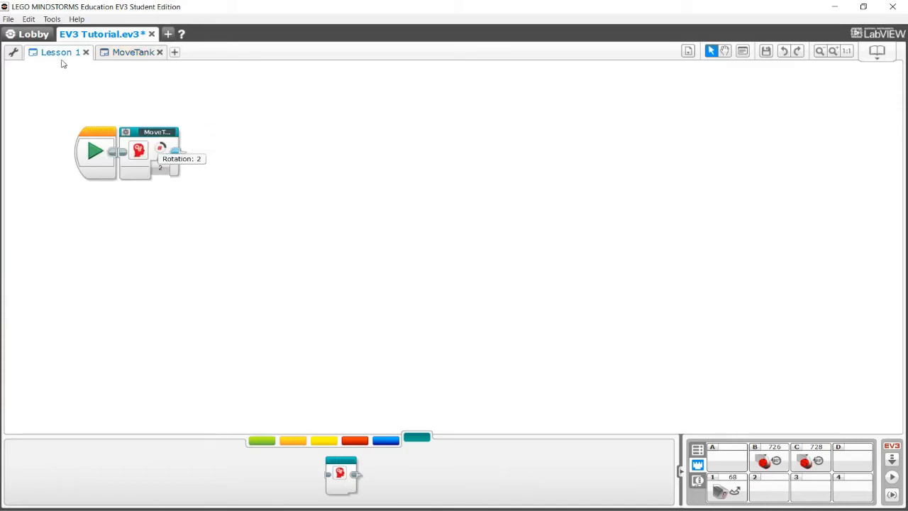
pyautogui.moveTo(275, 167)
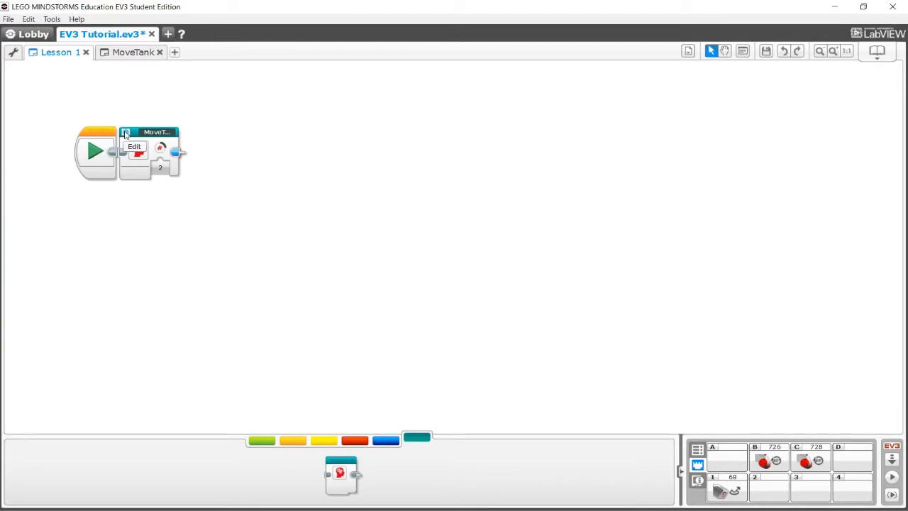
# - Add a MoveTank parameter named SpeedLeft in the My Block Builder
pyautogui.click(133, 146)
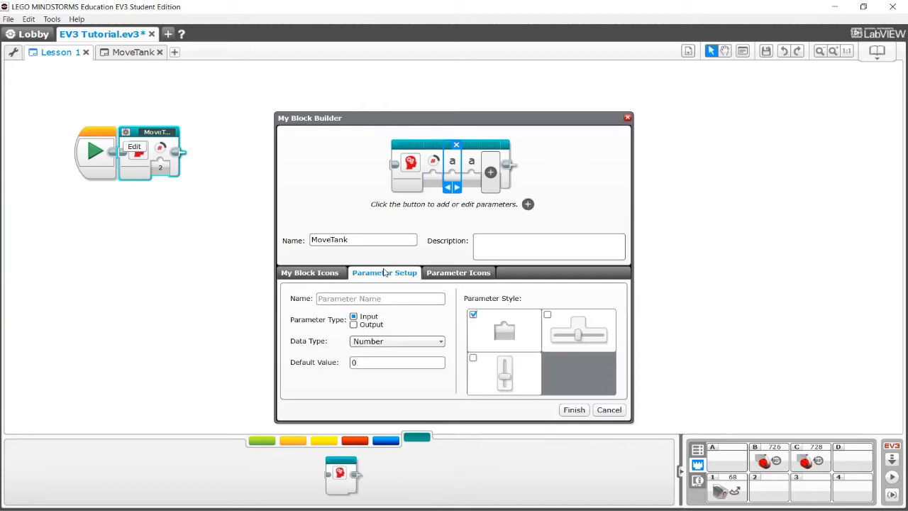
pyautogui.click(380, 298)
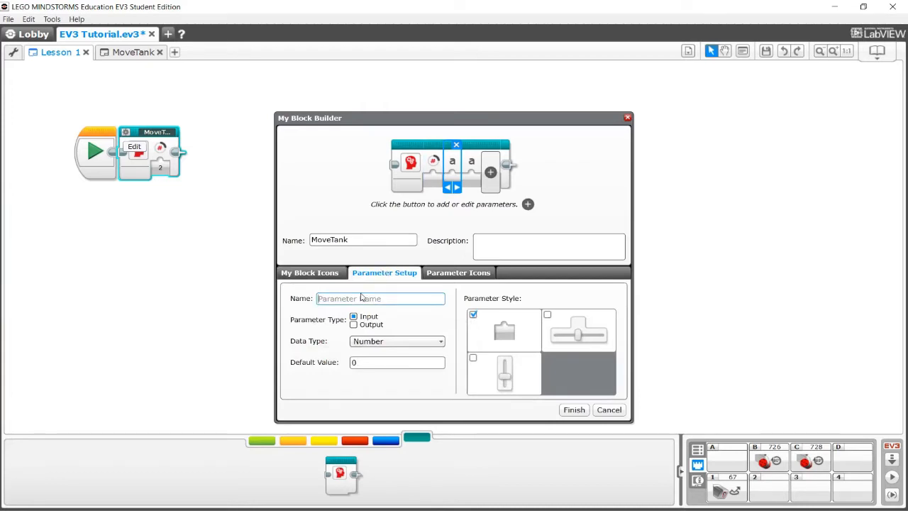
pyautogui.write('Speed')
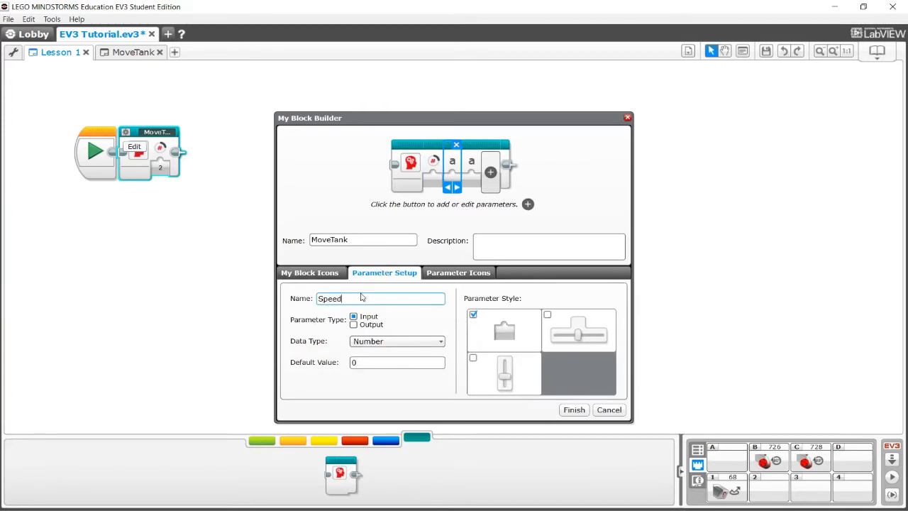
pyautogui.write('Left')
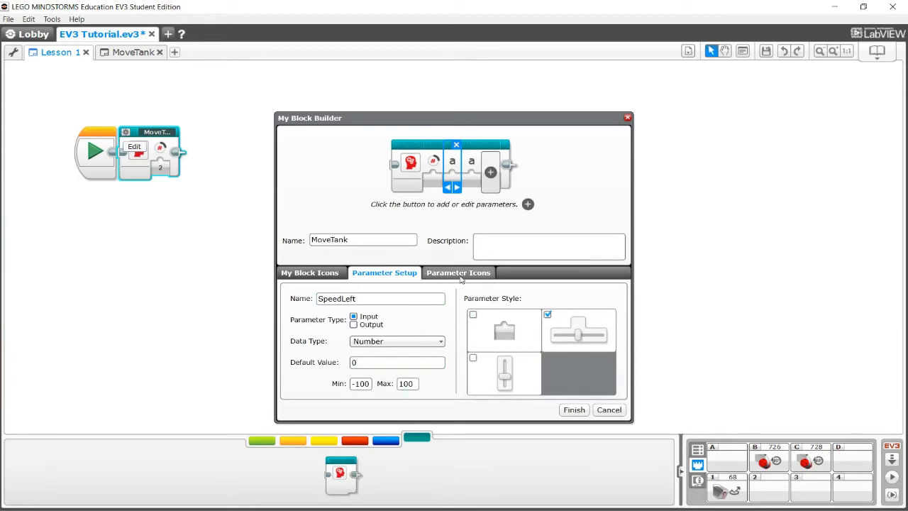
# - Give SpeedLeft a horizontal -100 to 100 slider style and a motor speed icon
pyautogui.click(459, 272)
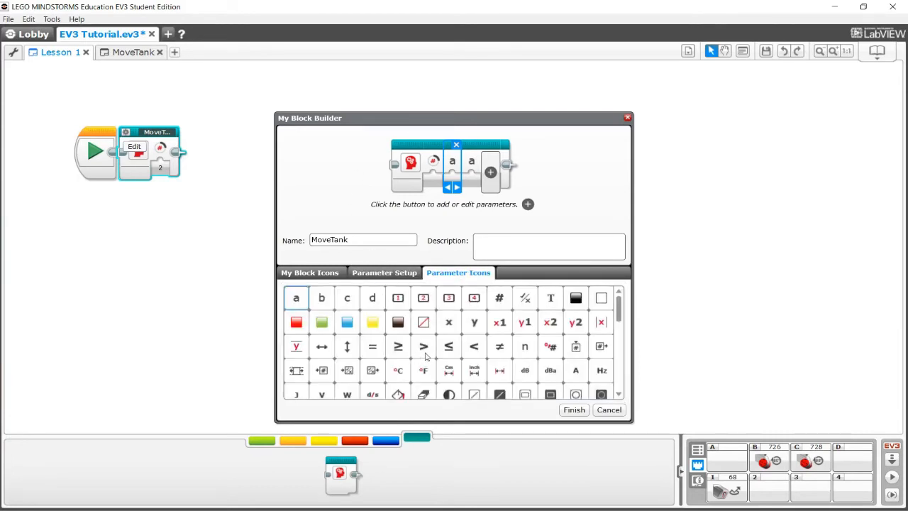
pyautogui.scroll(-3)
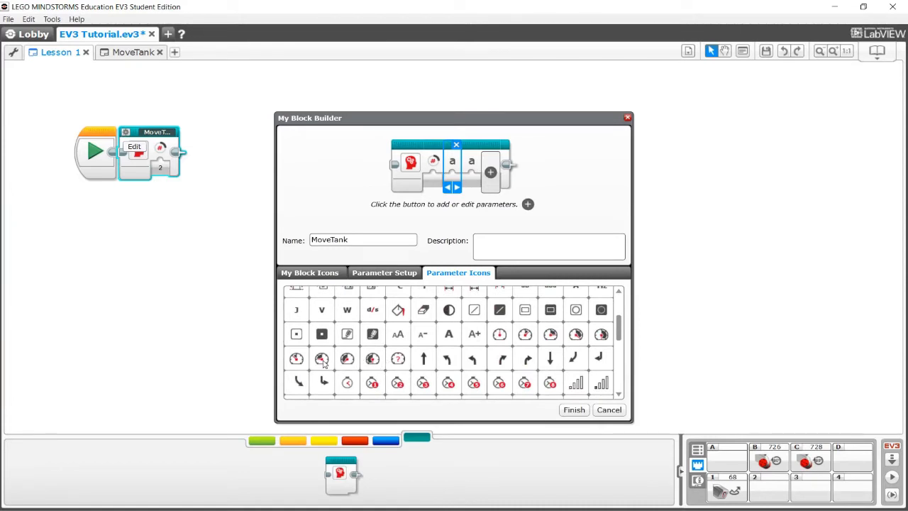
pyautogui.click(321, 358)
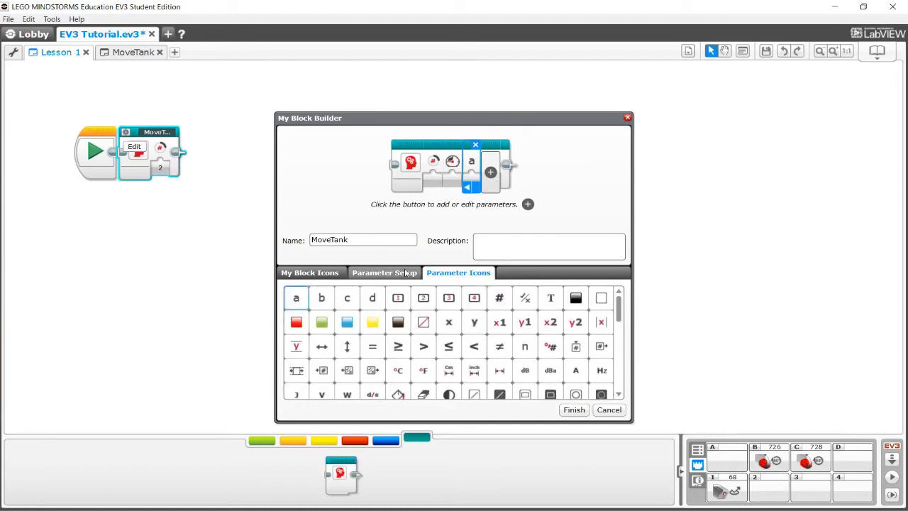
# - Add a SpeedRight parameter as a horizontal slider input and browse its icons
pyautogui.click(385, 272)
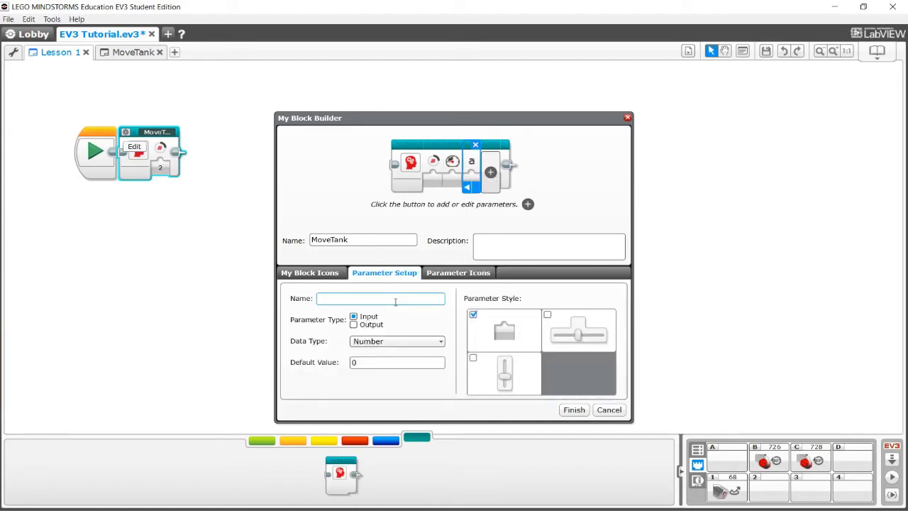
pyautogui.write('Speed')
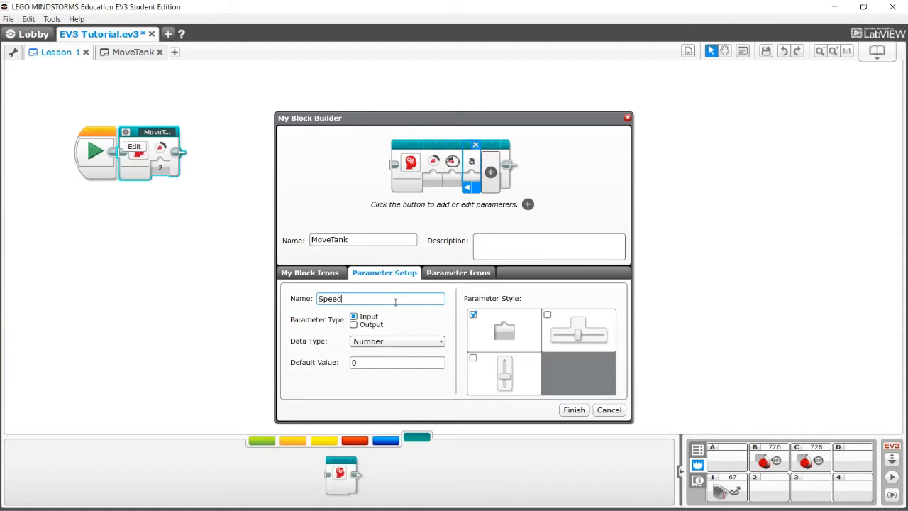
pyautogui.write('Right')
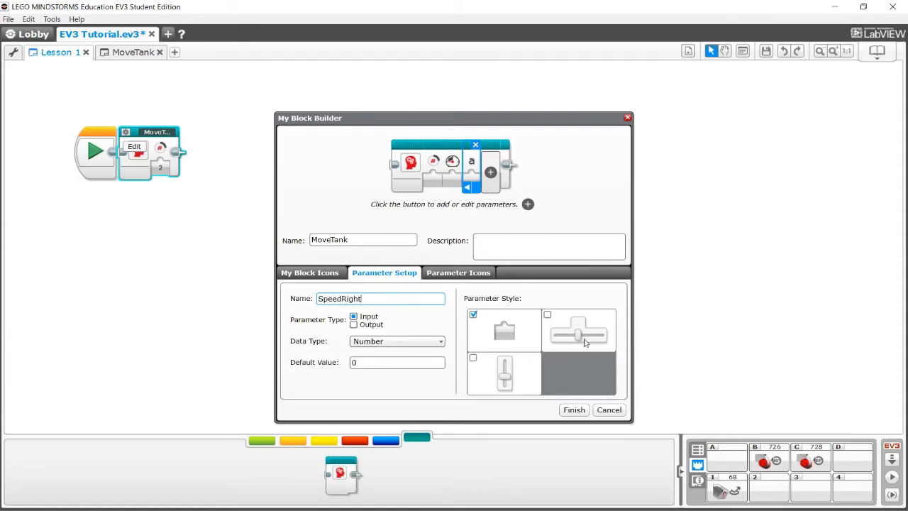
pyautogui.click(458, 272)
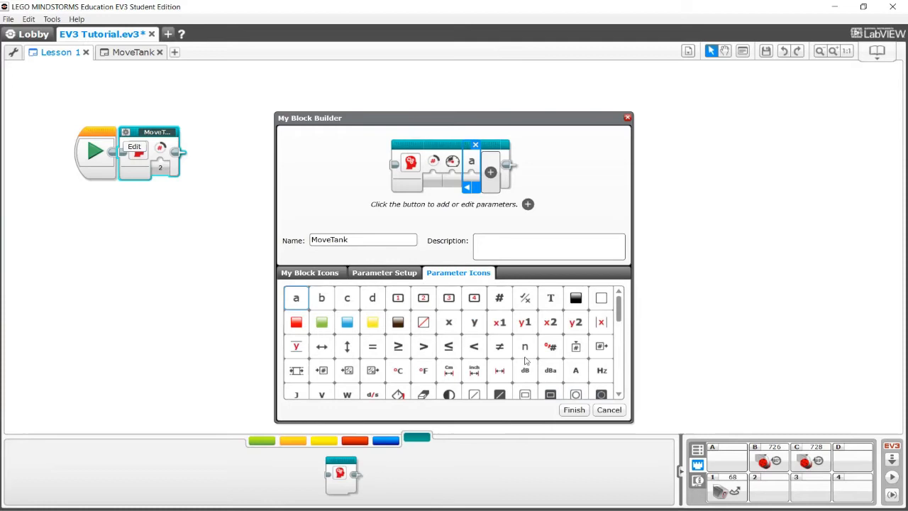
pyautogui.scroll(-3)
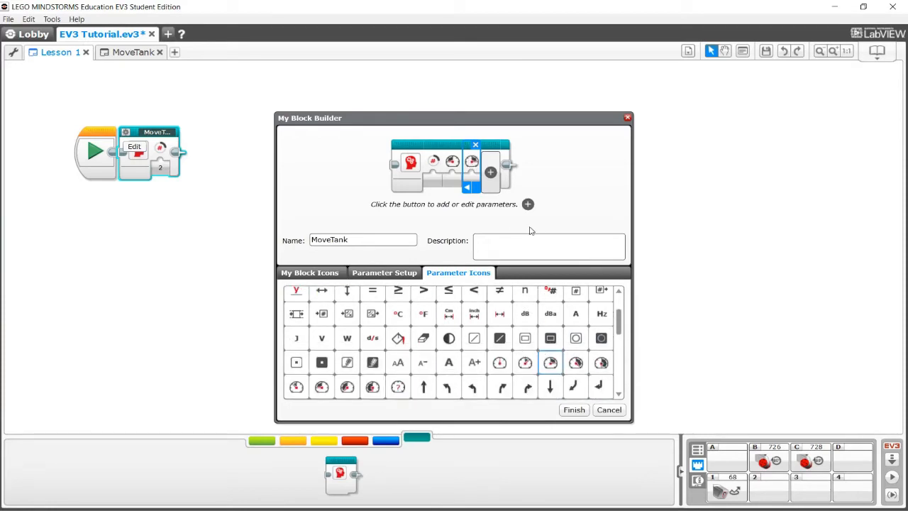
pyautogui.moveTo(522, 202)
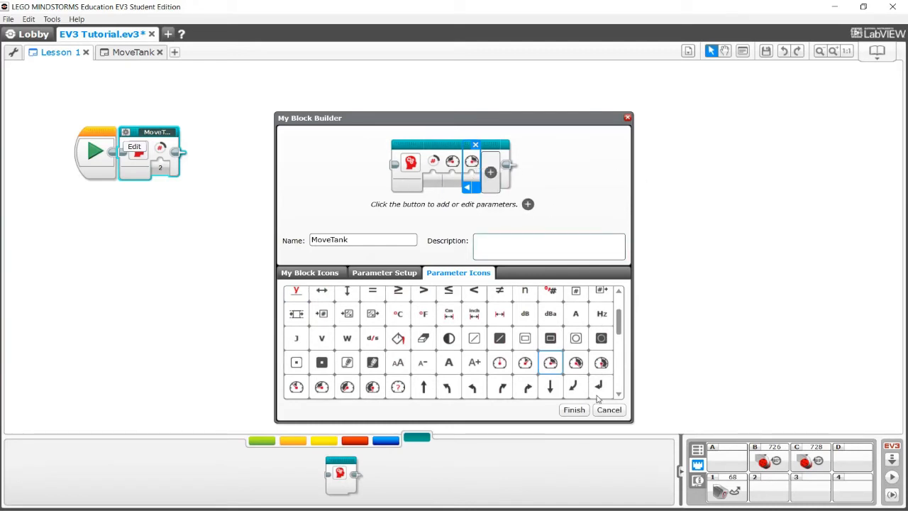
# - Finish the MoveTank My Block so Lesson 1 shows its three wired inputs
pyautogui.click(573, 408)
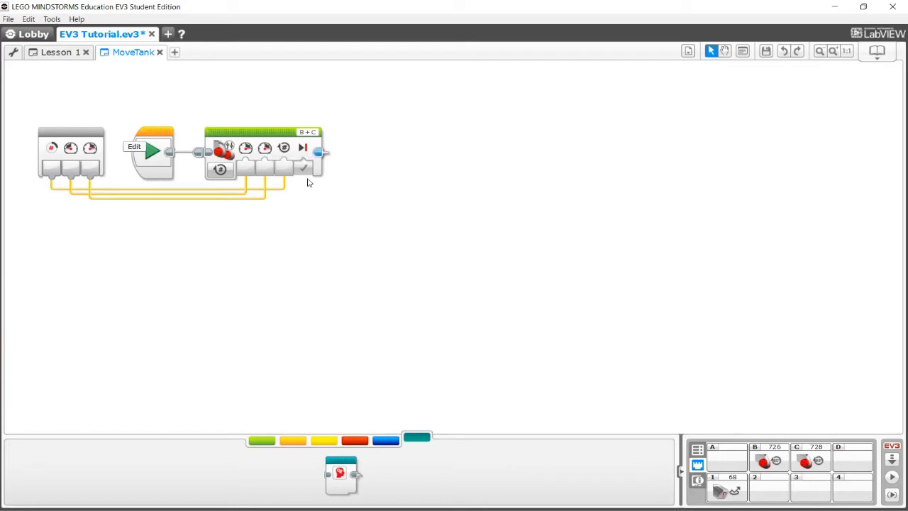
pyautogui.click(57, 51)
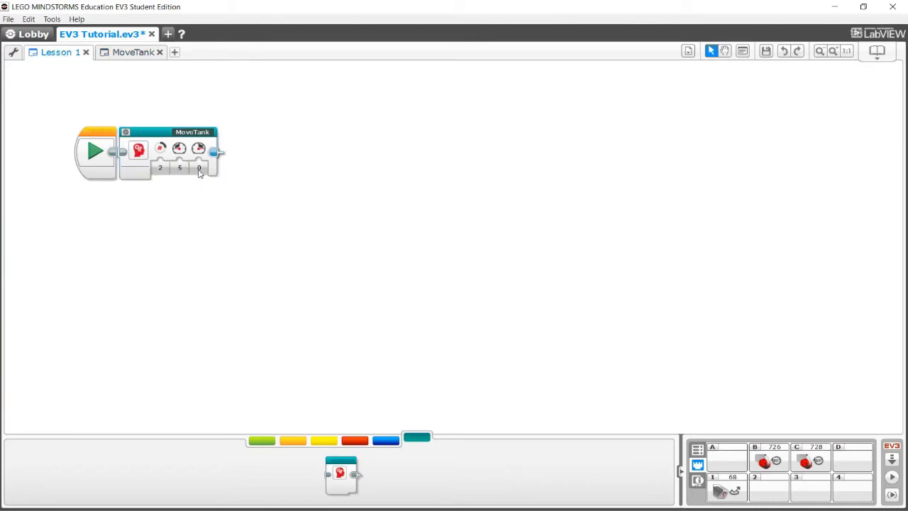
# - Enter input value 10, then detach the MoveTank My Block from the program sequence
pyautogui.write('10')
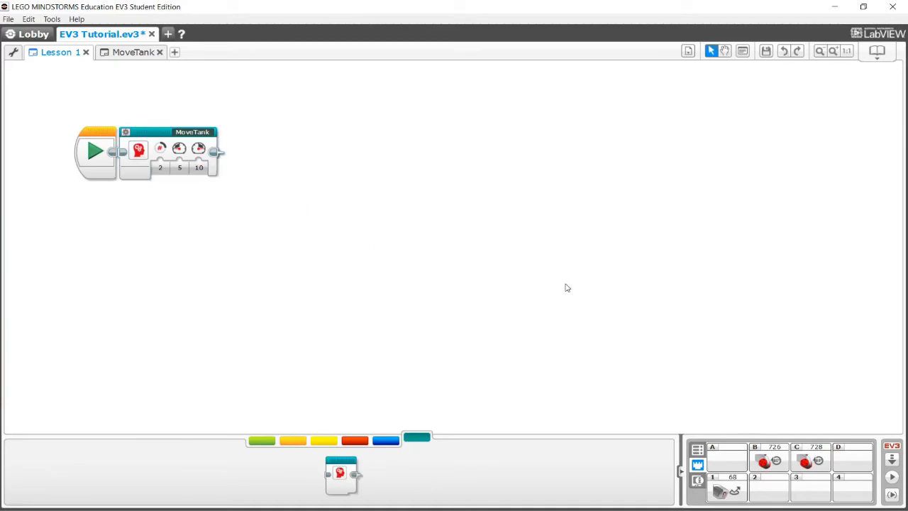
pyautogui.click(261, 440)
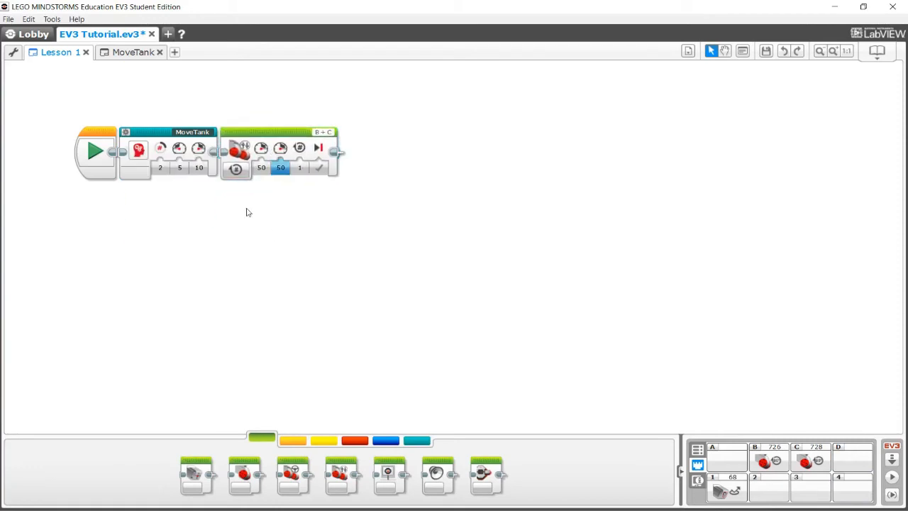
pyautogui.moveTo(299, 149)
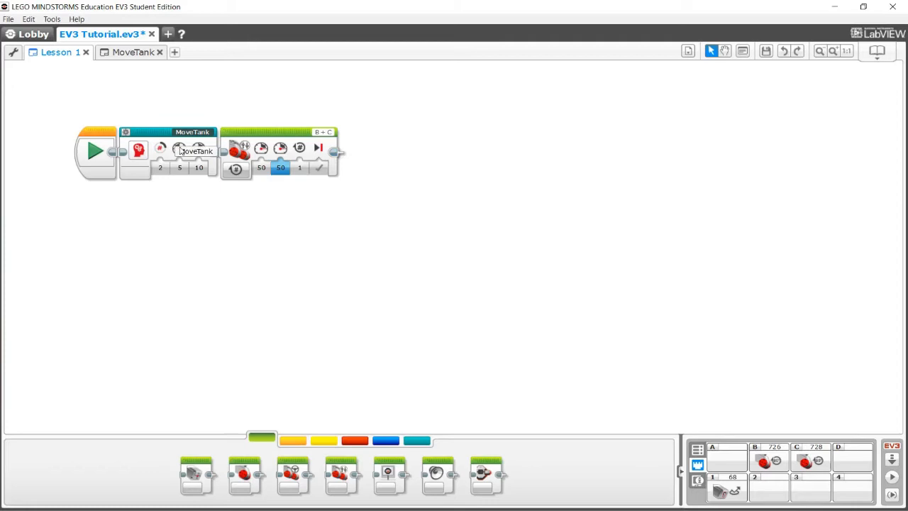
pyautogui.moveTo(206, 130)
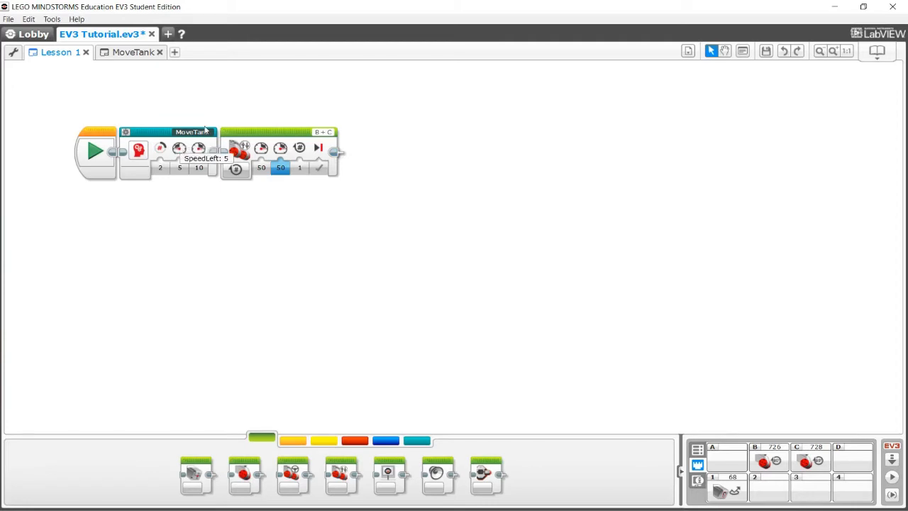
pyautogui.moveTo(269, 127)
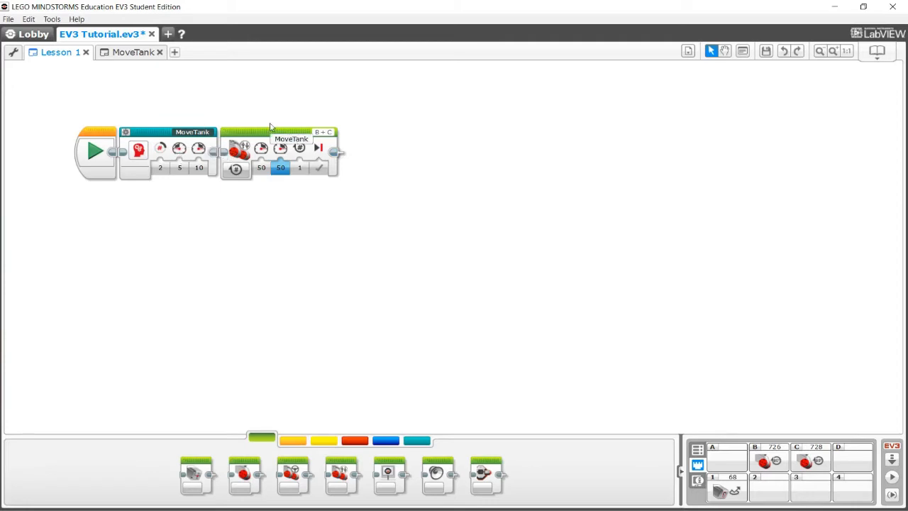
pyautogui.moveTo(324, 162)
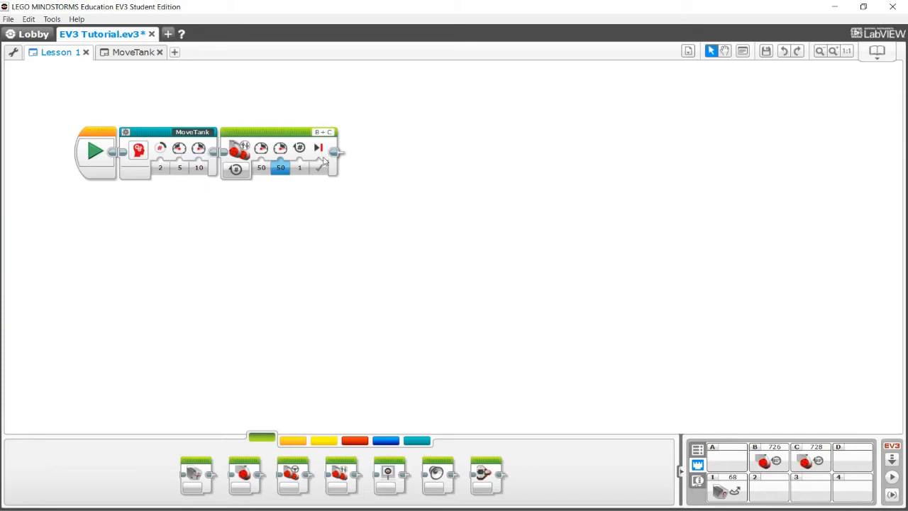
pyautogui.moveTo(318, 147)
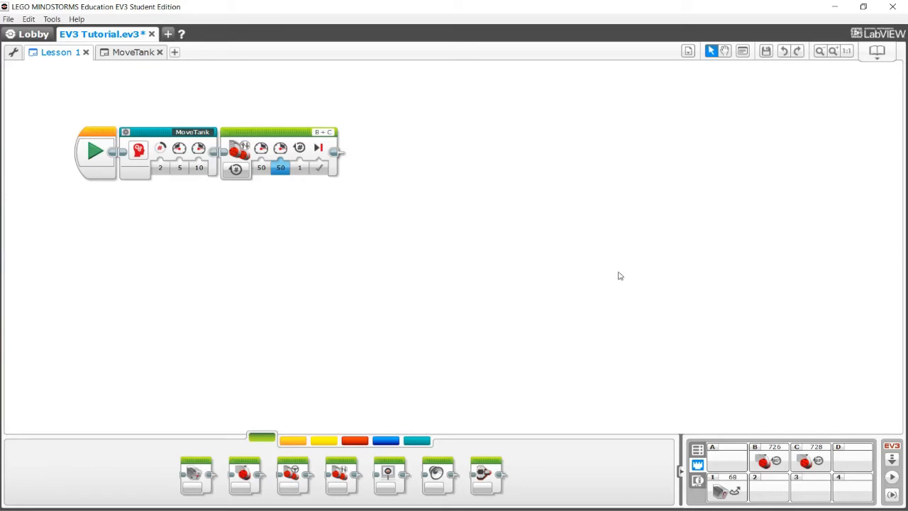
pyautogui.moveTo(186, 184)
pyautogui.write('1')
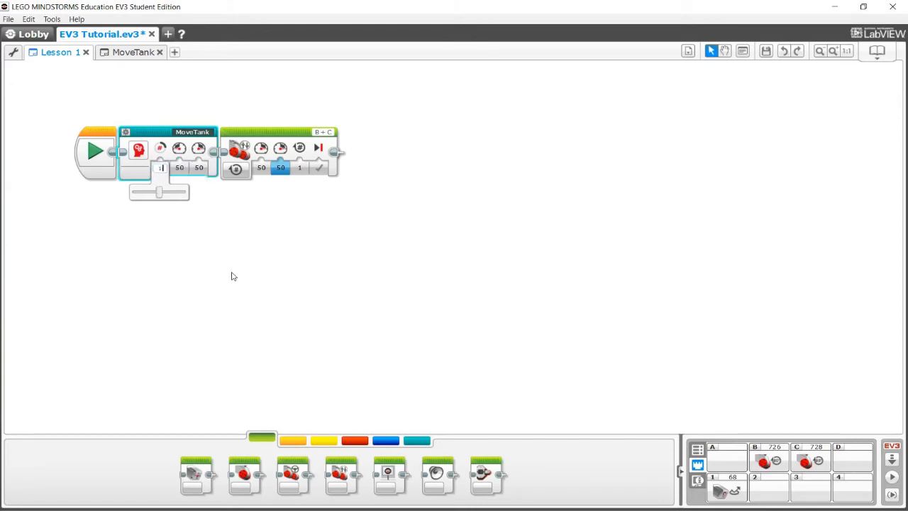
pyautogui.moveTo(281, 153); pyautogui.dragTo(206, 234)
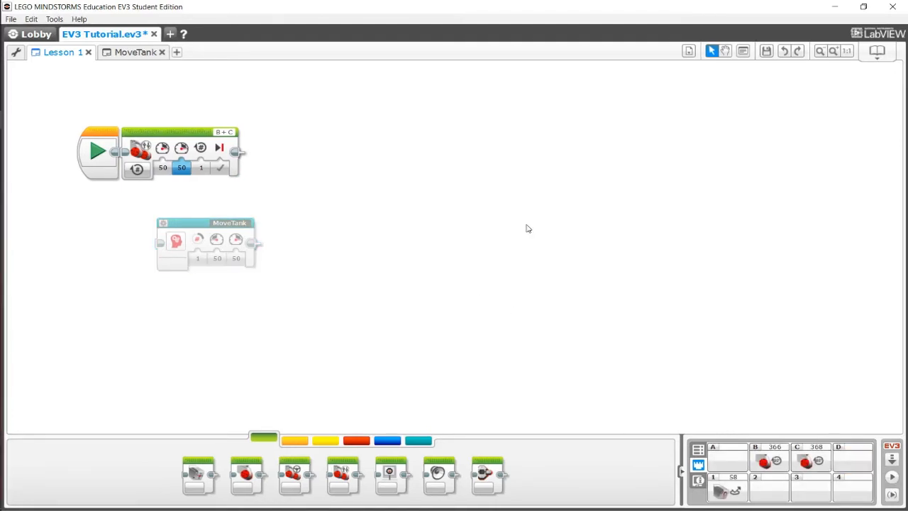
pyautogui.moveTo(230, 130)
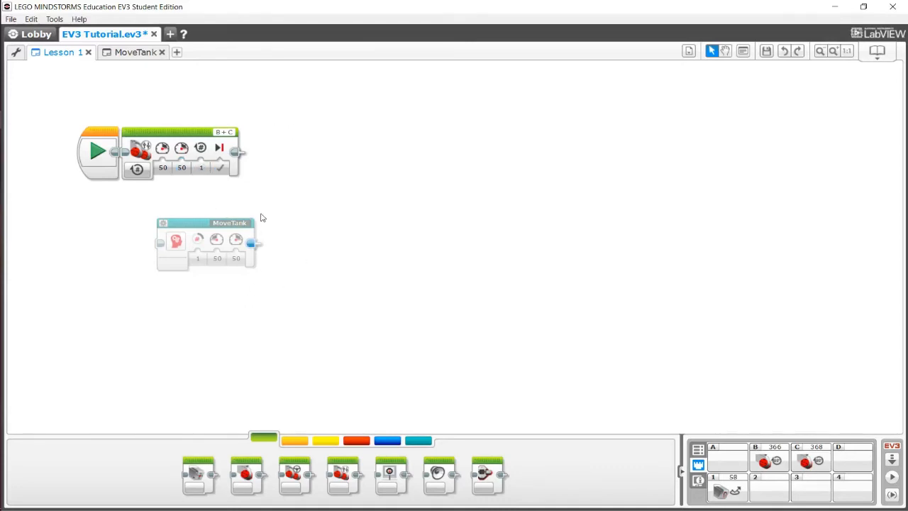
pyautogui.moveTo(183, 237)
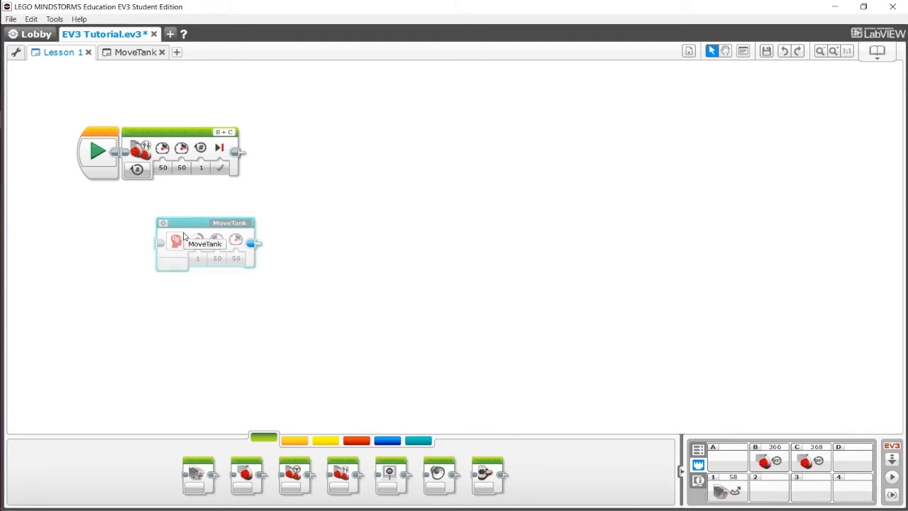
# - Delete the unused MoveTank My Block from the canvas
pyautogui.moveTo(205, 244); pyautogui.dragTo(315, 256)
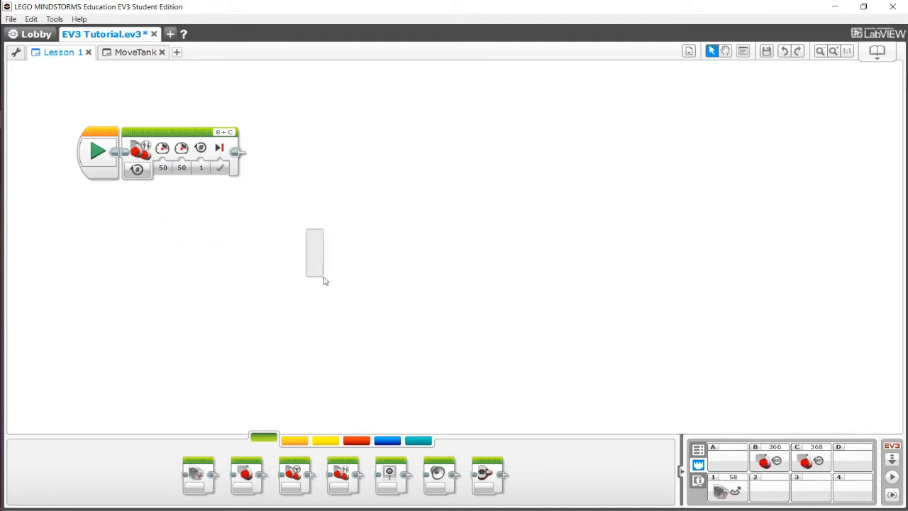
pyautogui.moveTo(136, 168)
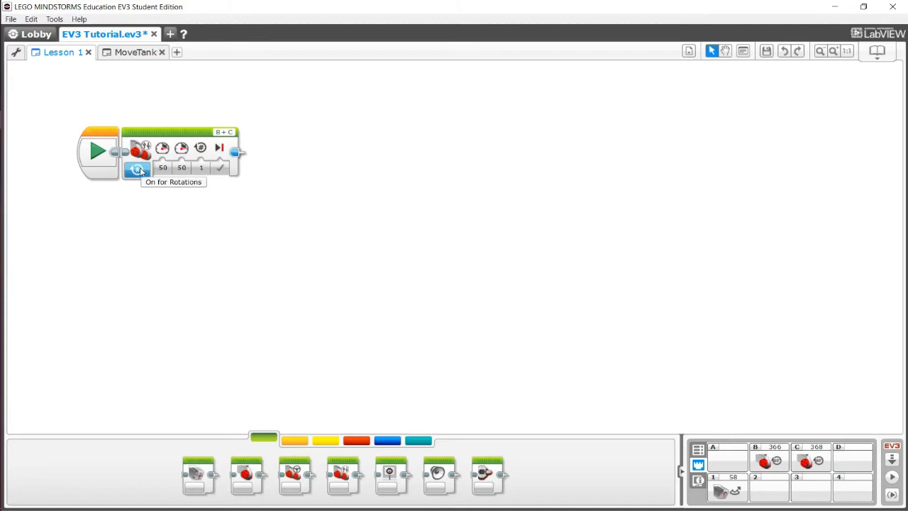
pyautogui.moveTo(145, 183)
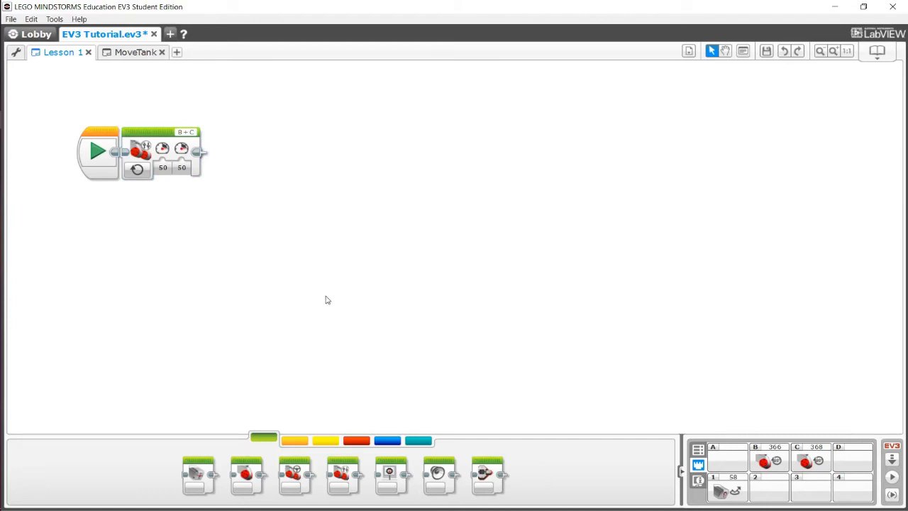
pyautogui.moveTo(256, 256)
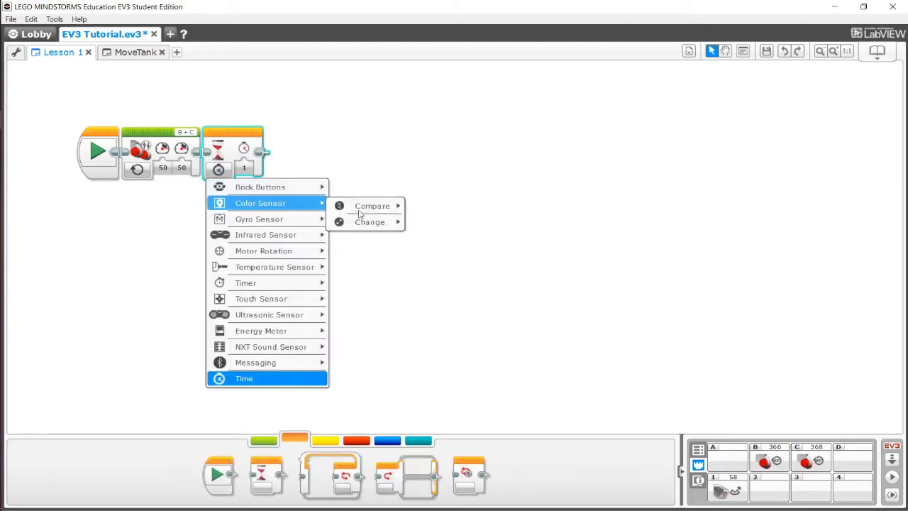
pyautogui.moveTo(372, 206)
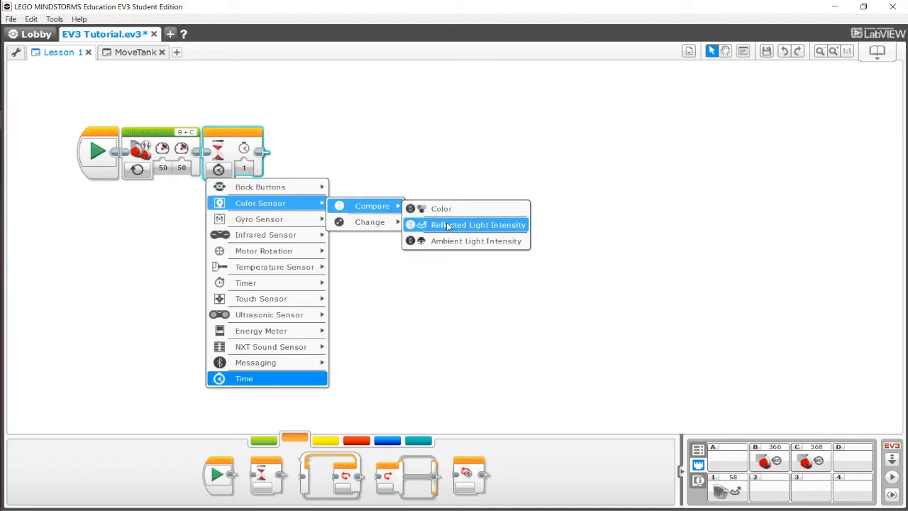
# - Set the Wait block to compare reflected light intensity
pyautogui.click(477, 224)
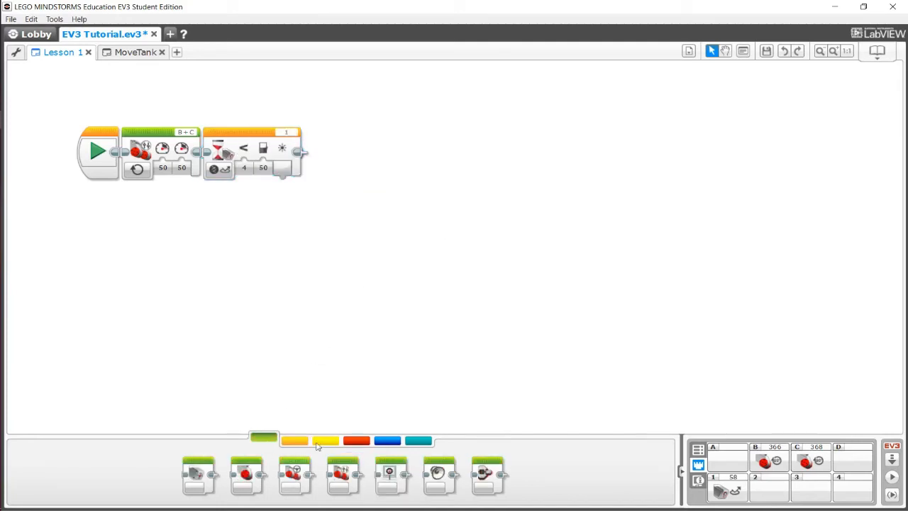
pyautogui.click(356, 440)
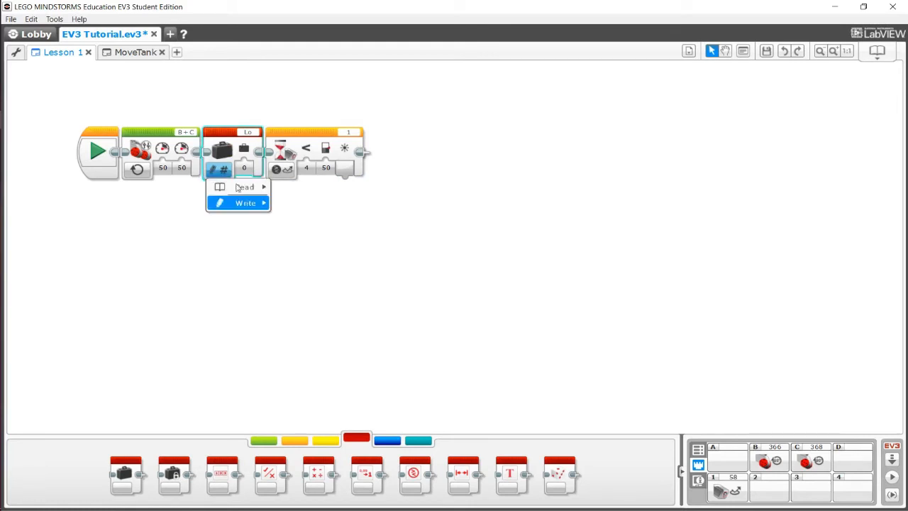
pyautogui.moveTo(244, 188)
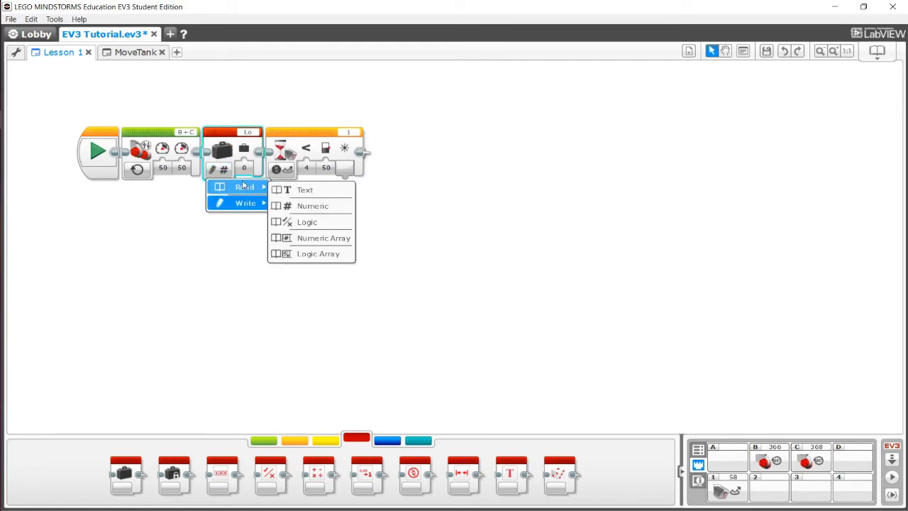
# - Add a numeric Variable block and choose which variable it uses
pyautogui.click(241, 147)
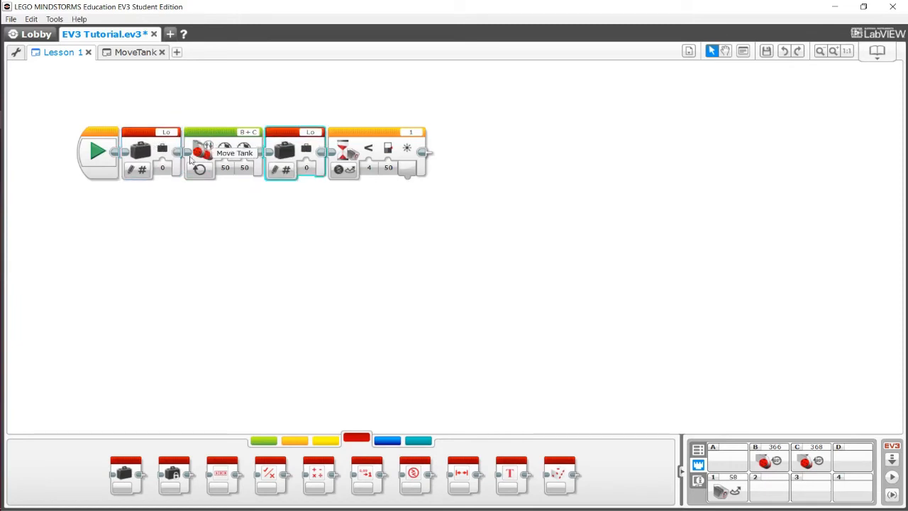
pyautogui.click(166, 132)
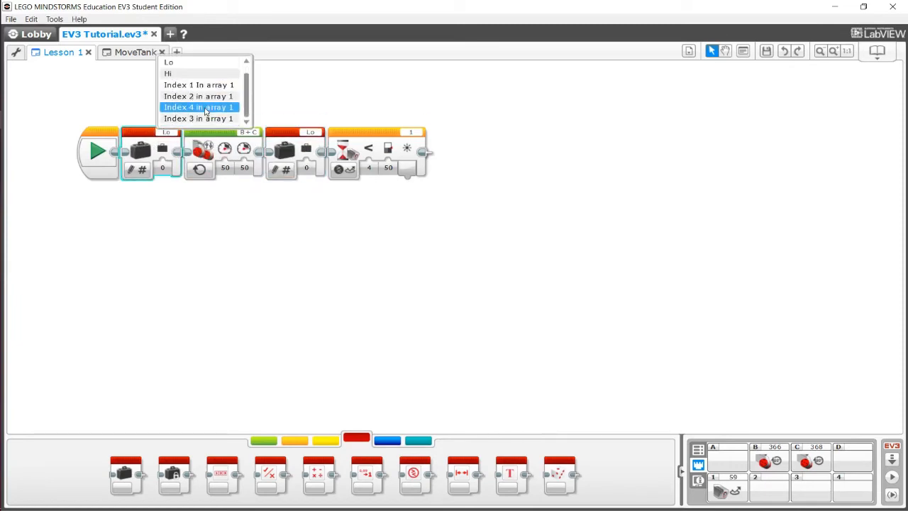
pyautogui.click(199, 108)
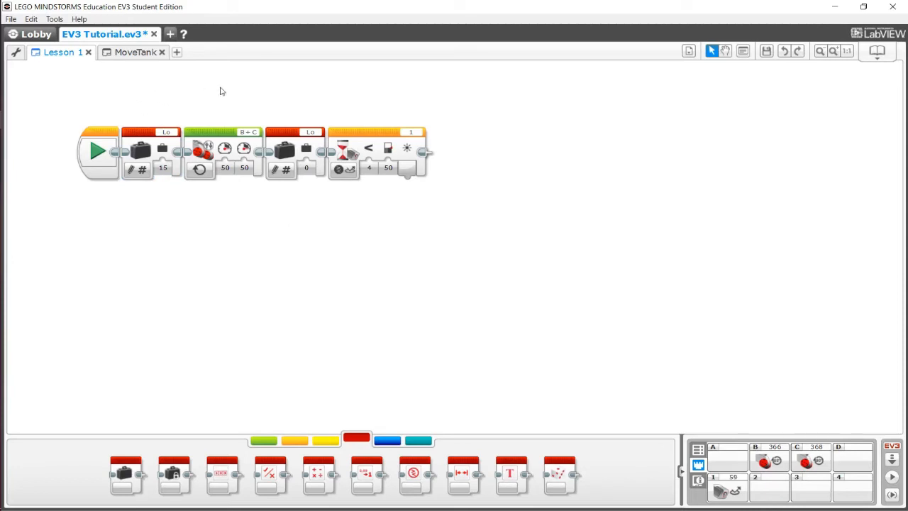
pyautogui.moveTo(282, 170)
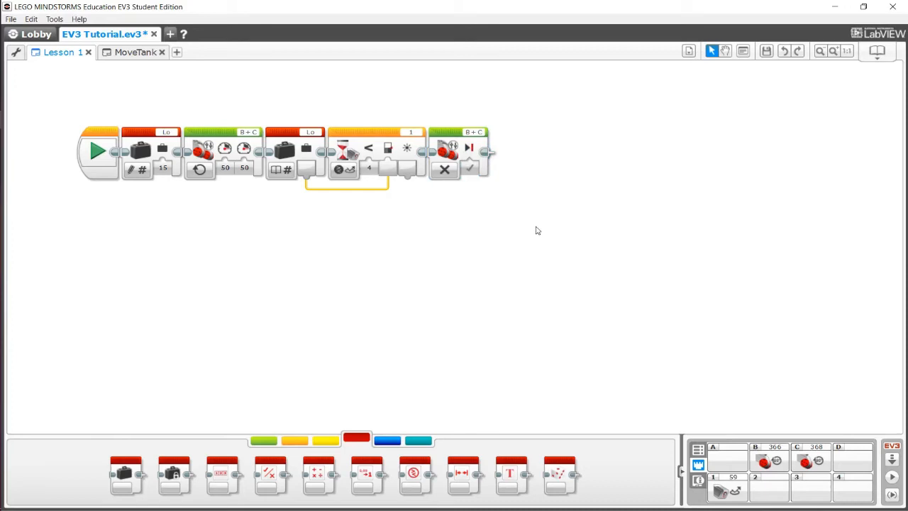
pyautogui.moveTo(308, 248)
pyautogui.write('V')
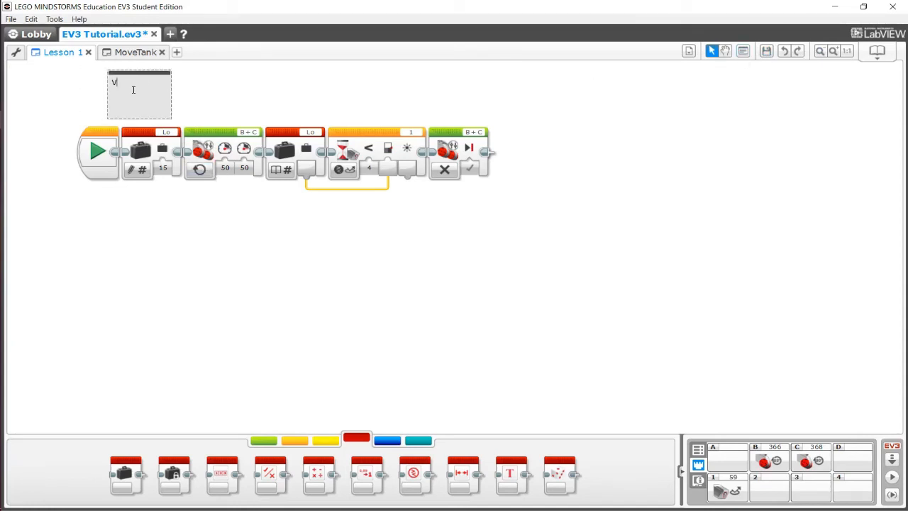
# - Label the two comments 'Variable set-up' and 'Action commands'
pyautogui.write('ariable set-up')
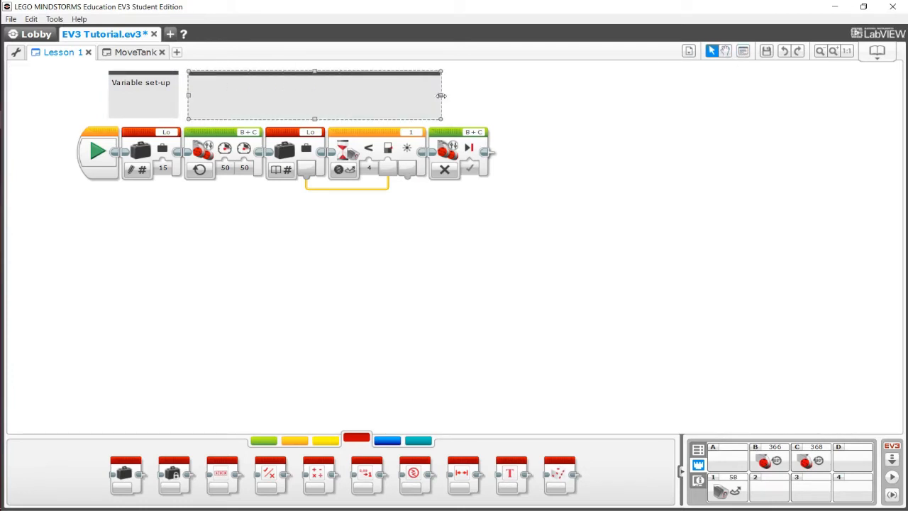
pyautogui.write('Action commands')
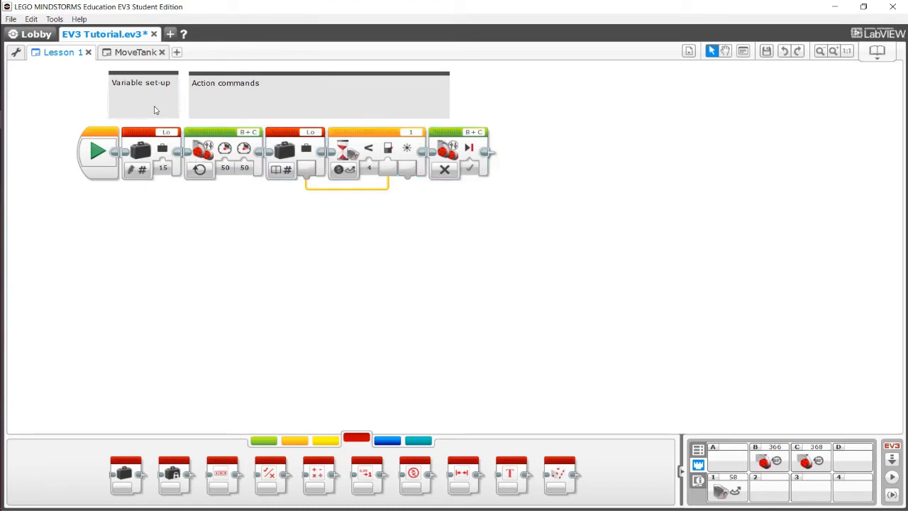
pyautogui.click(283, 97)
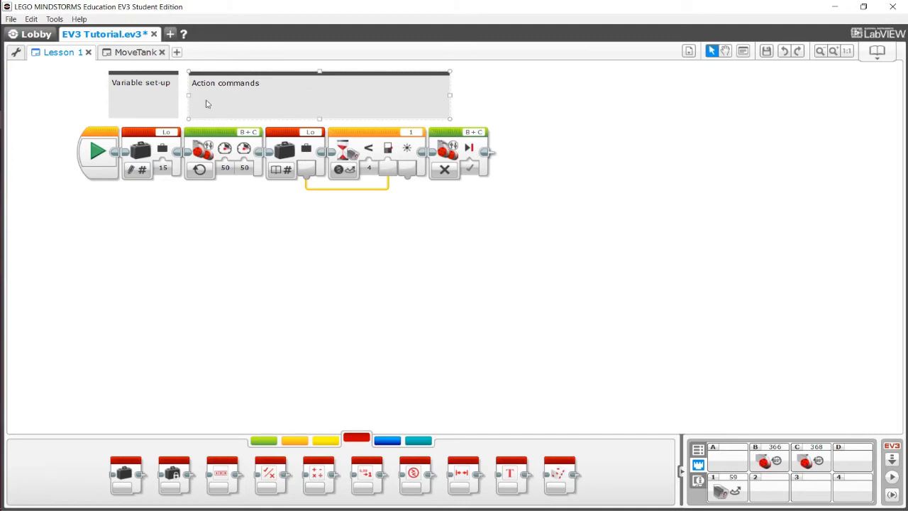
pyautogui.click(381, 206)
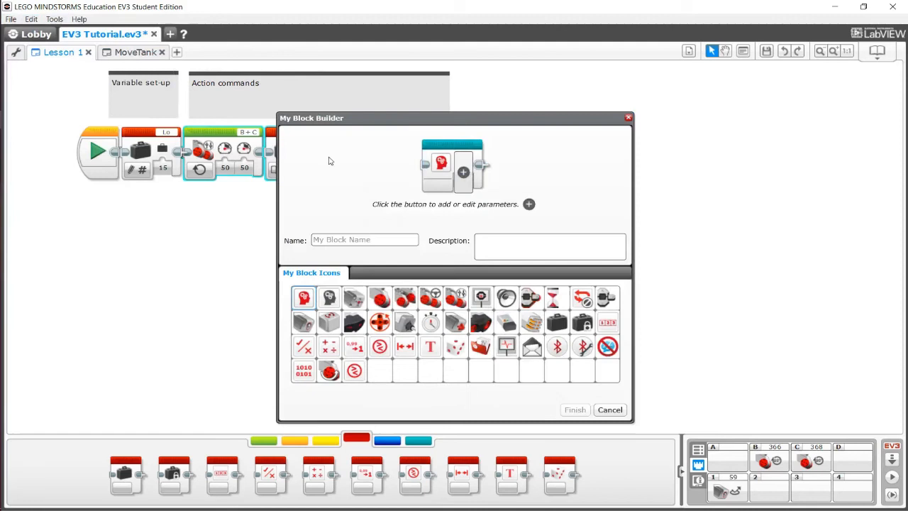
pyautogui.moveTo(335, 138)
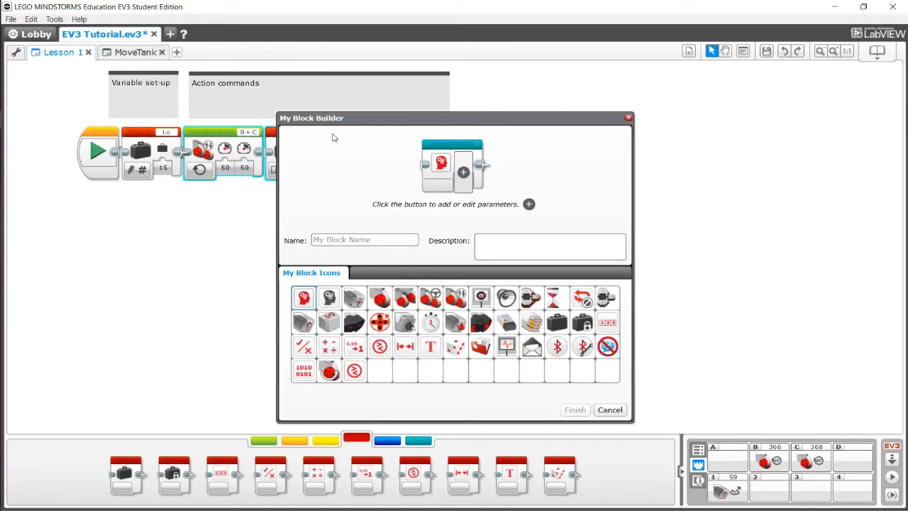
# - Name the new My Block MoveToLineStop and create it from the action commands
pyautogui.click(365, 240)
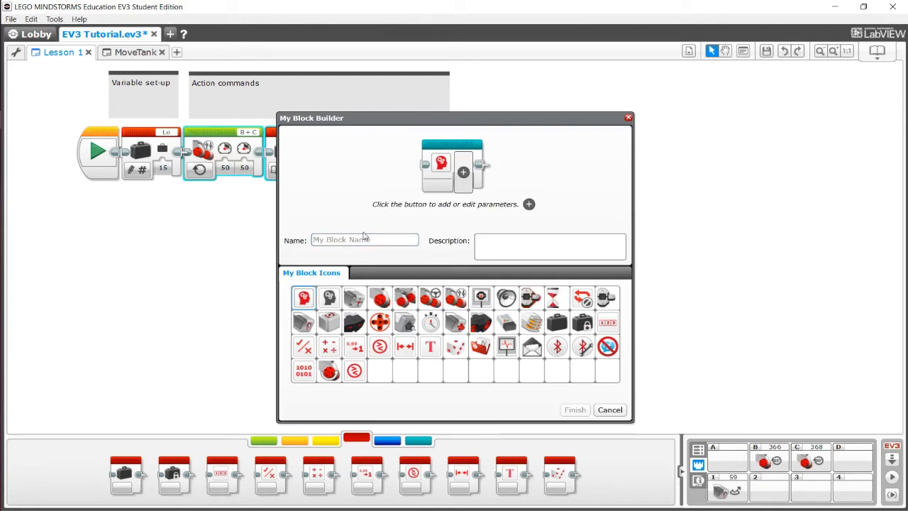
pyautogui.write('Move to')
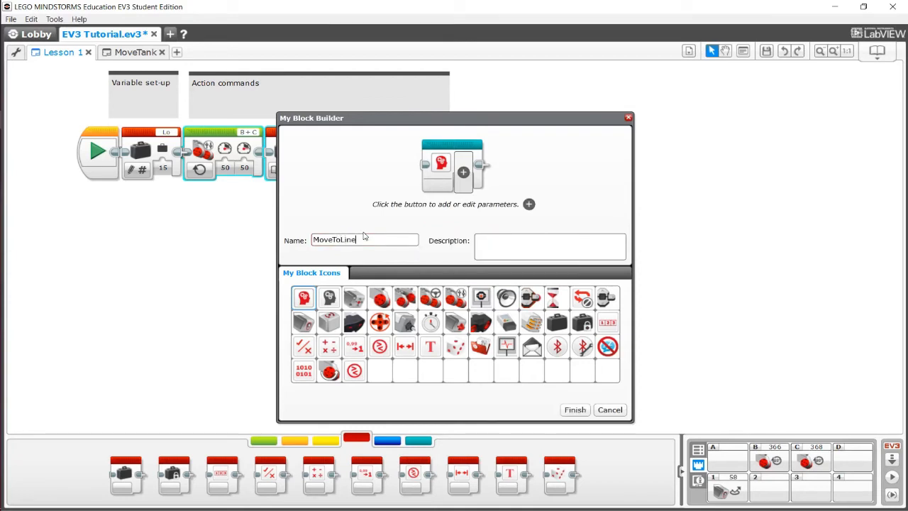
pyautogui.write('Stop')
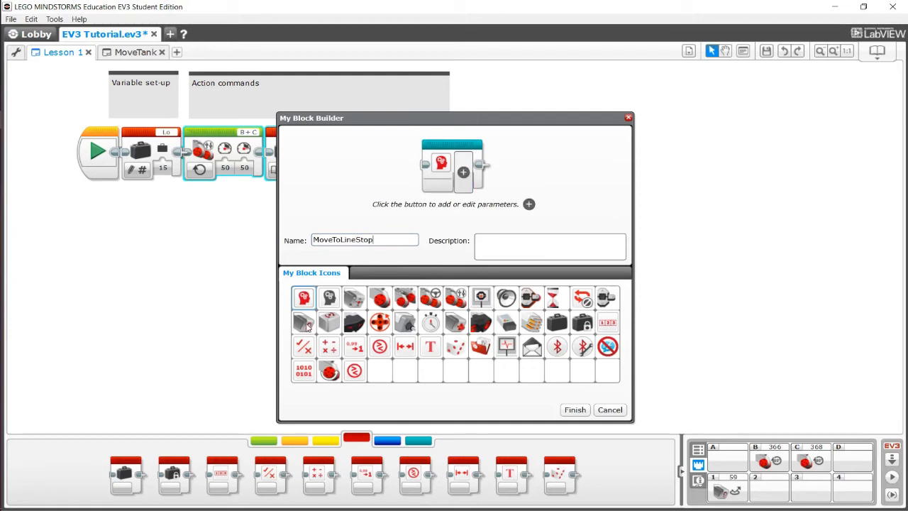
pyautogui.click(304, 324)
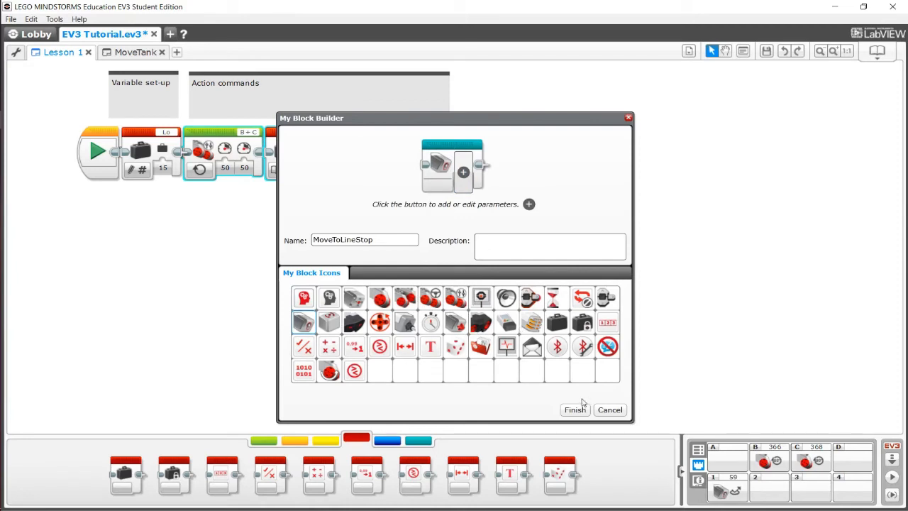
pyautogui.click(575, 409)
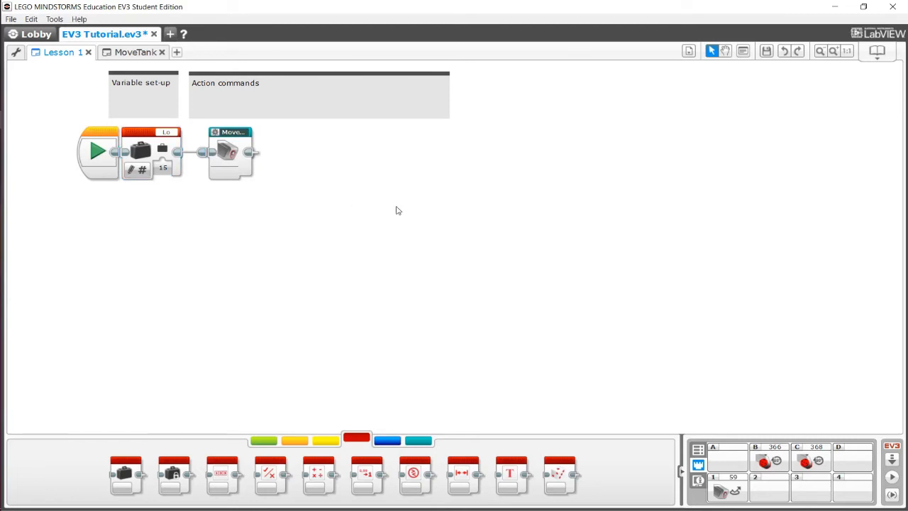
# - View the MoveToLineStop My Block's contents in its own tab and return to Lesson 1
pyautogui.click(419, 440)
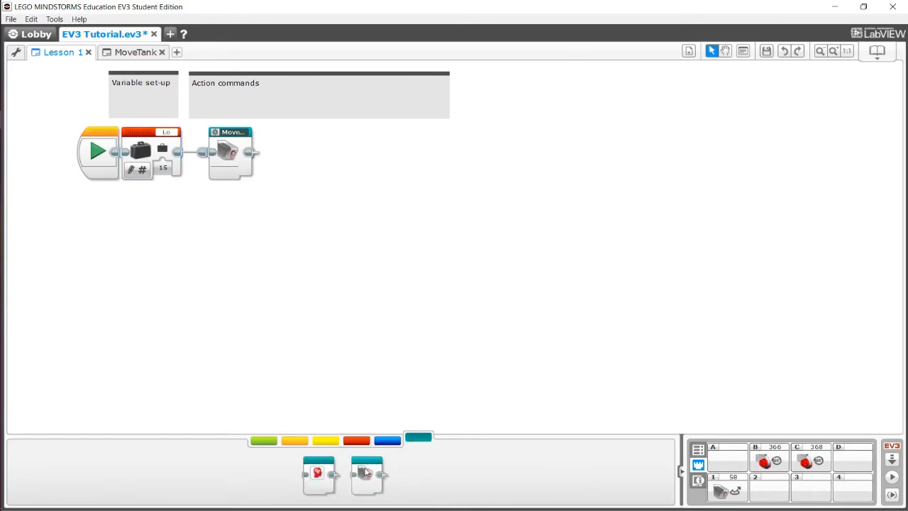
pyautogui.moveTo(328, 293)
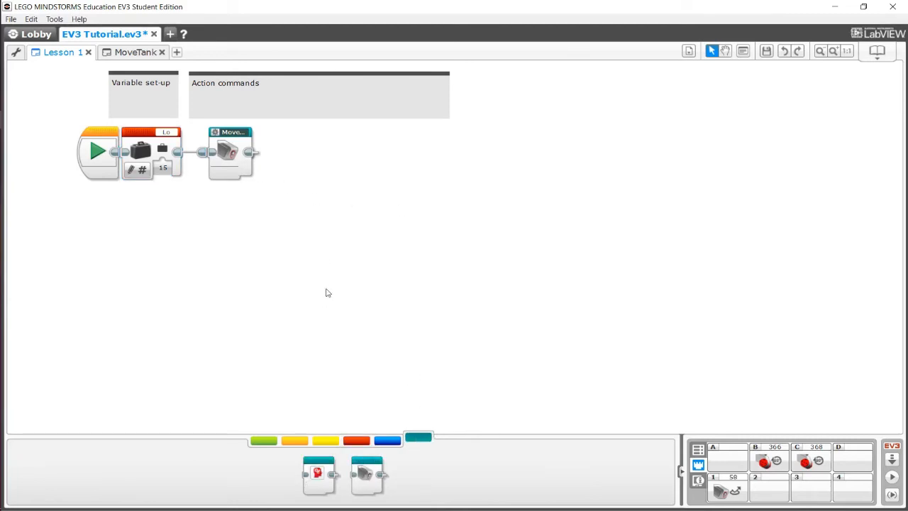
pyautogui.moveTo(366, 474)
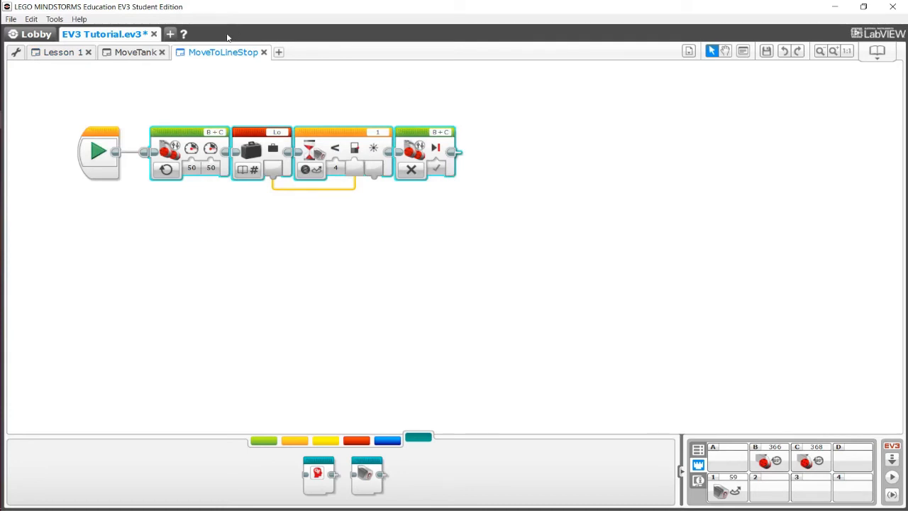
pyautogui.click(60, 51)
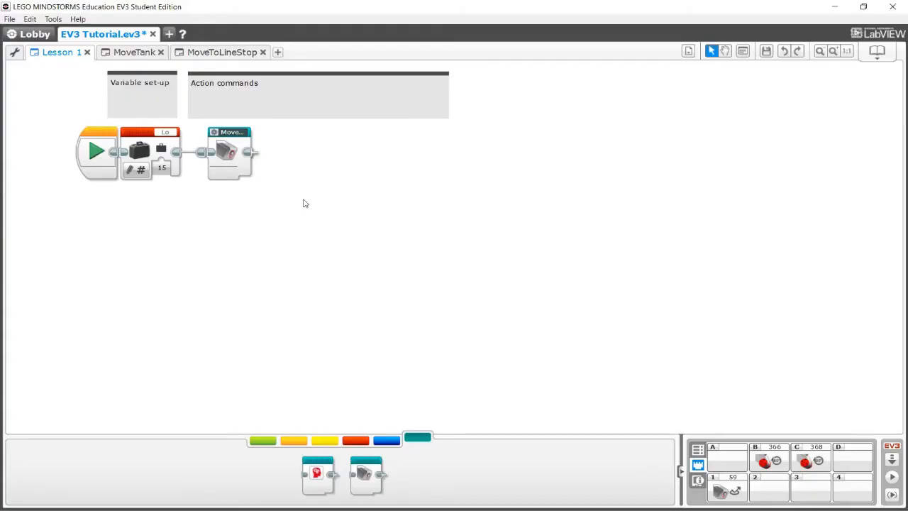
pyautogui.moveTo(354, 286)
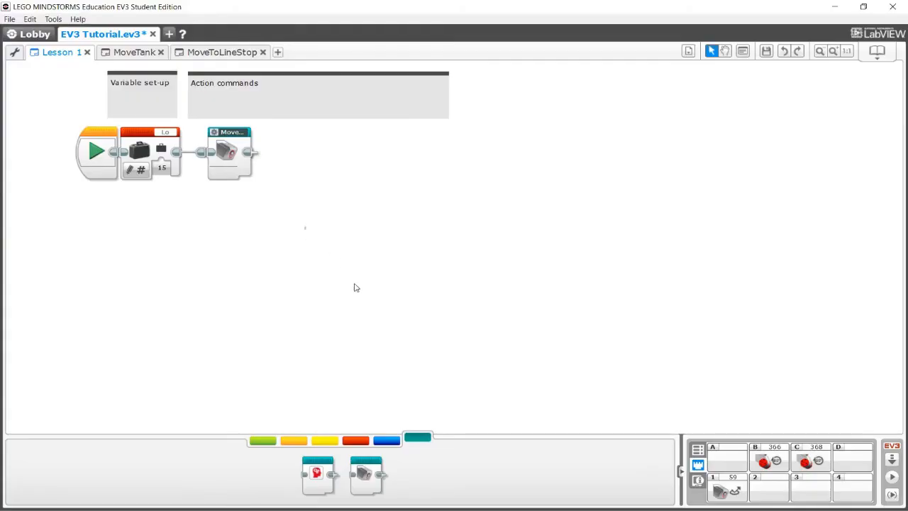
pyautogui.moveTo(348, 304)
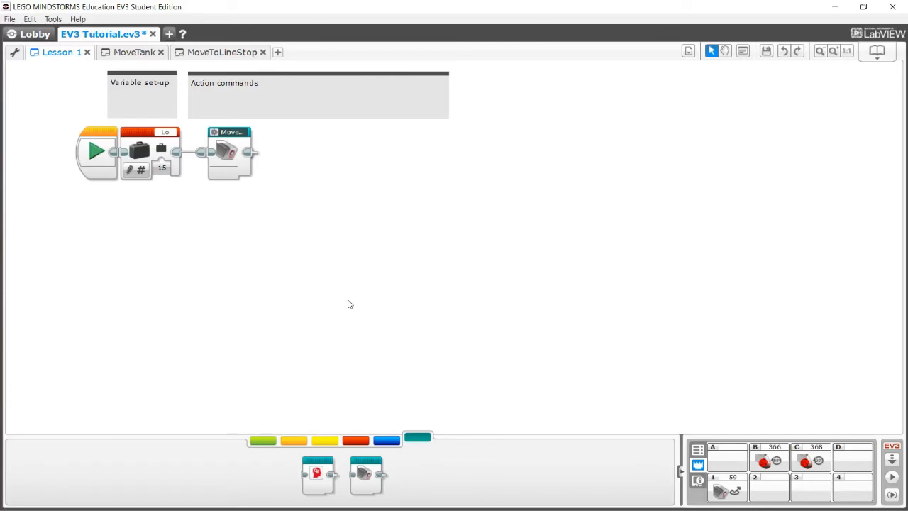
pyautogui.moveTo(358, 301)
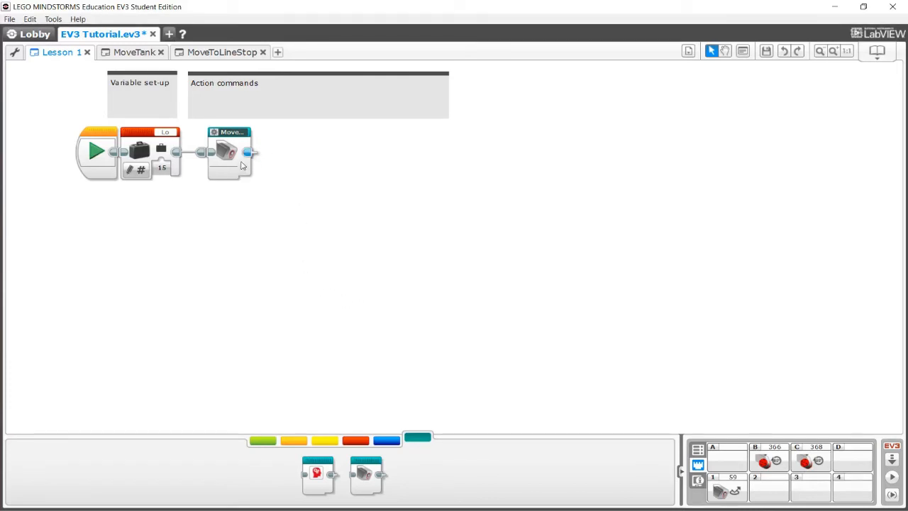
pyautogui.click(222, 51)
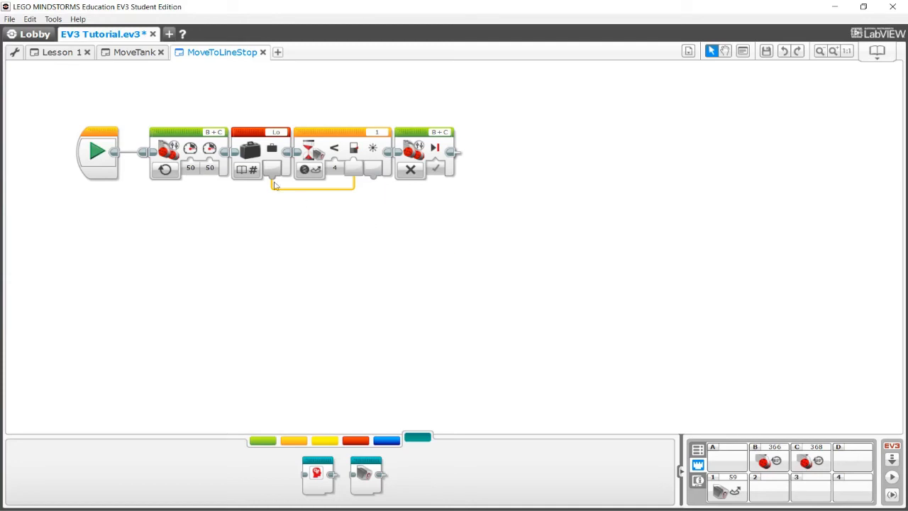
pyautogui.moveTo(224, 149)
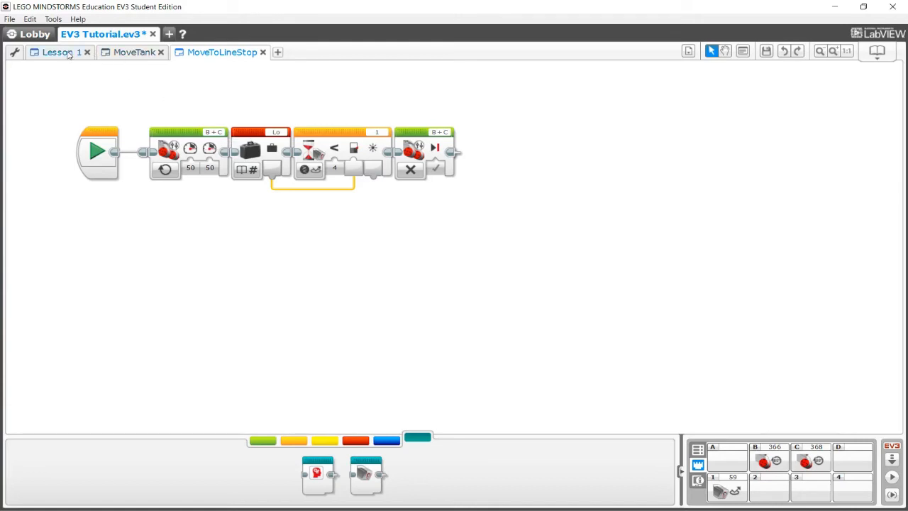
pyautogui.click(56, 51)
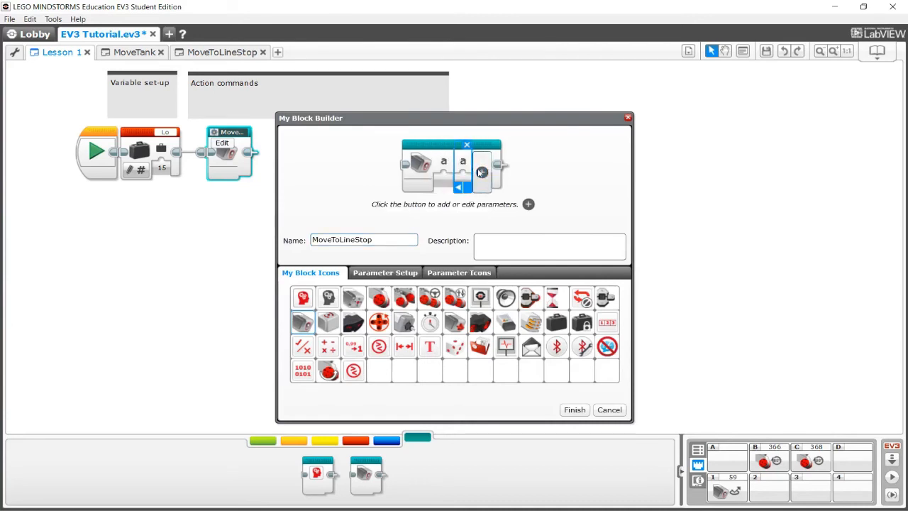
# - Add a SpeedLeft number parameter to MoveToLineStop with a speed icon
pyautogui.click(384, 272)
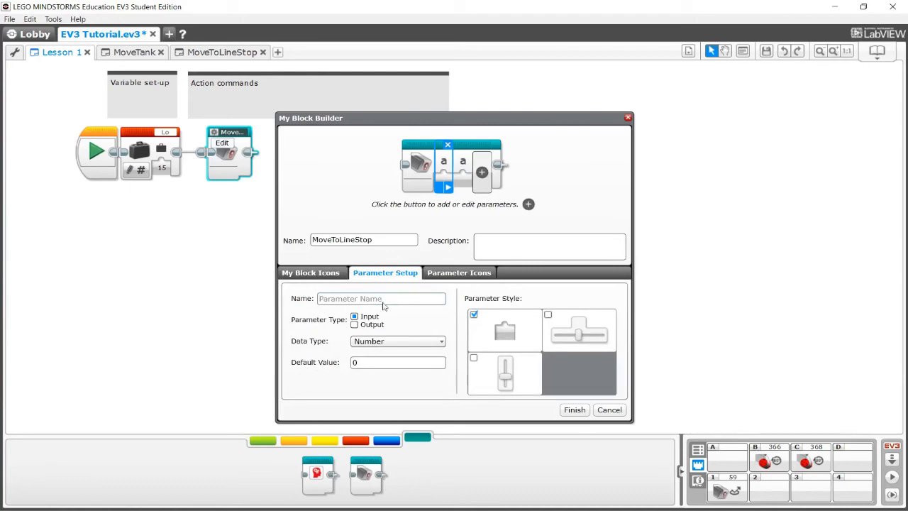
pyautogui.write('SpeedLeft')
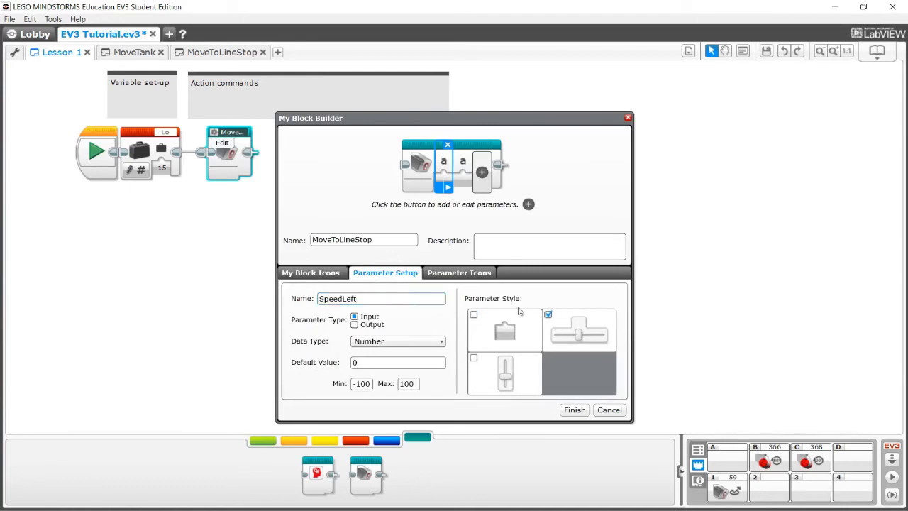
pyautogui.click(458, 272)
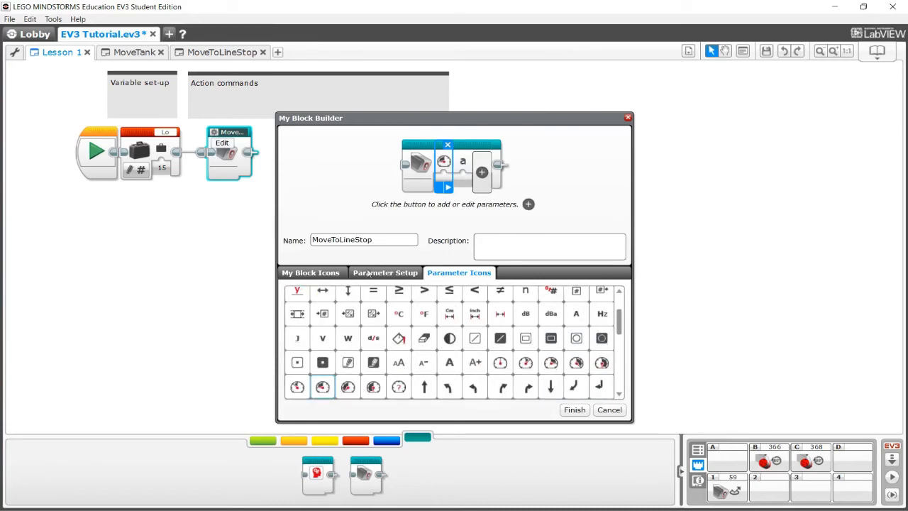
# - Add a SpeedRight parameter with a speed icon and finish the My Block edit
pyautogui.click(385, 272)
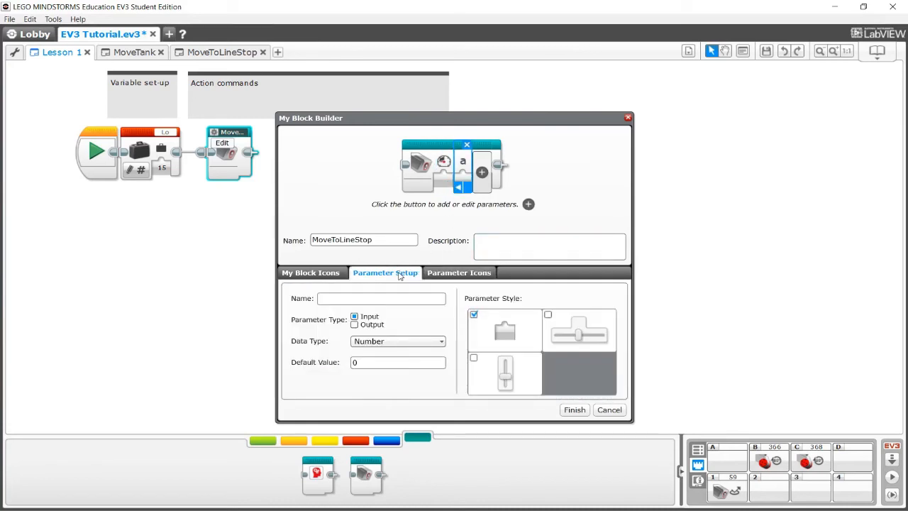
pyautogui.click(380, 298)
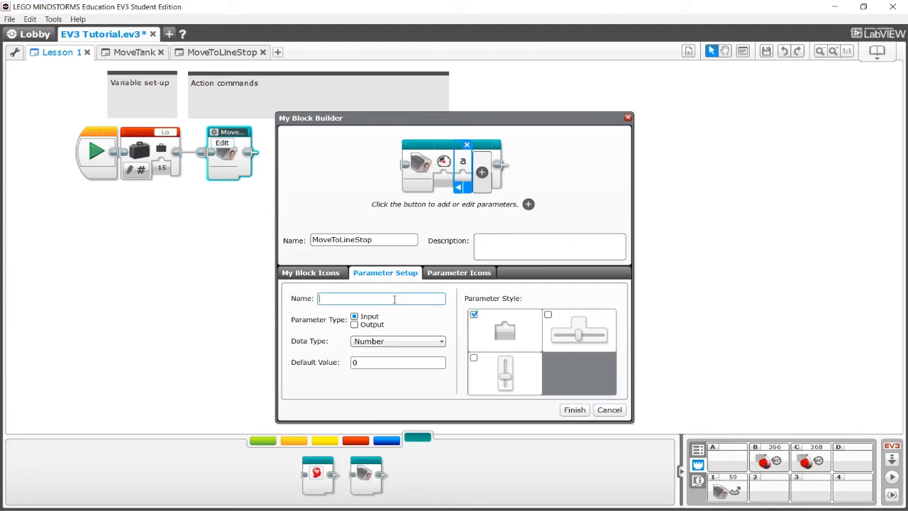
pyautogui.write('SpeedRight')
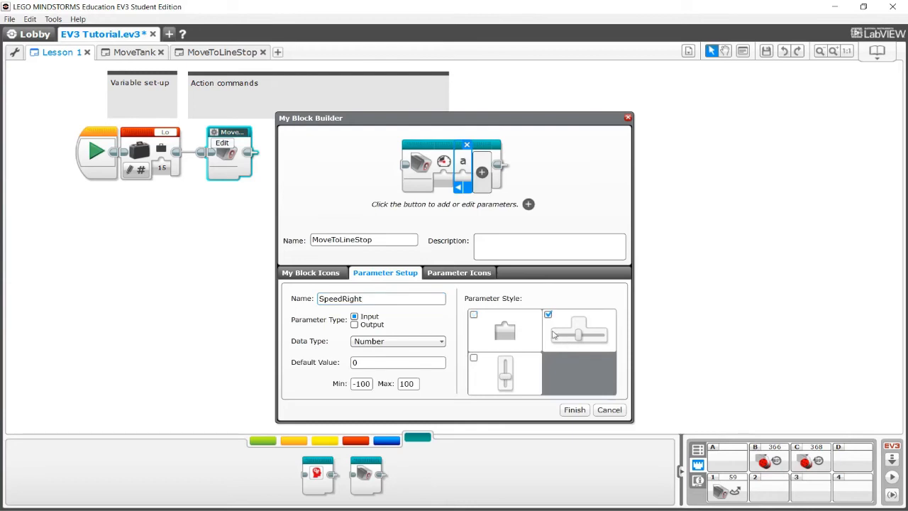
pyautogui.click(458, 273)
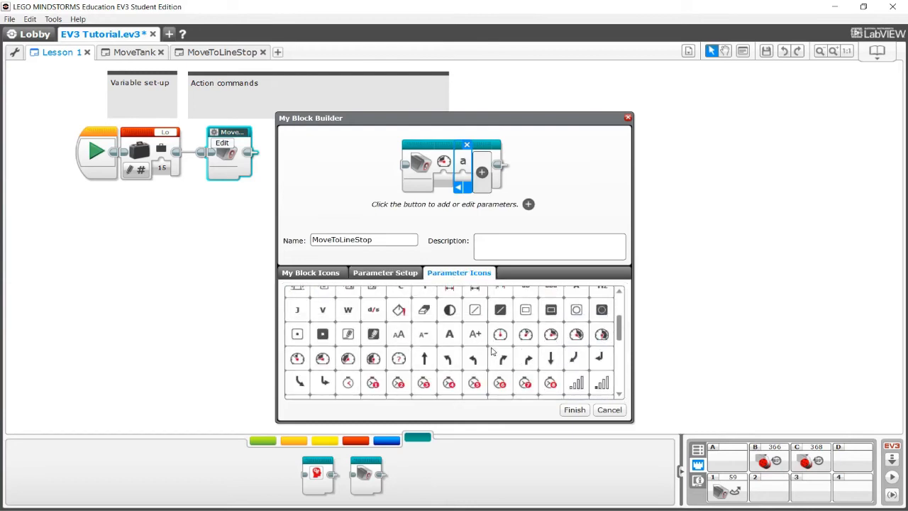
pyautogui.click(551, 335)
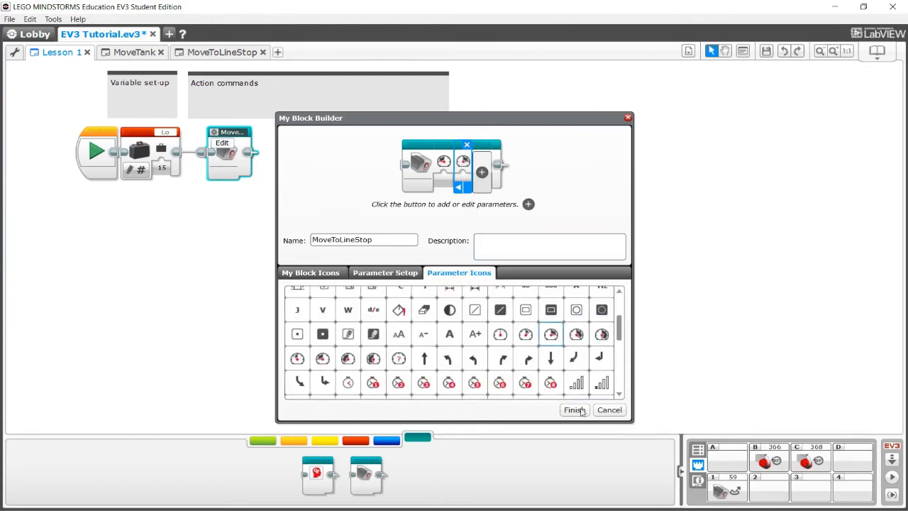
pyautogui.click(573, 409)
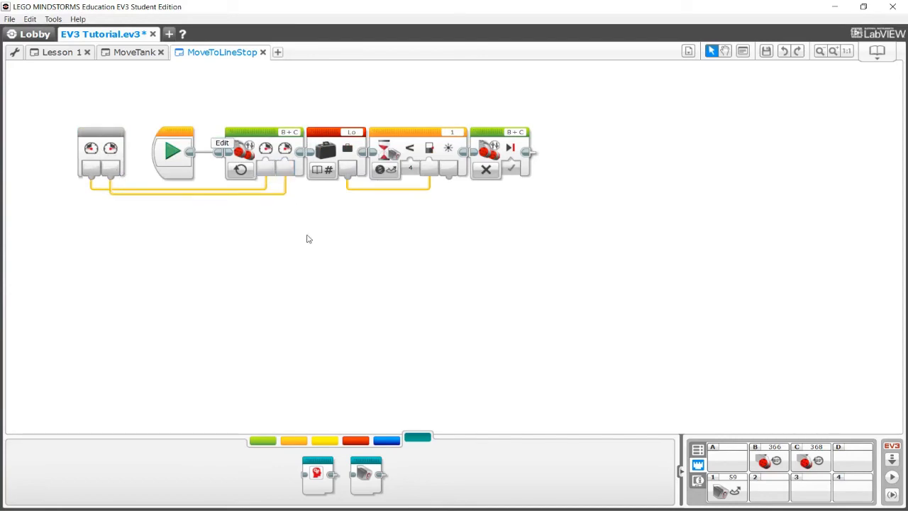
# - Check MoveToLineStop's speed inputs in Lesson 1 and its My Block tab
pyautogui.click(57, 51)
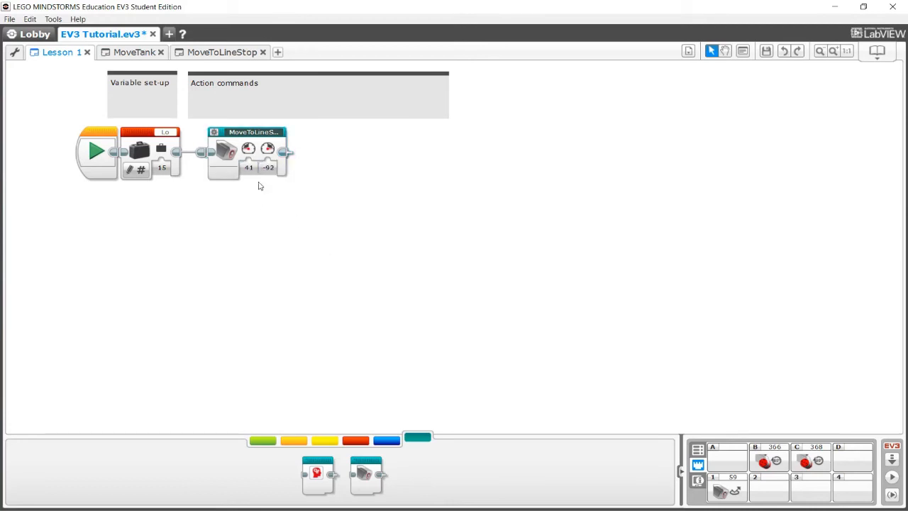
pyautogui.click(222, 51)
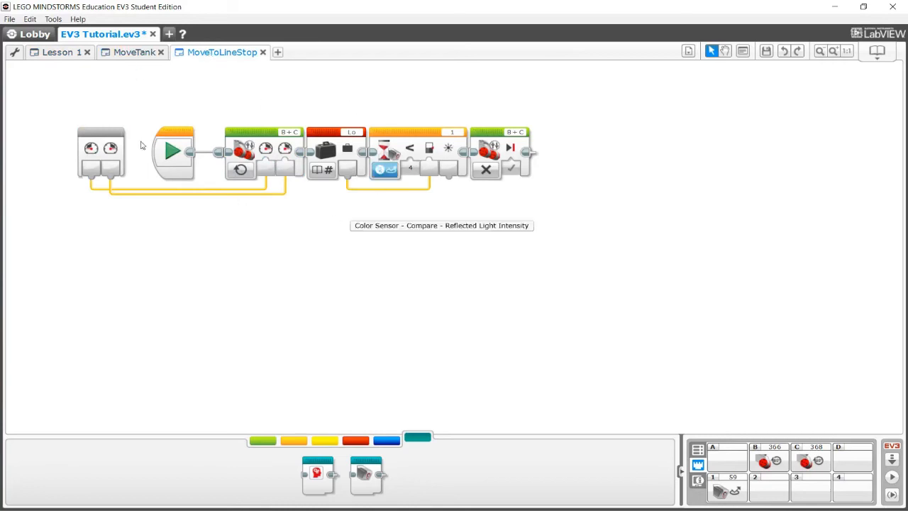
pyautogui.click(57, 51)
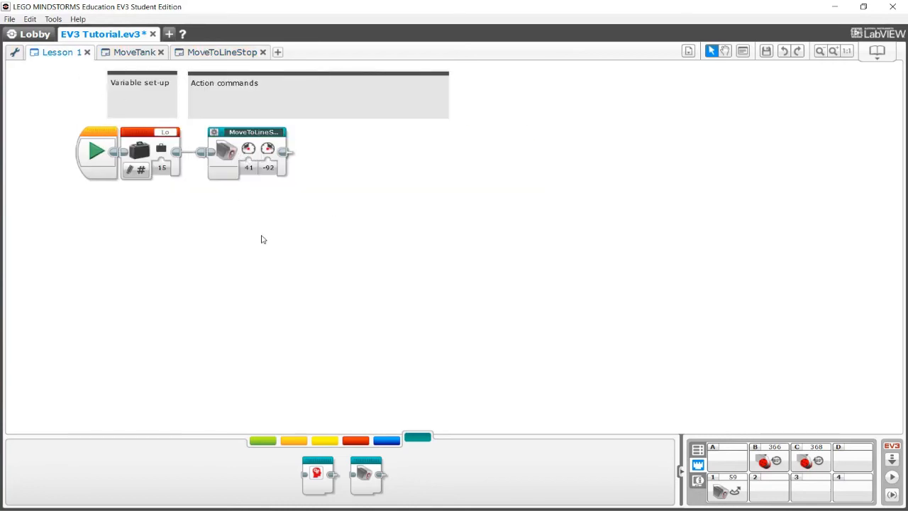
pyautogui.moveTo(315, 173)
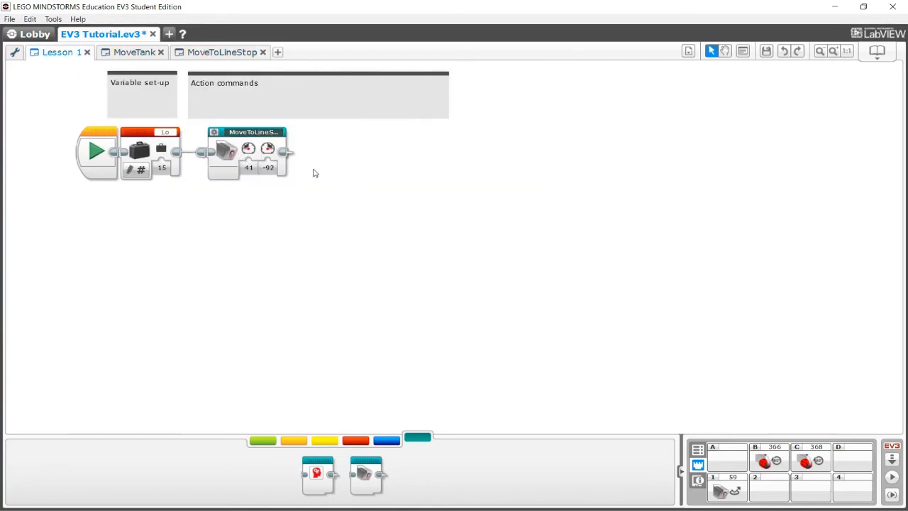
pyautogui.click(318, 82)
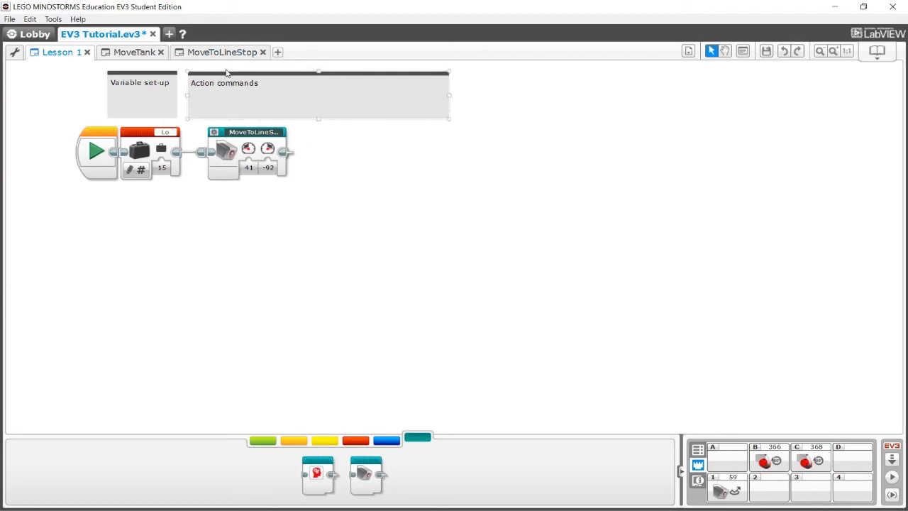
# - Place a second, unattached MoveToLineStop block beside the program in Lesson 1
pyautogui.click(222, 51)
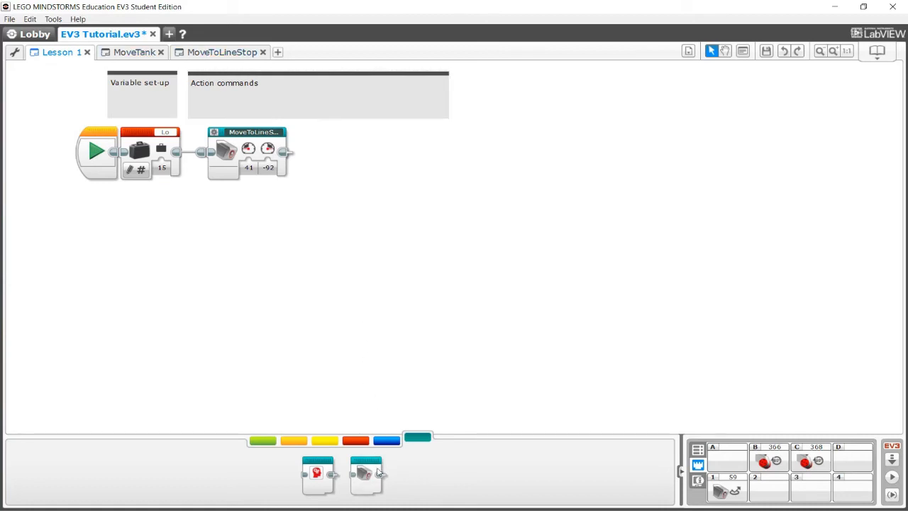
pyautogui.moveTo(366, 474); pyautogui.dragTo(383, 173)
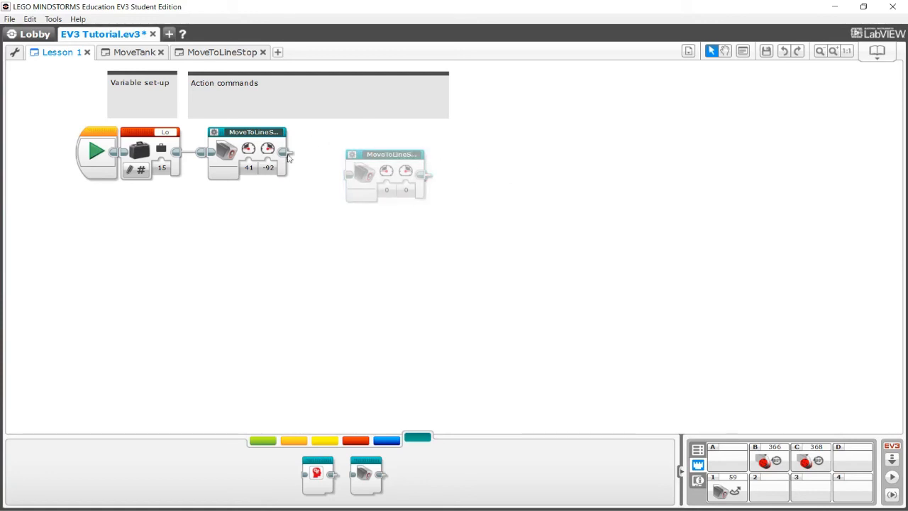
pyautogui.click(222, 51)
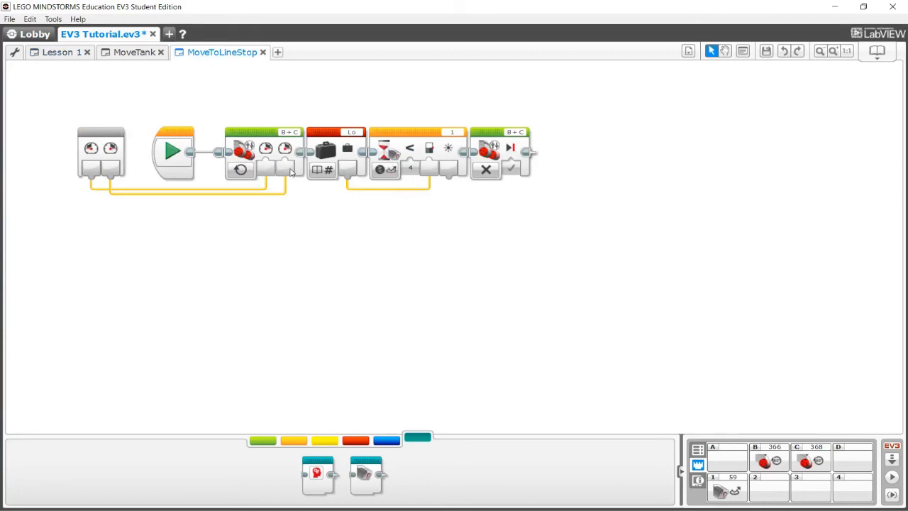
pyautogui.click(57, 51)
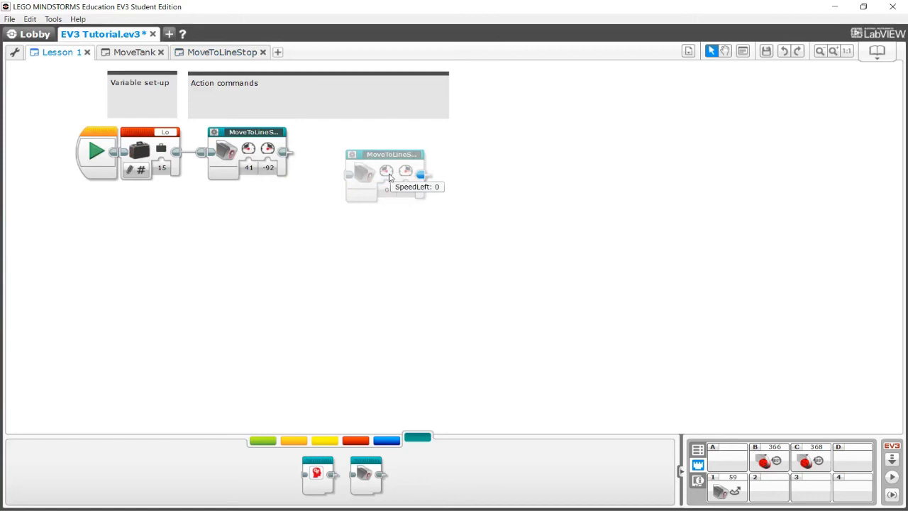
pyautogui.moveTo(426, 270)
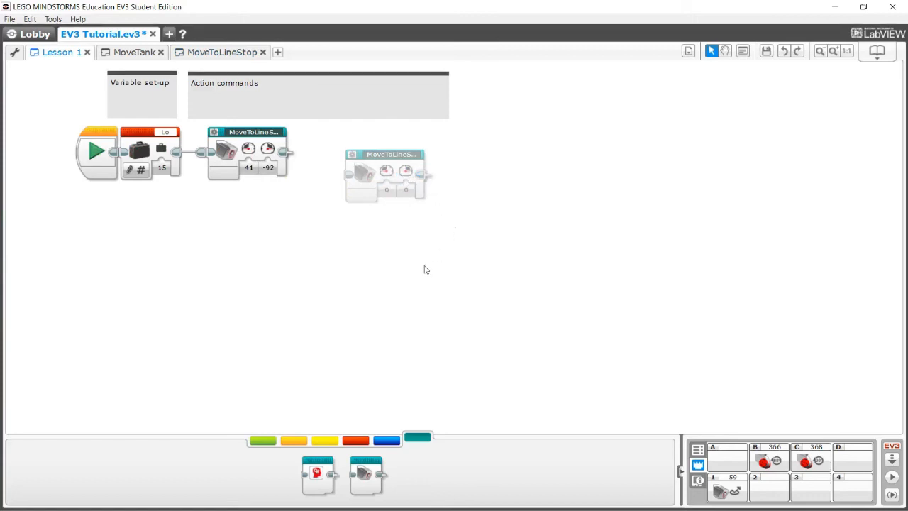
pyautogui.moveTo(395, 298)
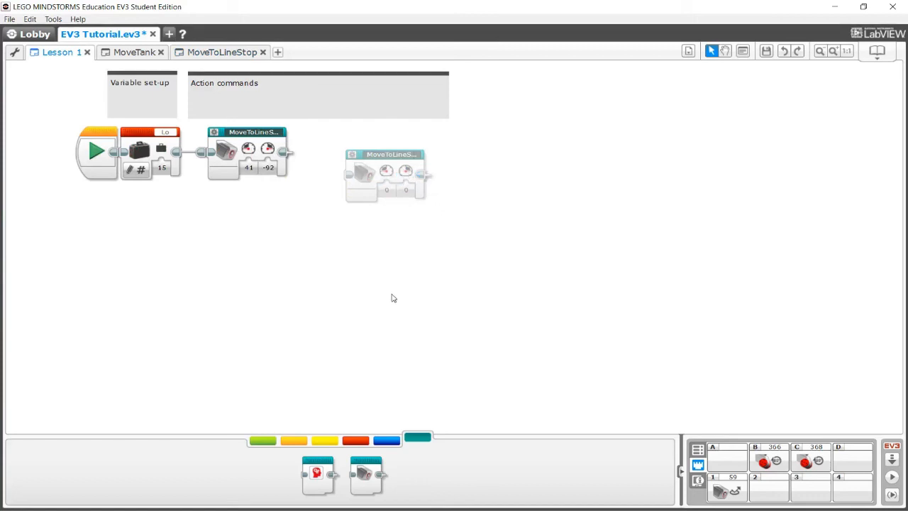
pyautogui.moveTo(395, 34)
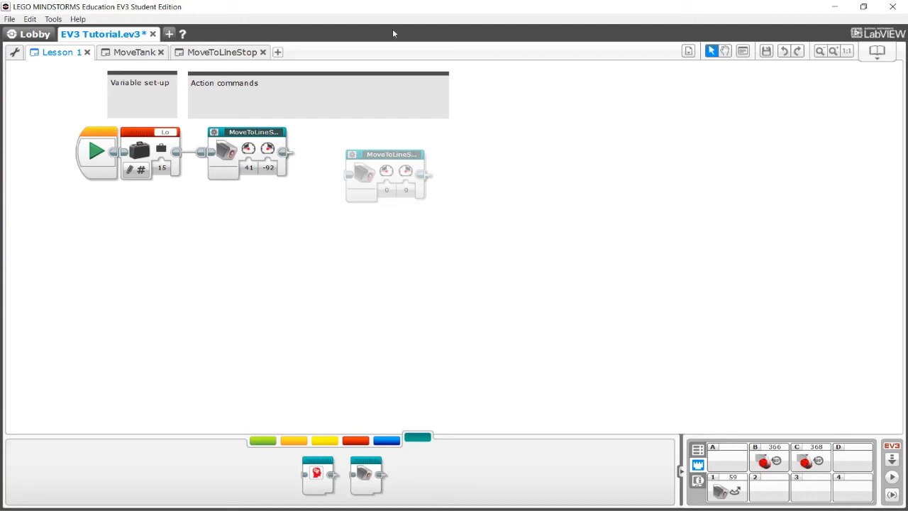
pyautogui.moveTo(282, 154)
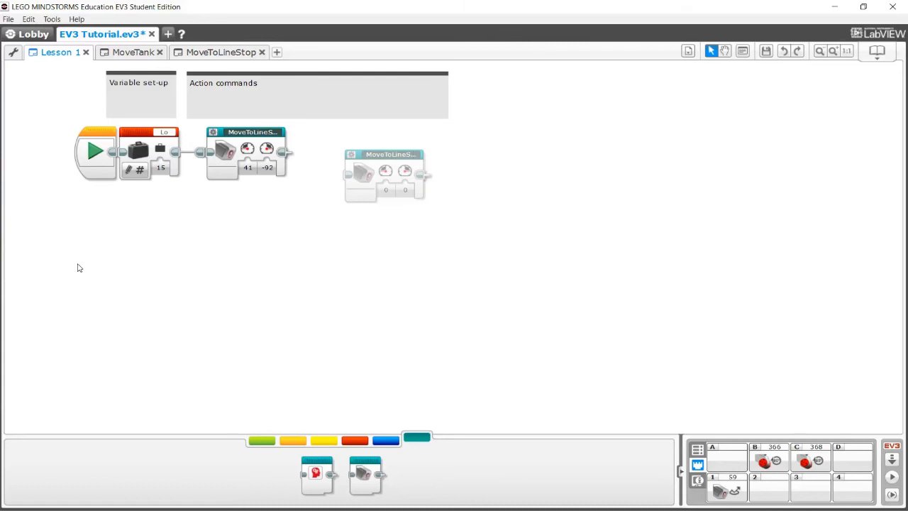
pyautogui.moveTo(386, 170)
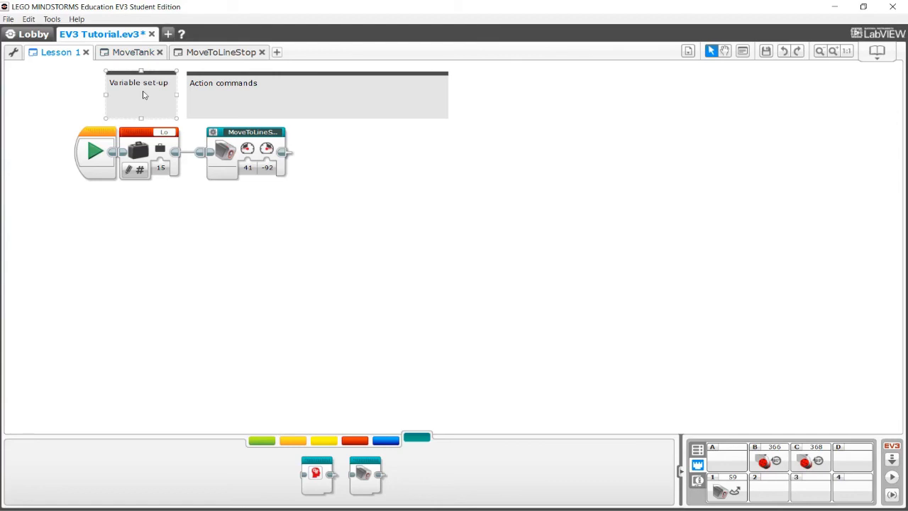
# - Remove the spare block and set the third Variable block to Write > Numeric Array after Lo and Hi
pyautogui.click(207, 142)
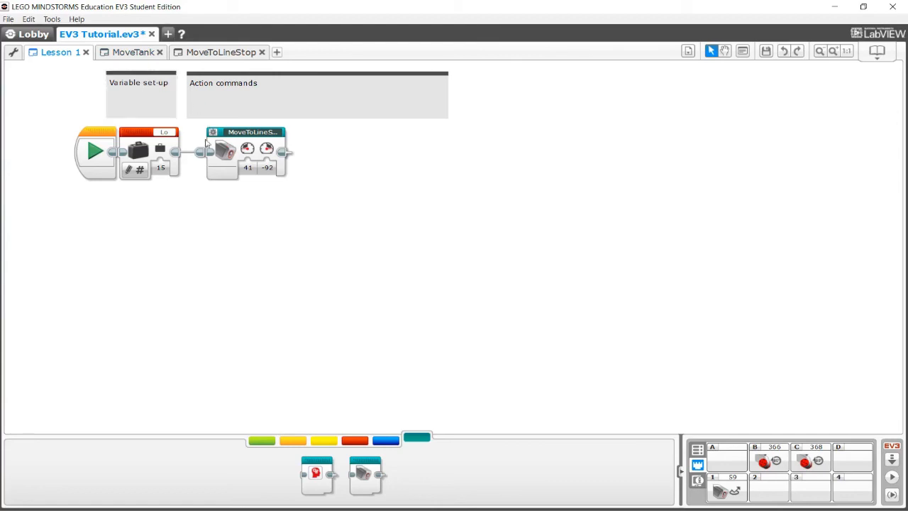
pyautogui.moveTo(290, 281)
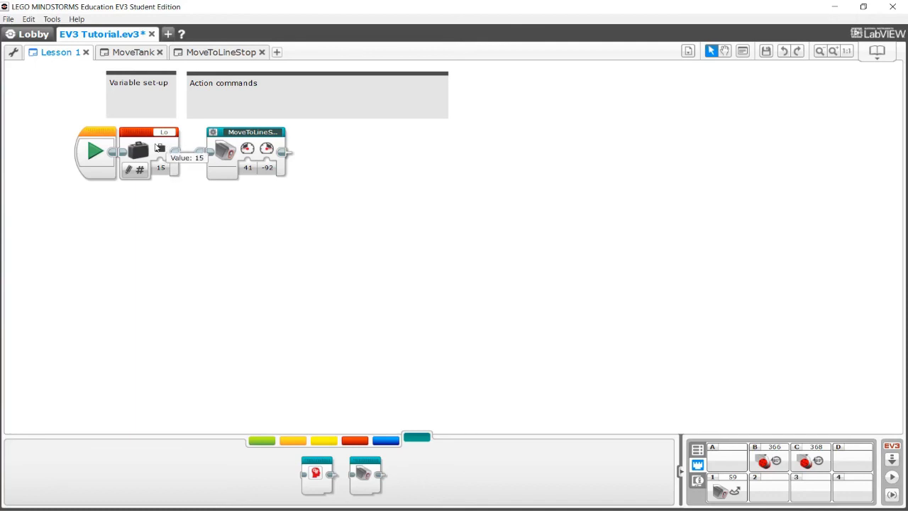
pyautogui.moveTo(179, 144)
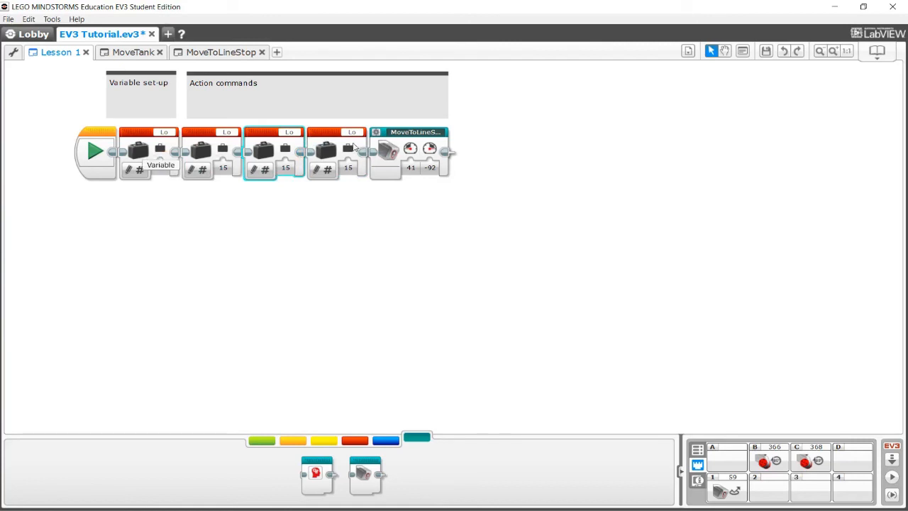
pyautogui.click(149, 132)
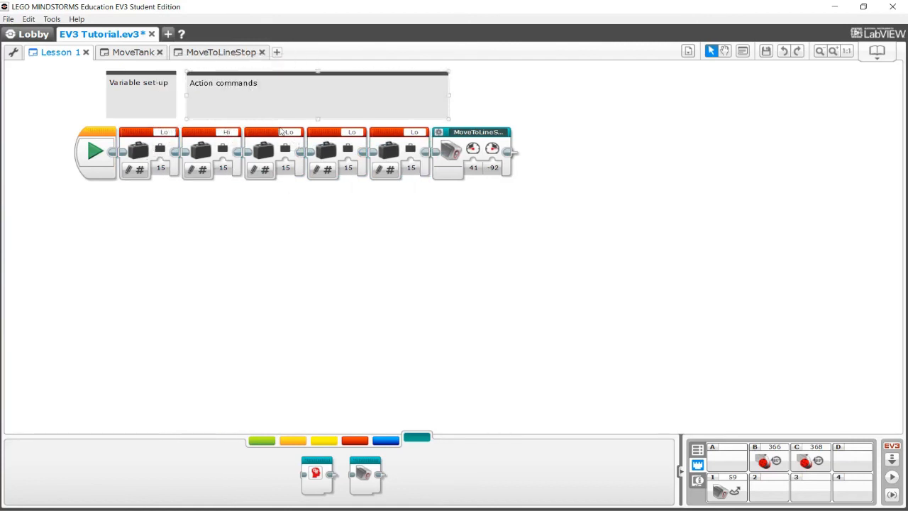
pyautogui.click(286, 132)
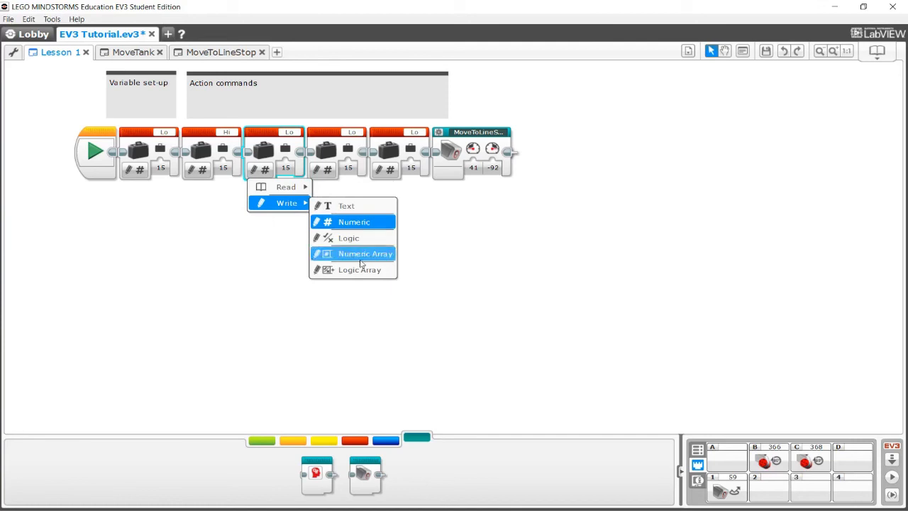
pyautogui.click(366, 253)
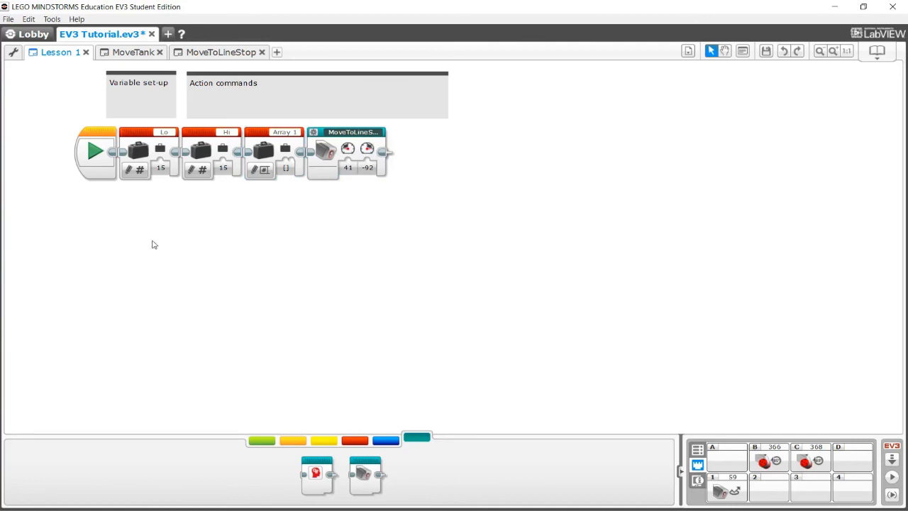
pyautogui.moveTo(298, 179)
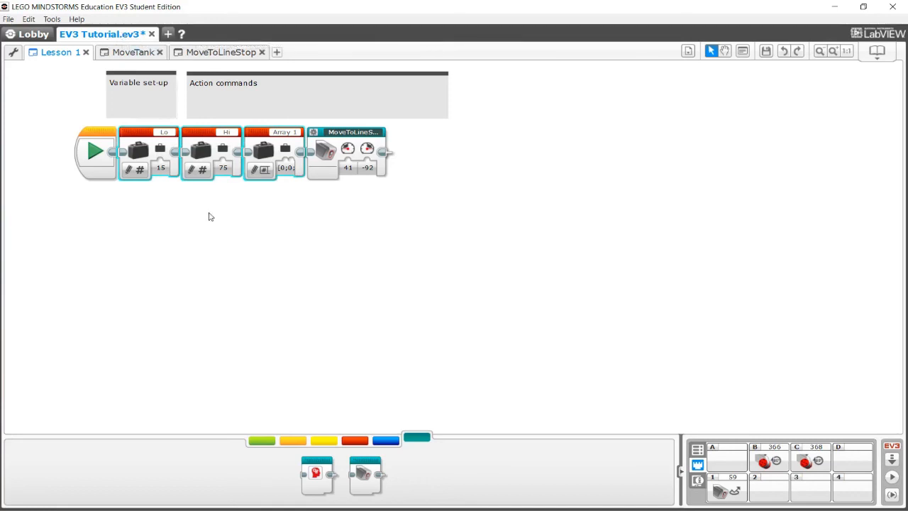
pyautogui.moveTo(207, 224)
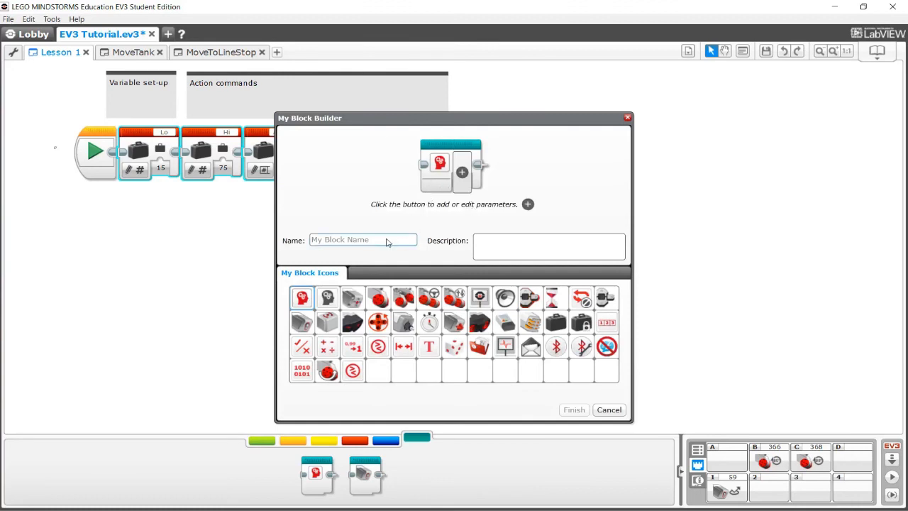
# - Name the new My Block 'Variables' and finish building it from the variable blocks
pyautogui.write('Variab')
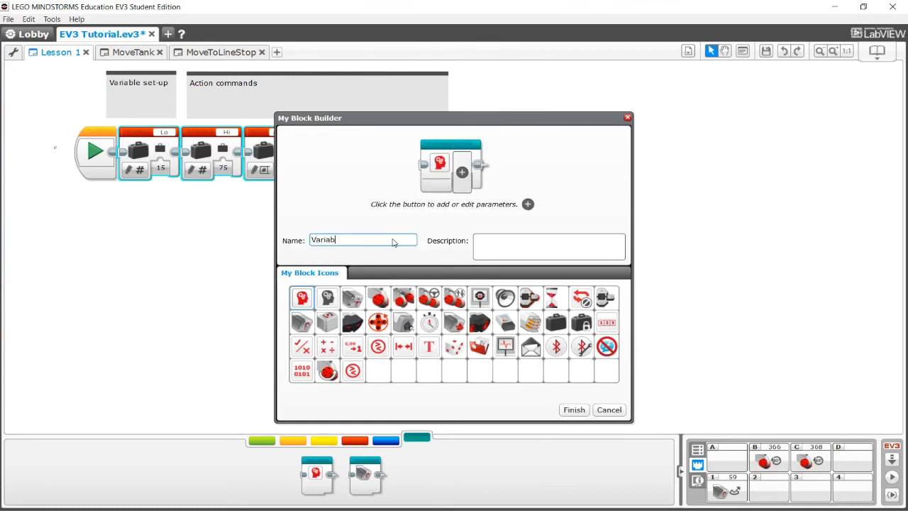
pyautogui.write('les')
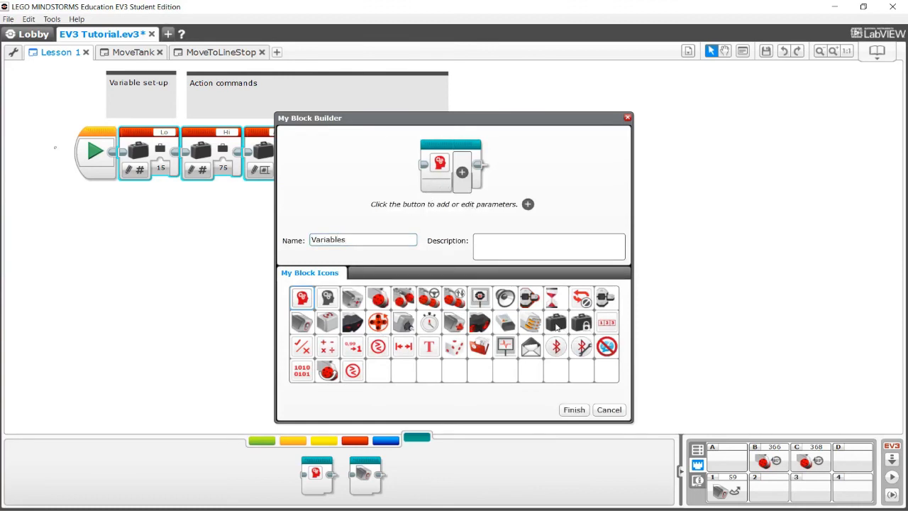
pyautogui.click(573, 409)
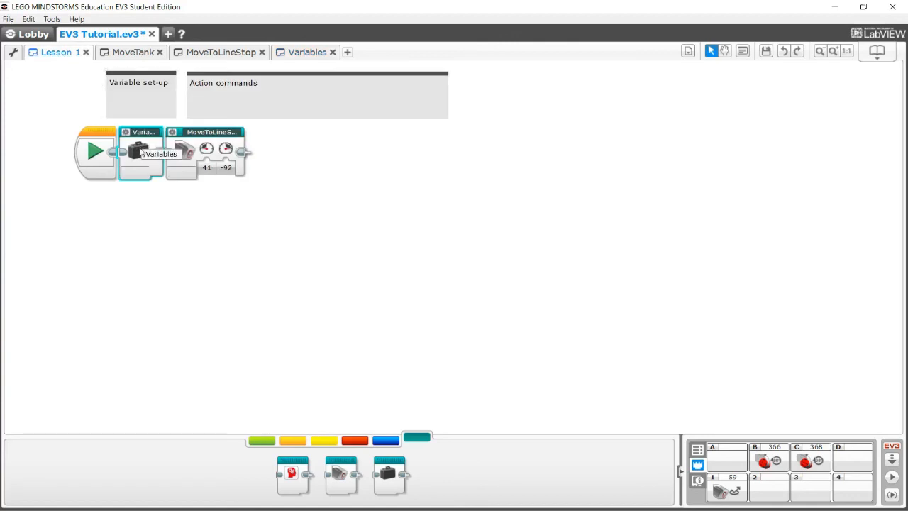
# - Create a new program and chain the Variables, MoveToLineStop and MoveTank My Blocks after its start
pyautogui.click(346, 51)
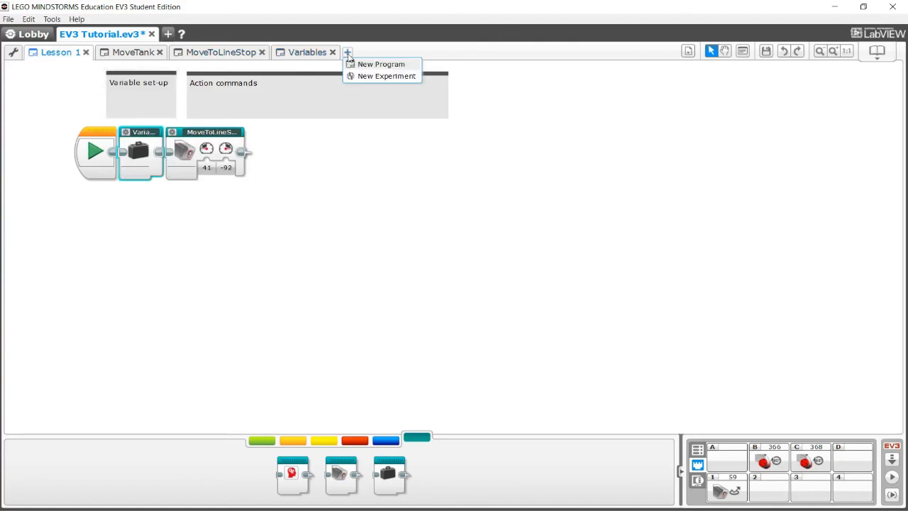
pyautogui.click(380, 63)
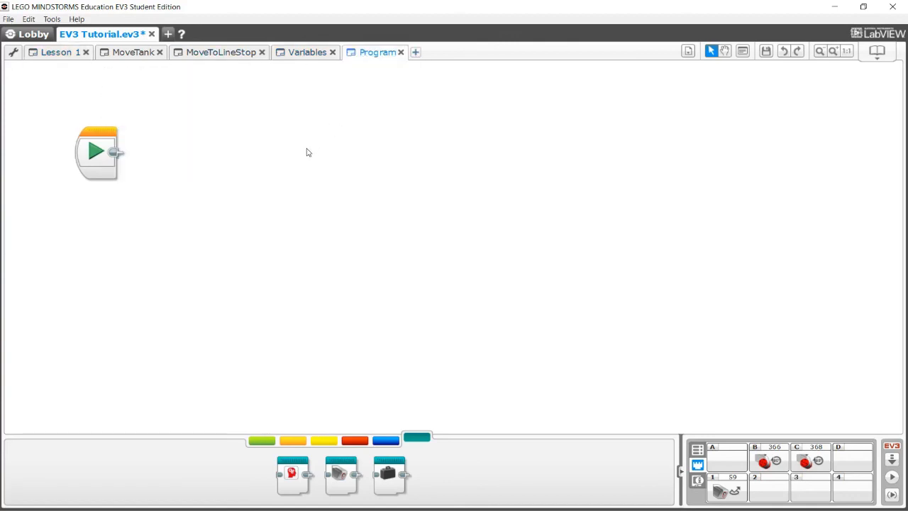
pyautogui.moveTo(298, 292)
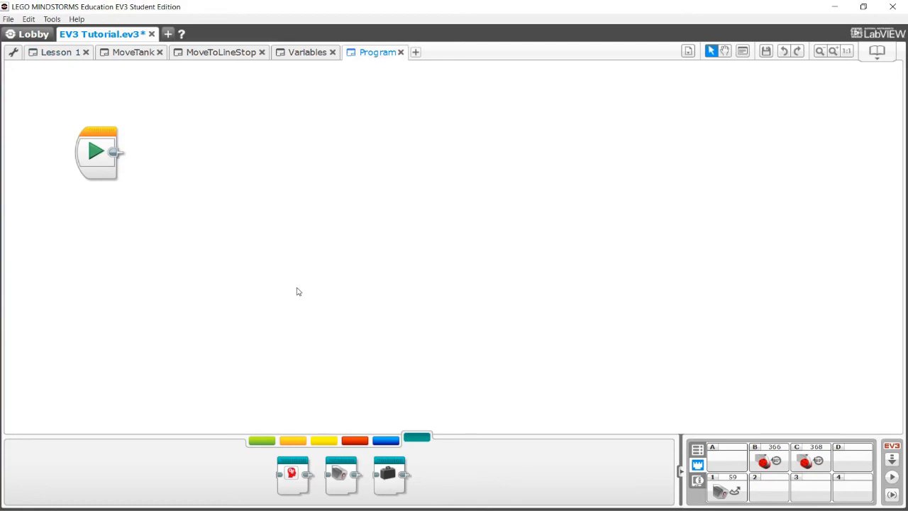
pyautogui.moveTo(388, 473)
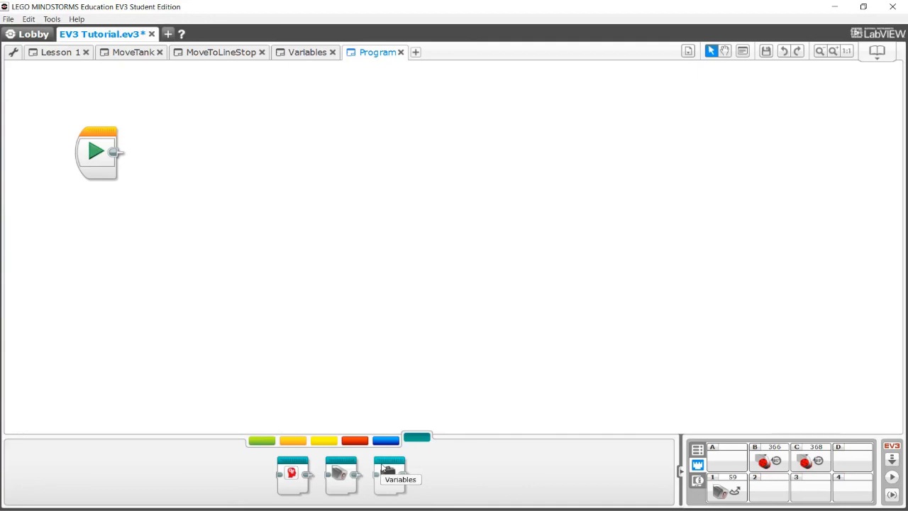
pyautogui.moveTo(389, 474); pyautogui.dragTo(157, 153)
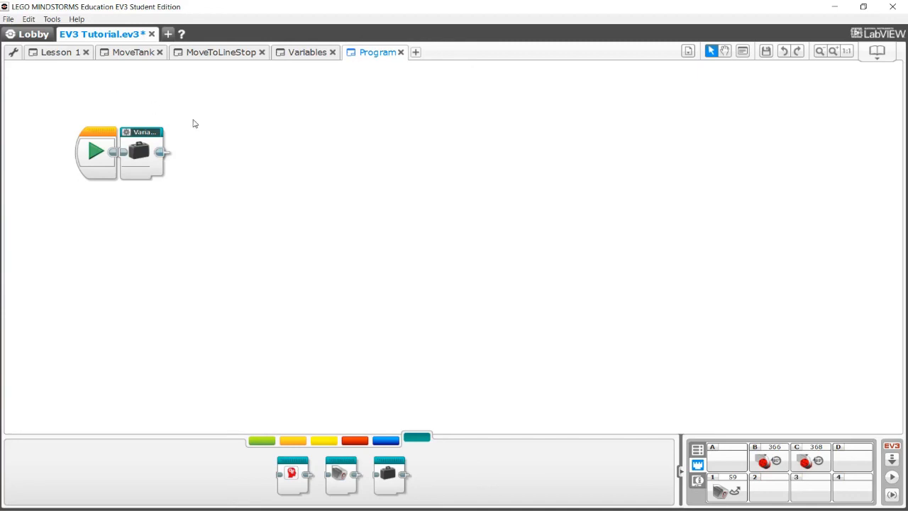
pyautogui.moveTo(341, 474)
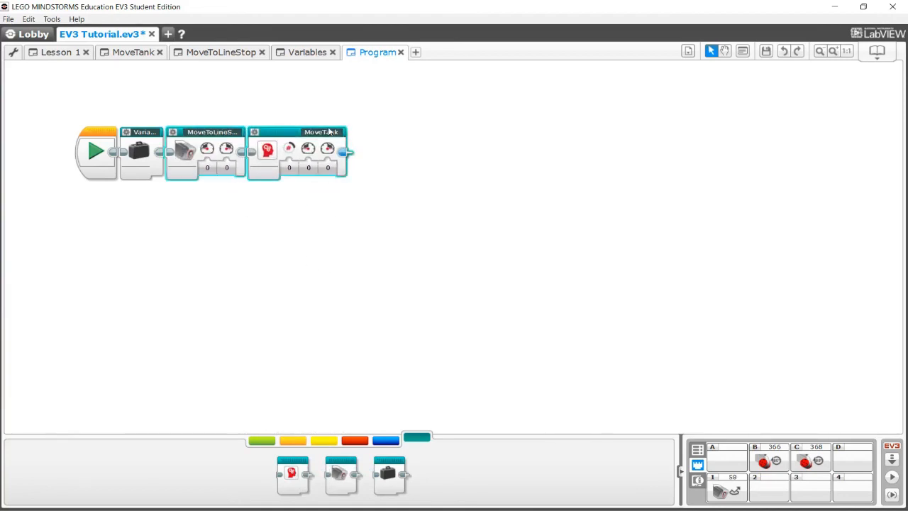
pyautogui.click(55, 51)
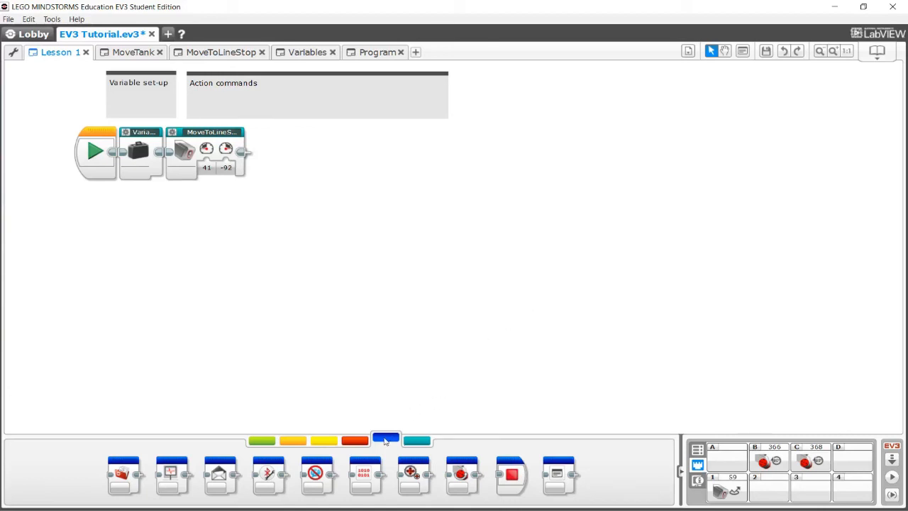
pyautogui.moveTo(79, 465)
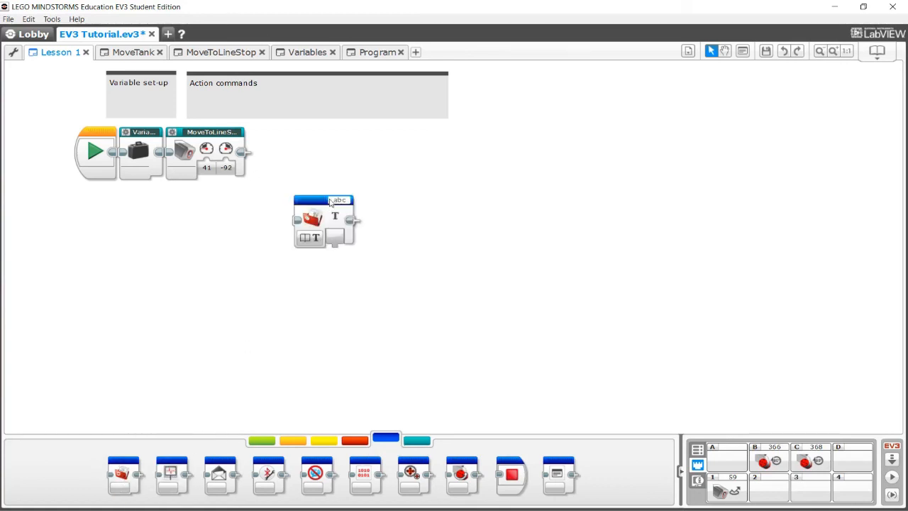
# - Attach a File Access block in text mode after MoveToLineStop in Lesson 1
pyautogui.moveTo(323, 221); pyautogui.dragTo(277, 153)
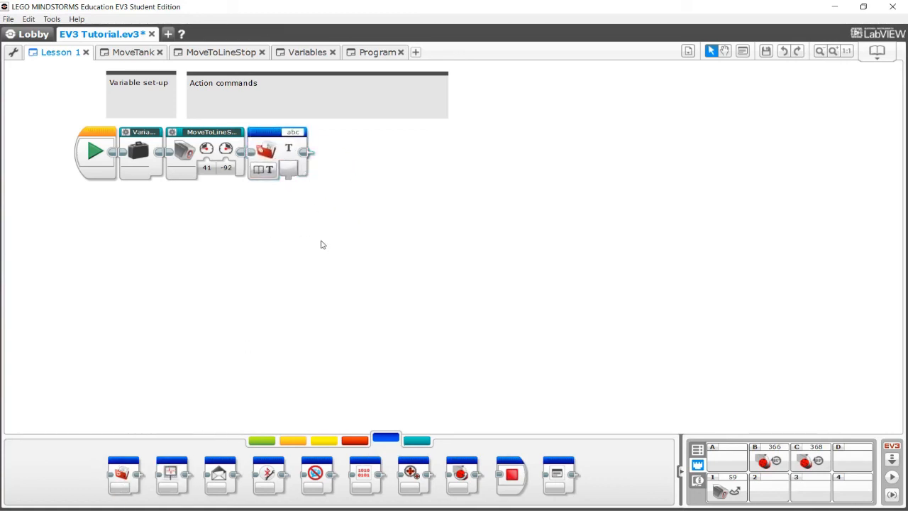